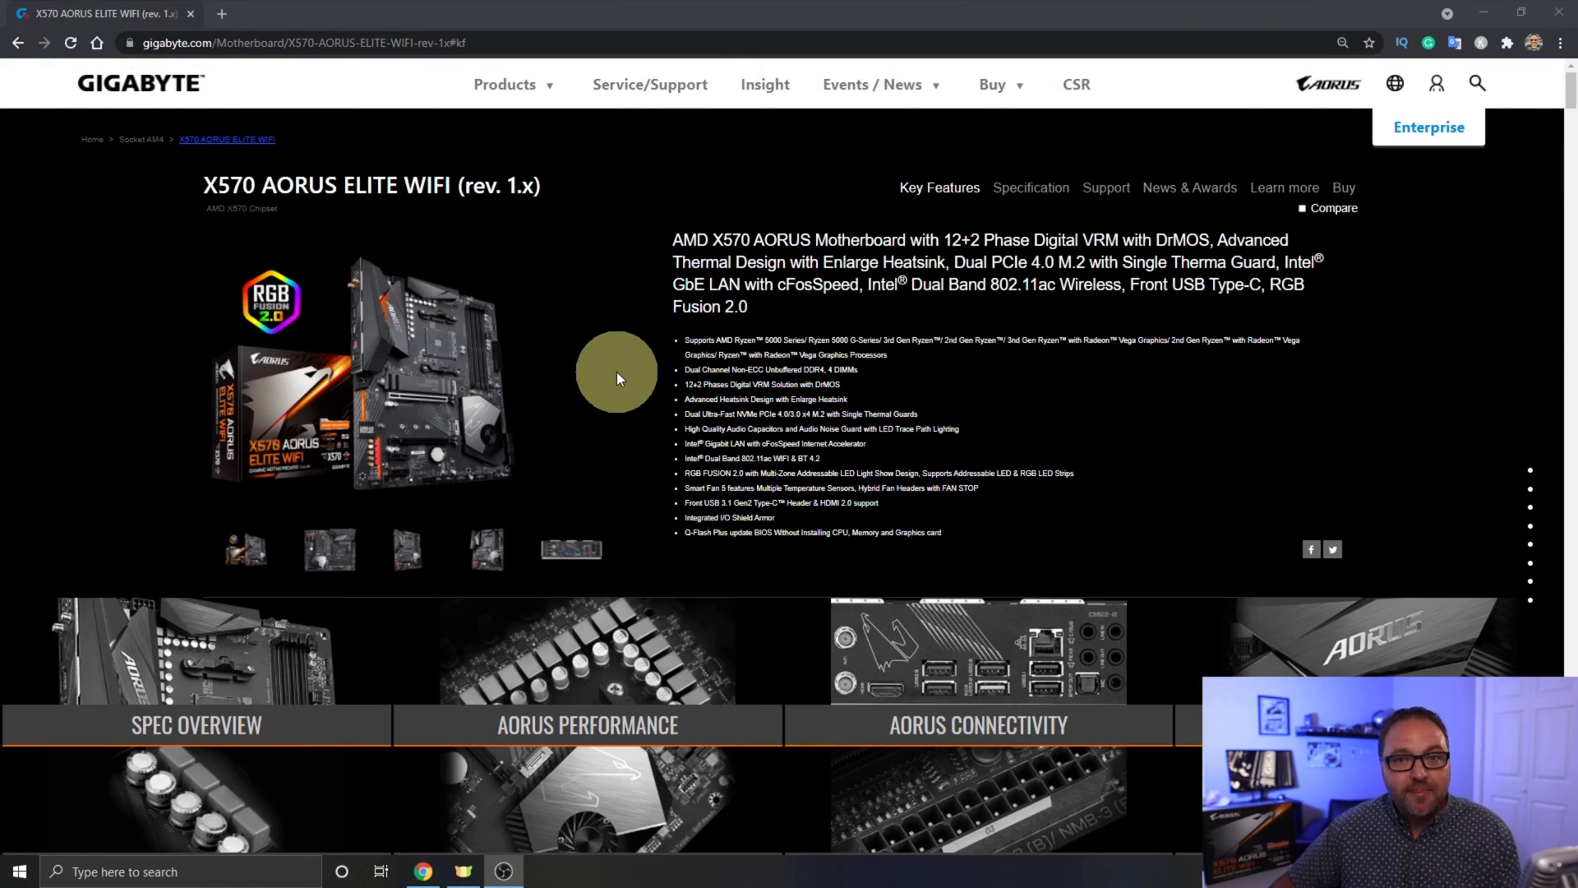
{"action": "mouse_move", "coordinate": [592, 253]}
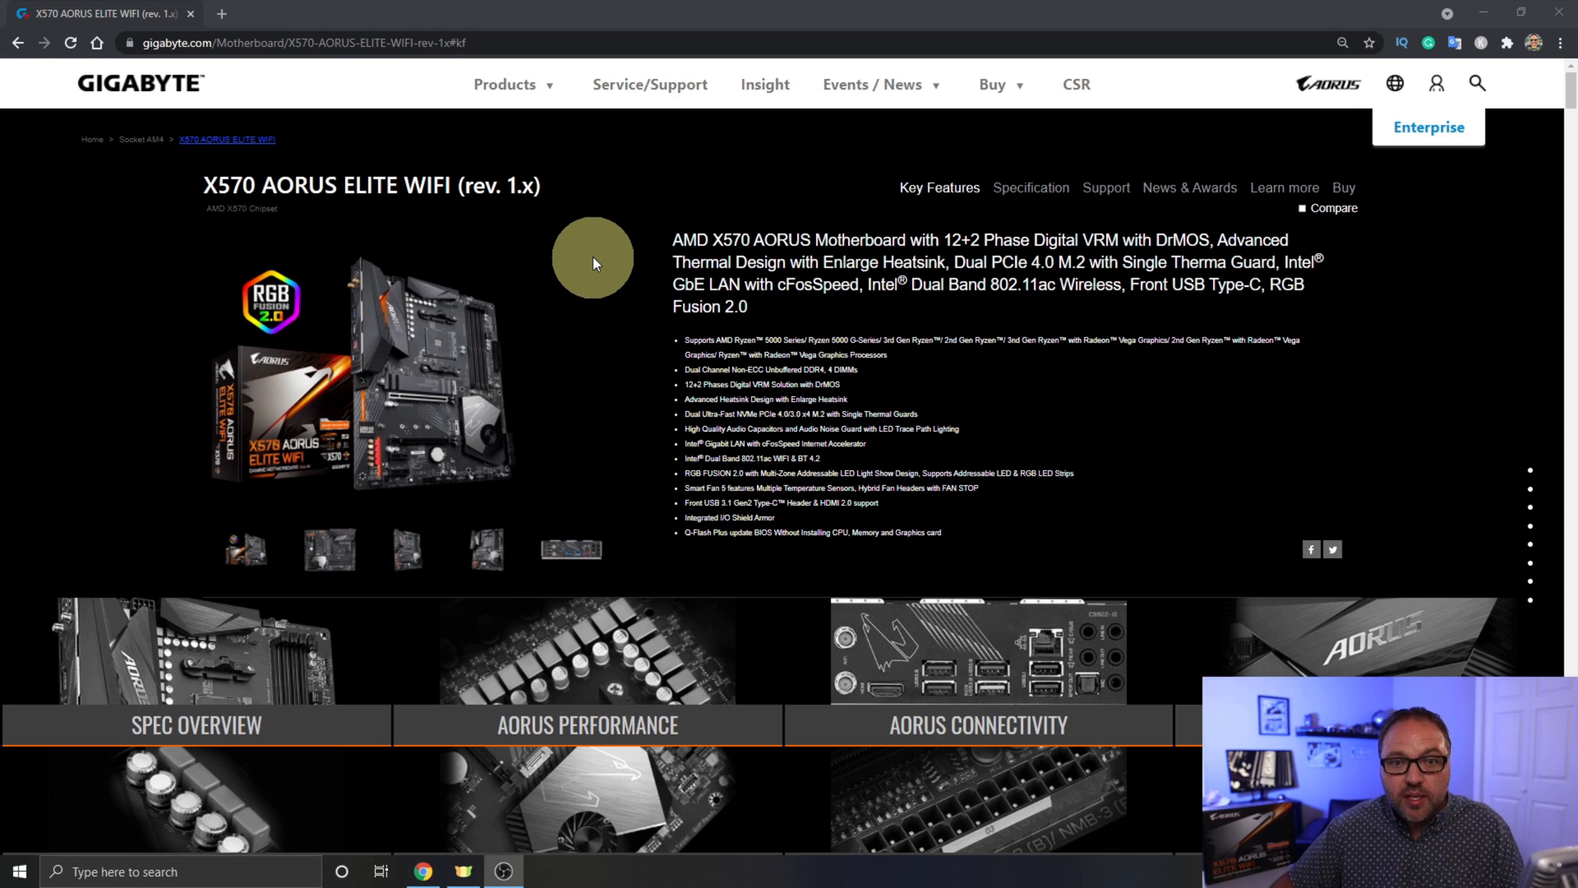
- Show the X570 AORUS ELITE WIFI support downloads with the BIOS(+11) list expanded, F35 newest
{"action": "left_click", "coordinate": [513, 84]}
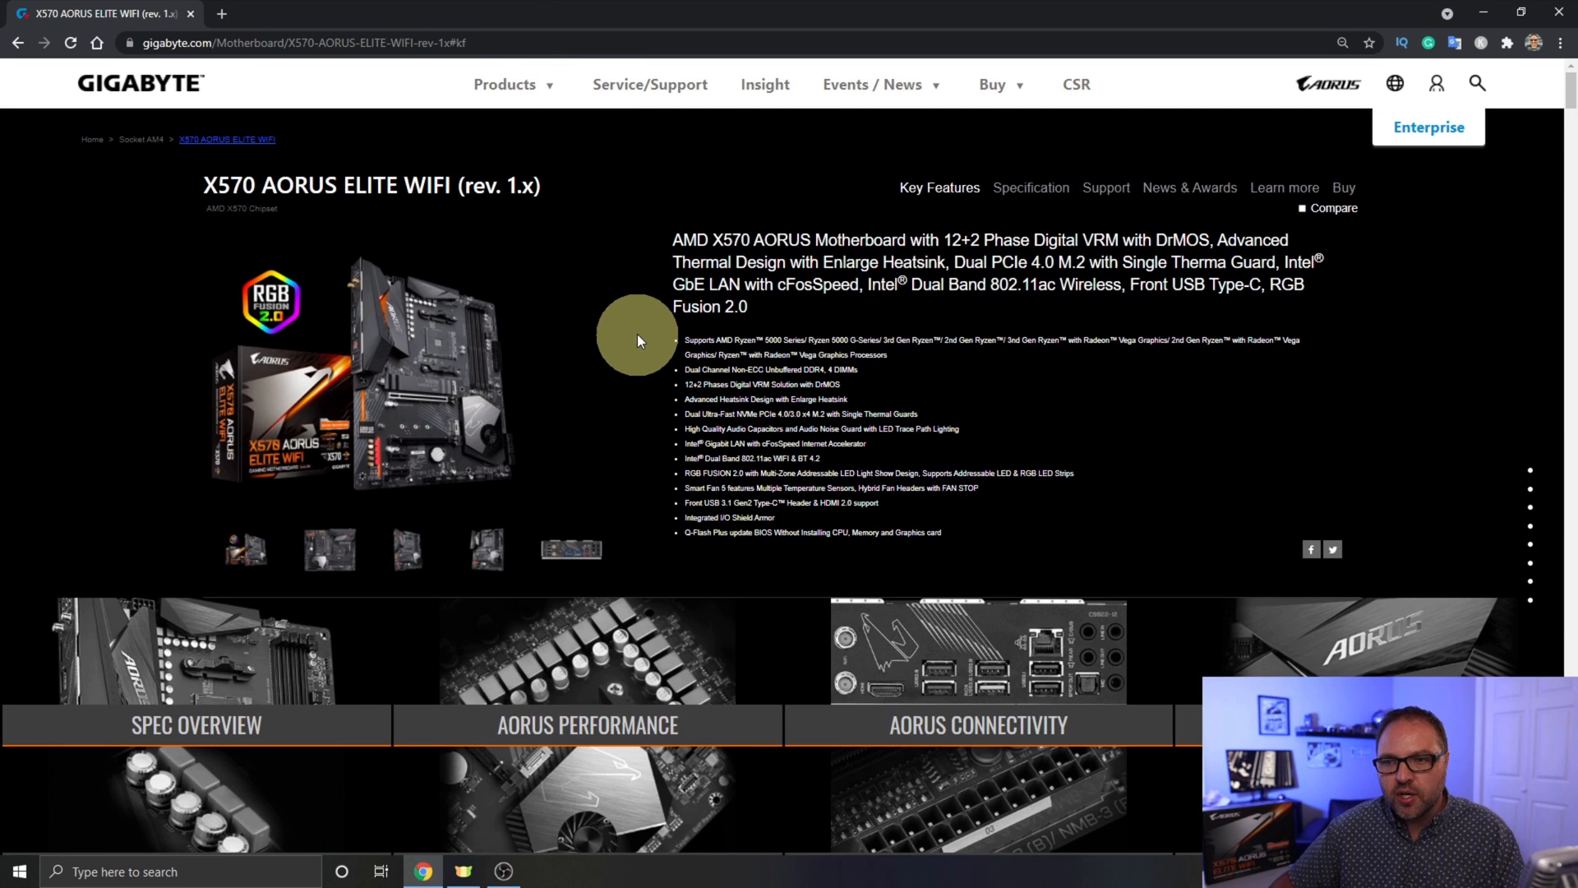
{"action": "mouse_move", "coordinate": [622, 355]}
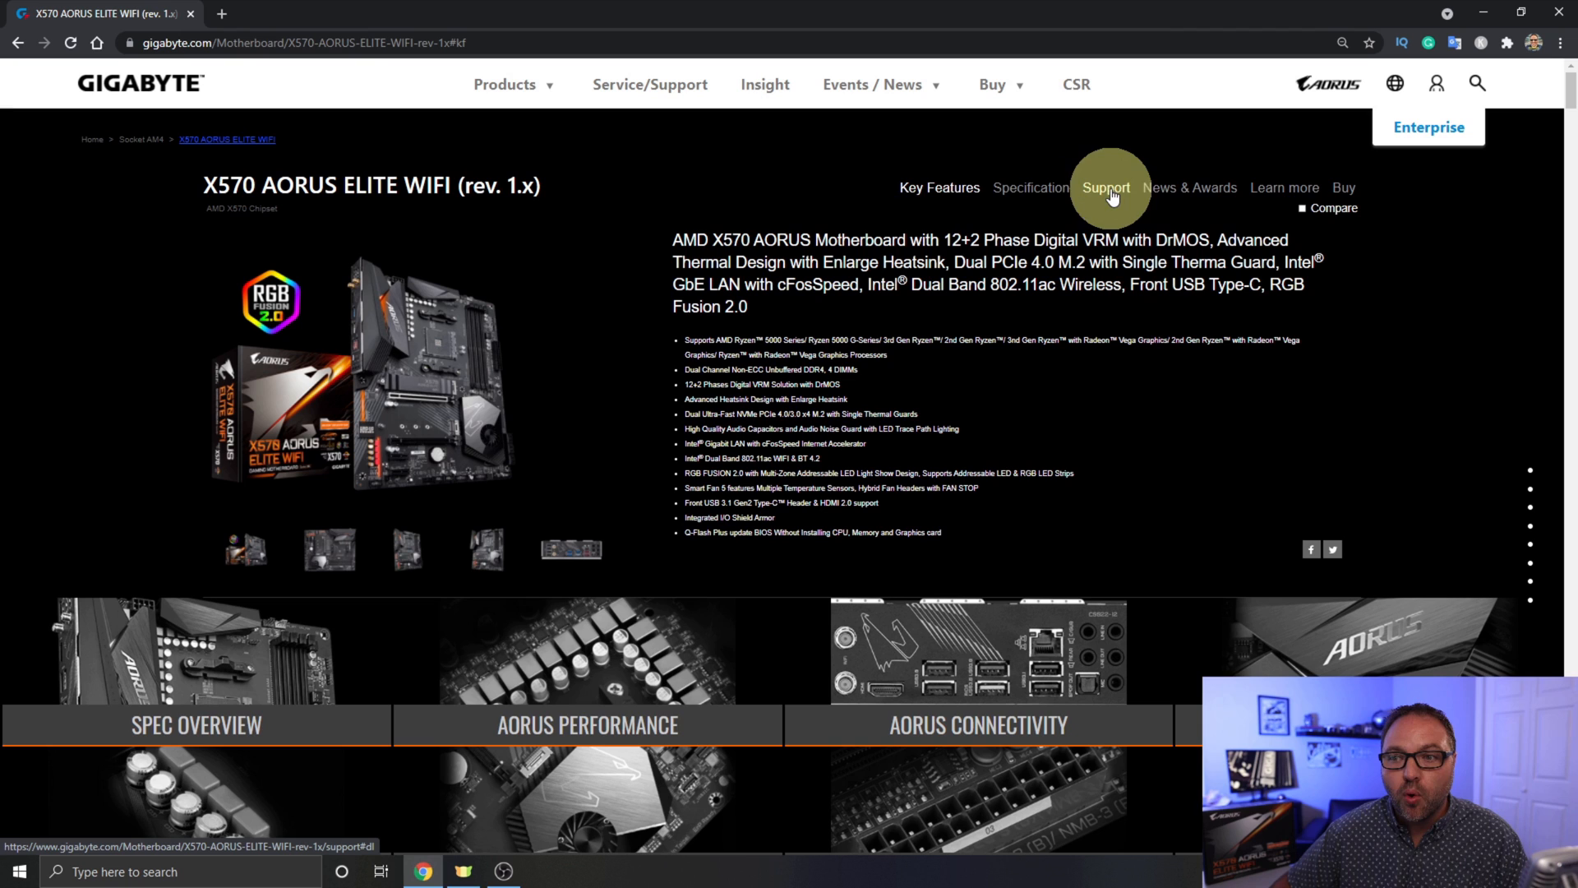
{"action": "left_click", "coordinate": [1105, 187]}
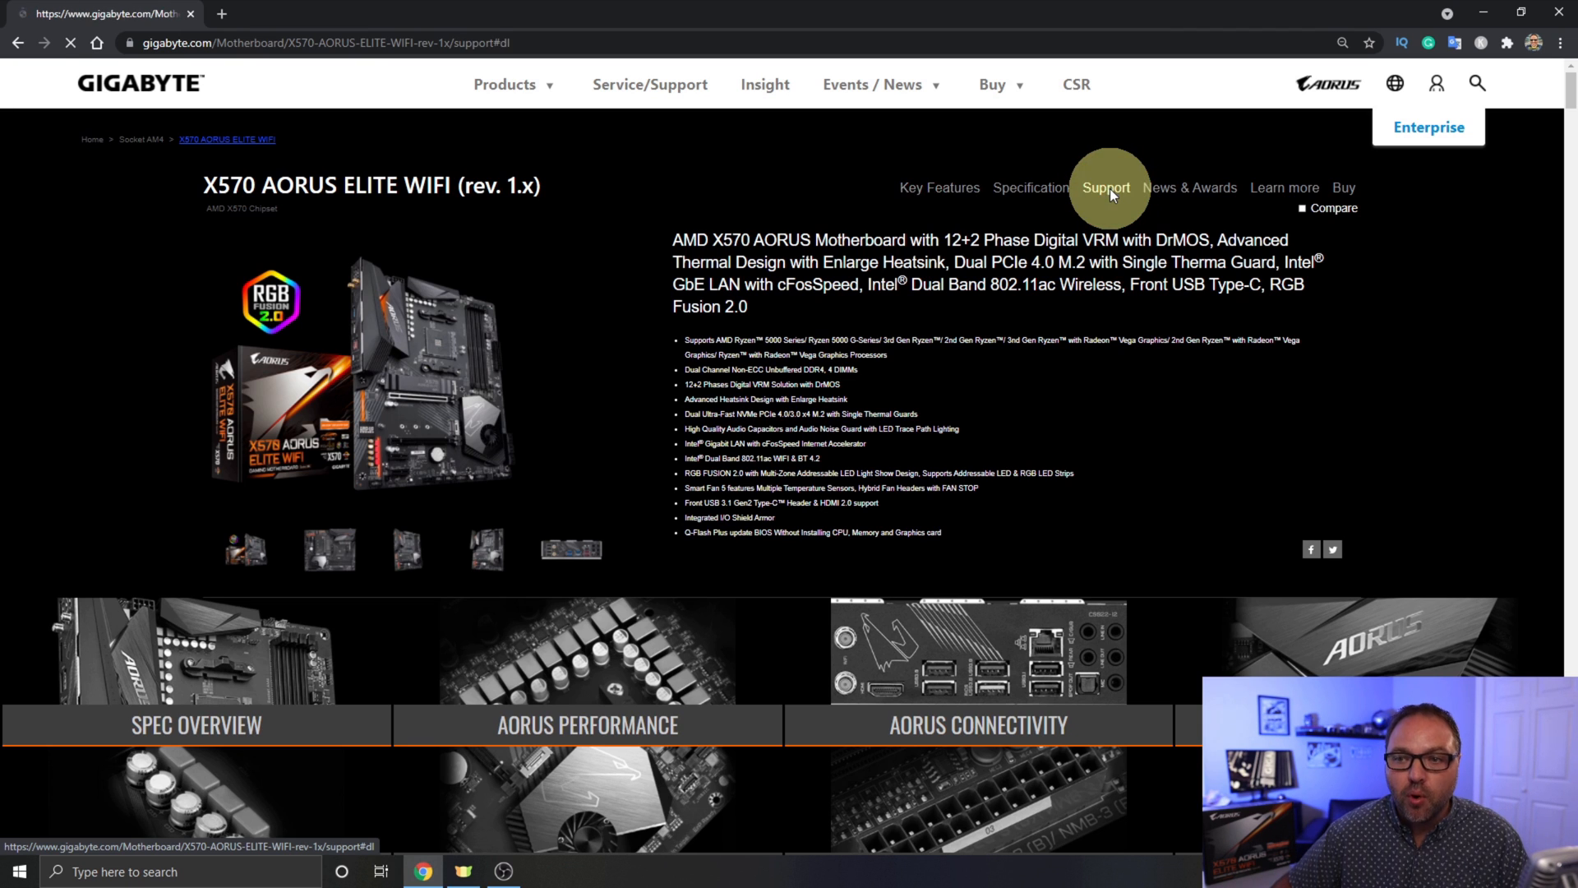
{"action": "left_click", "coordinate": [1104, 187]}
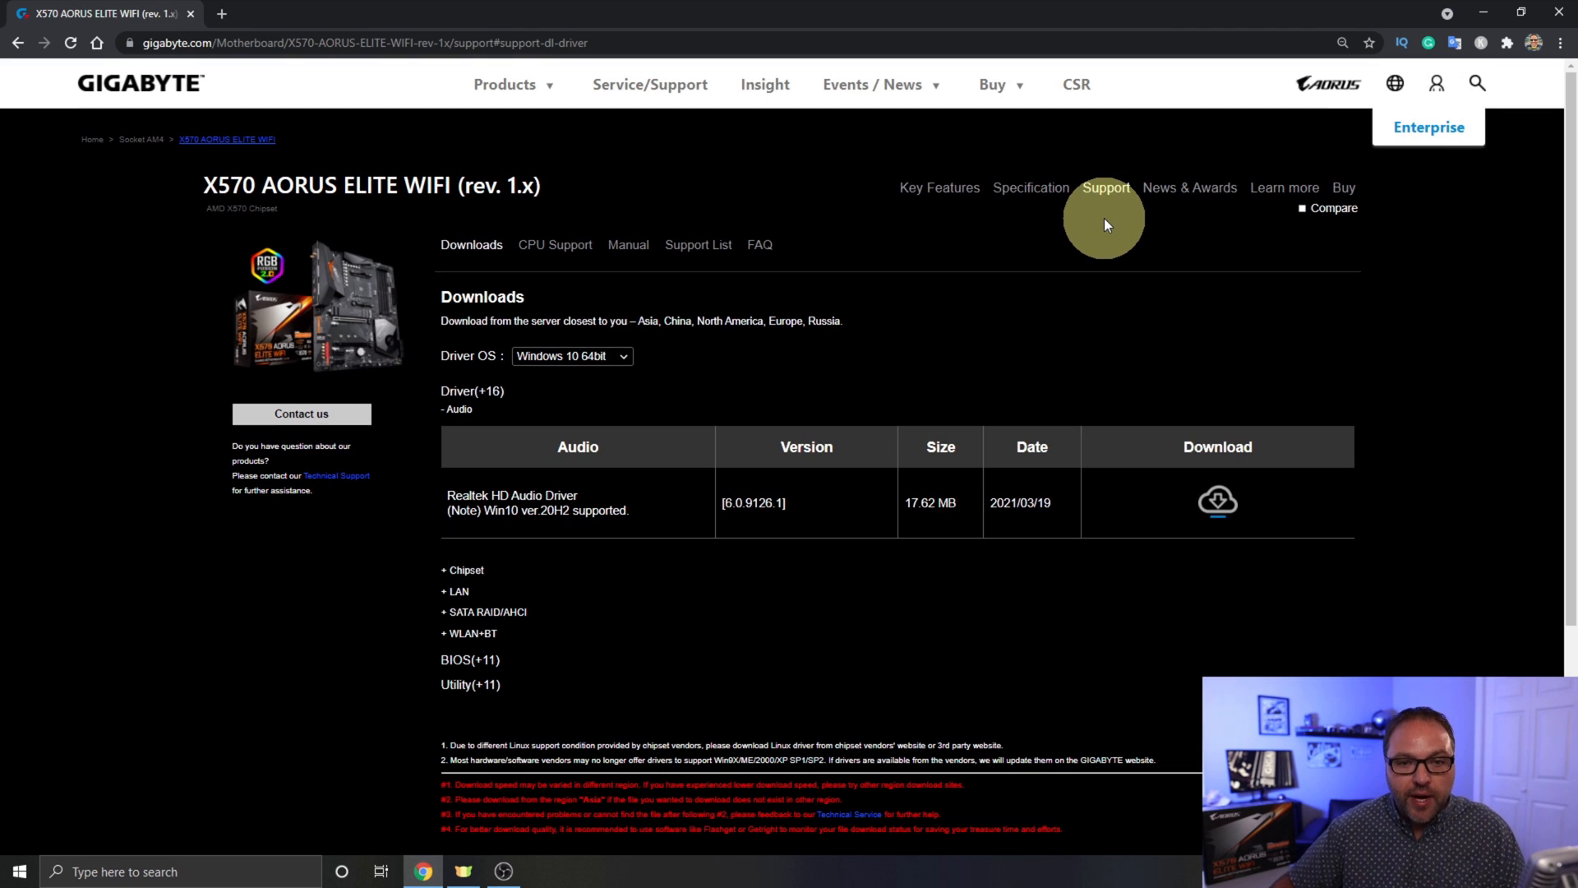
{"action": "scroll", "scroll_direction": "down", "scroll_amount": 3}
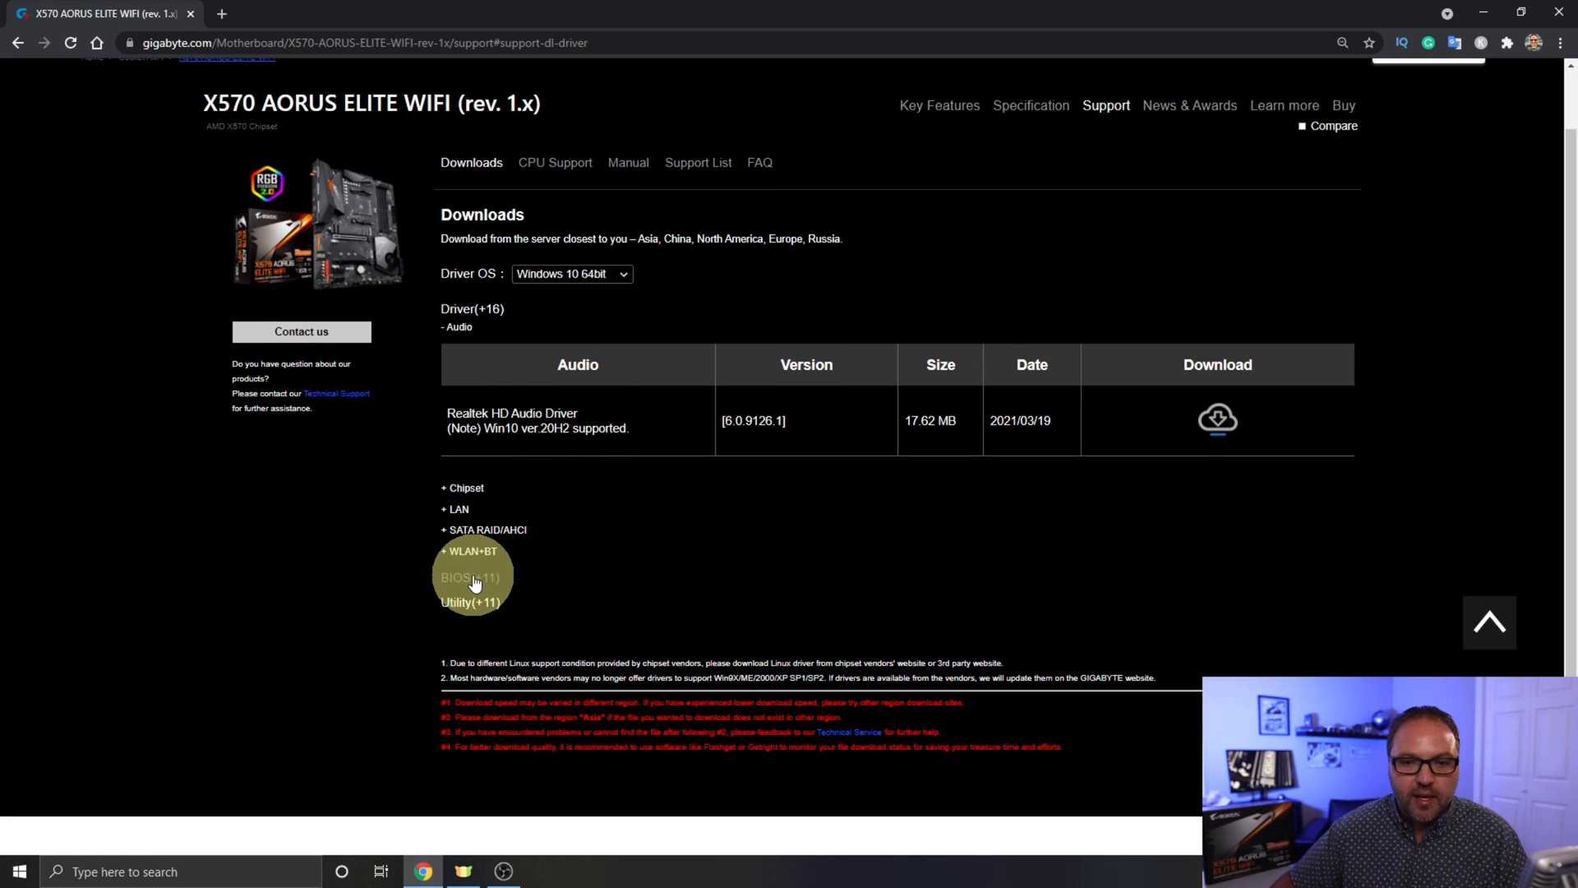
{"action": "left_click", "coordinate": [469, 577]}
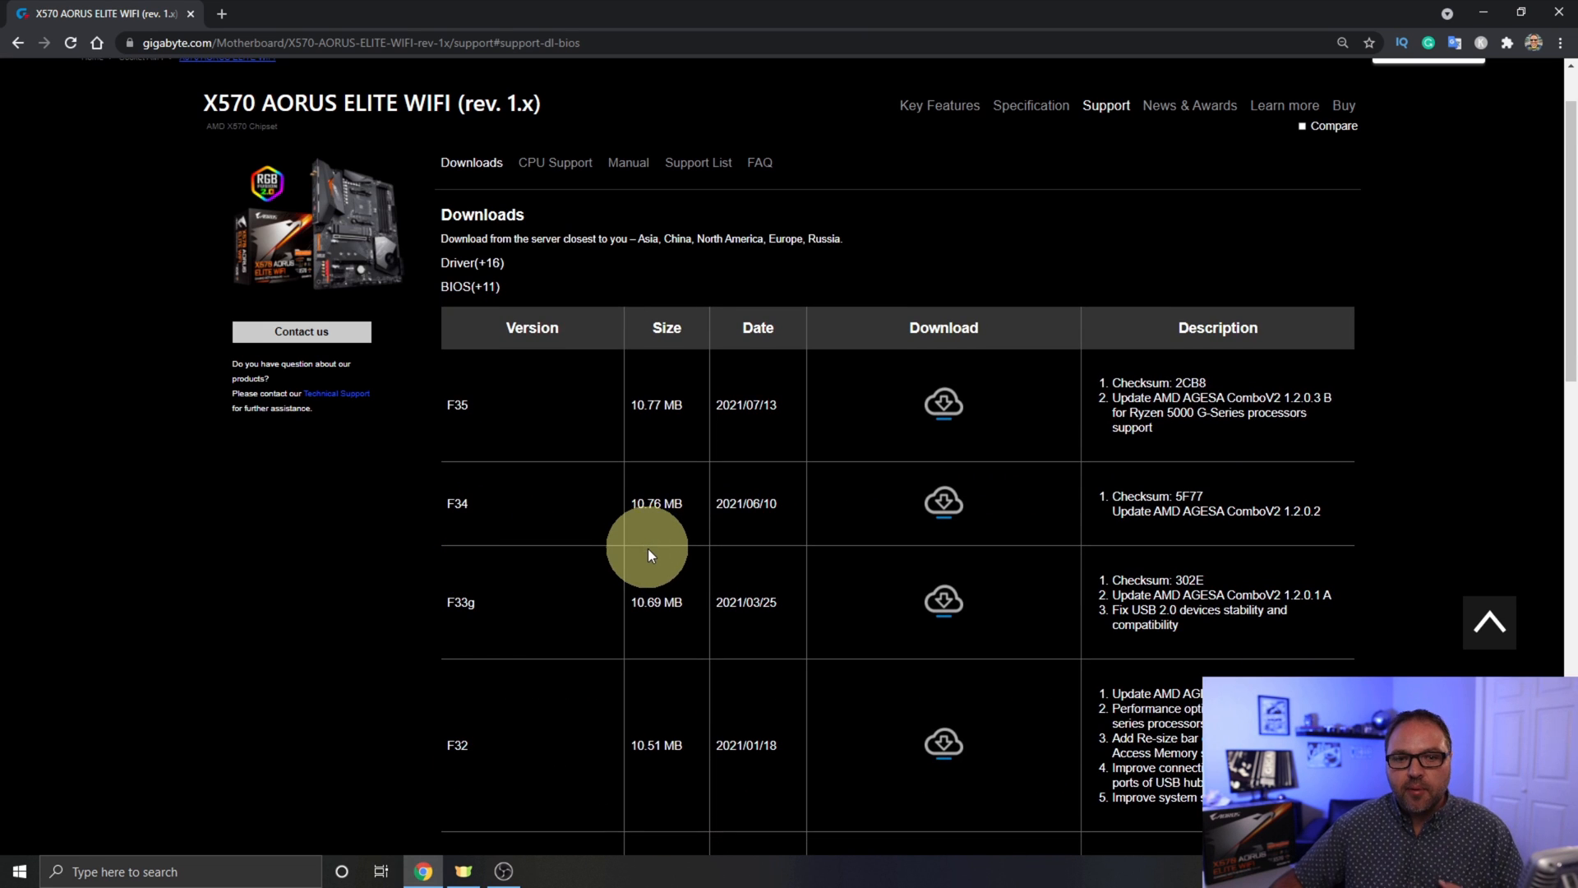
{"action": "mouse_move", "coordinate": [659, 554]}
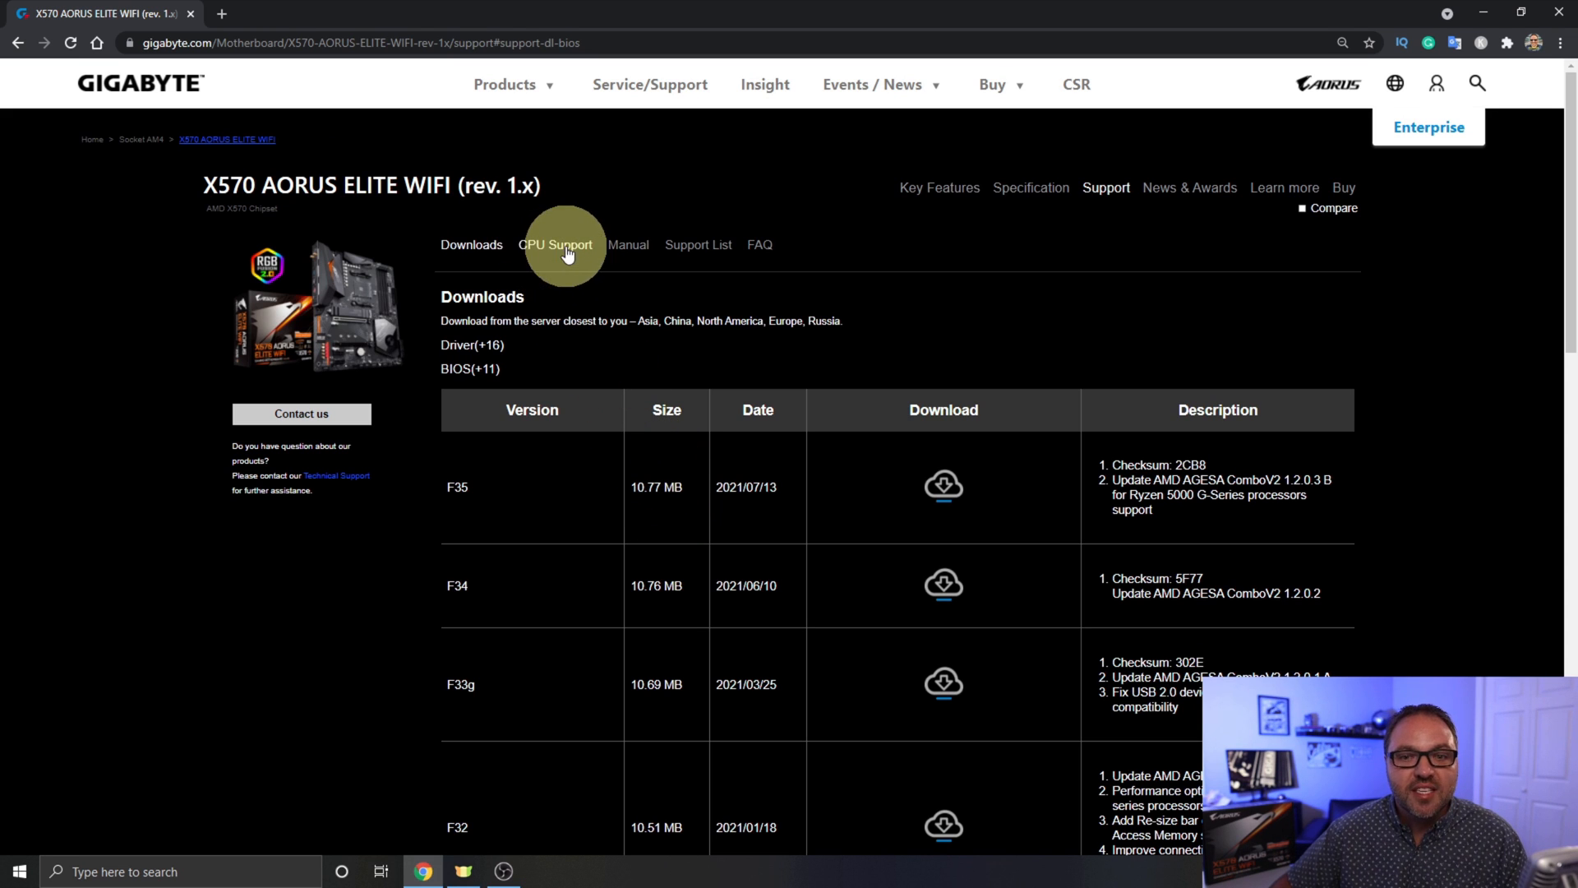
- View the CPU support table listing each Ryzen processor's minimum BIOS version
{"action": "left_click", "coordinate": [554, 245]}
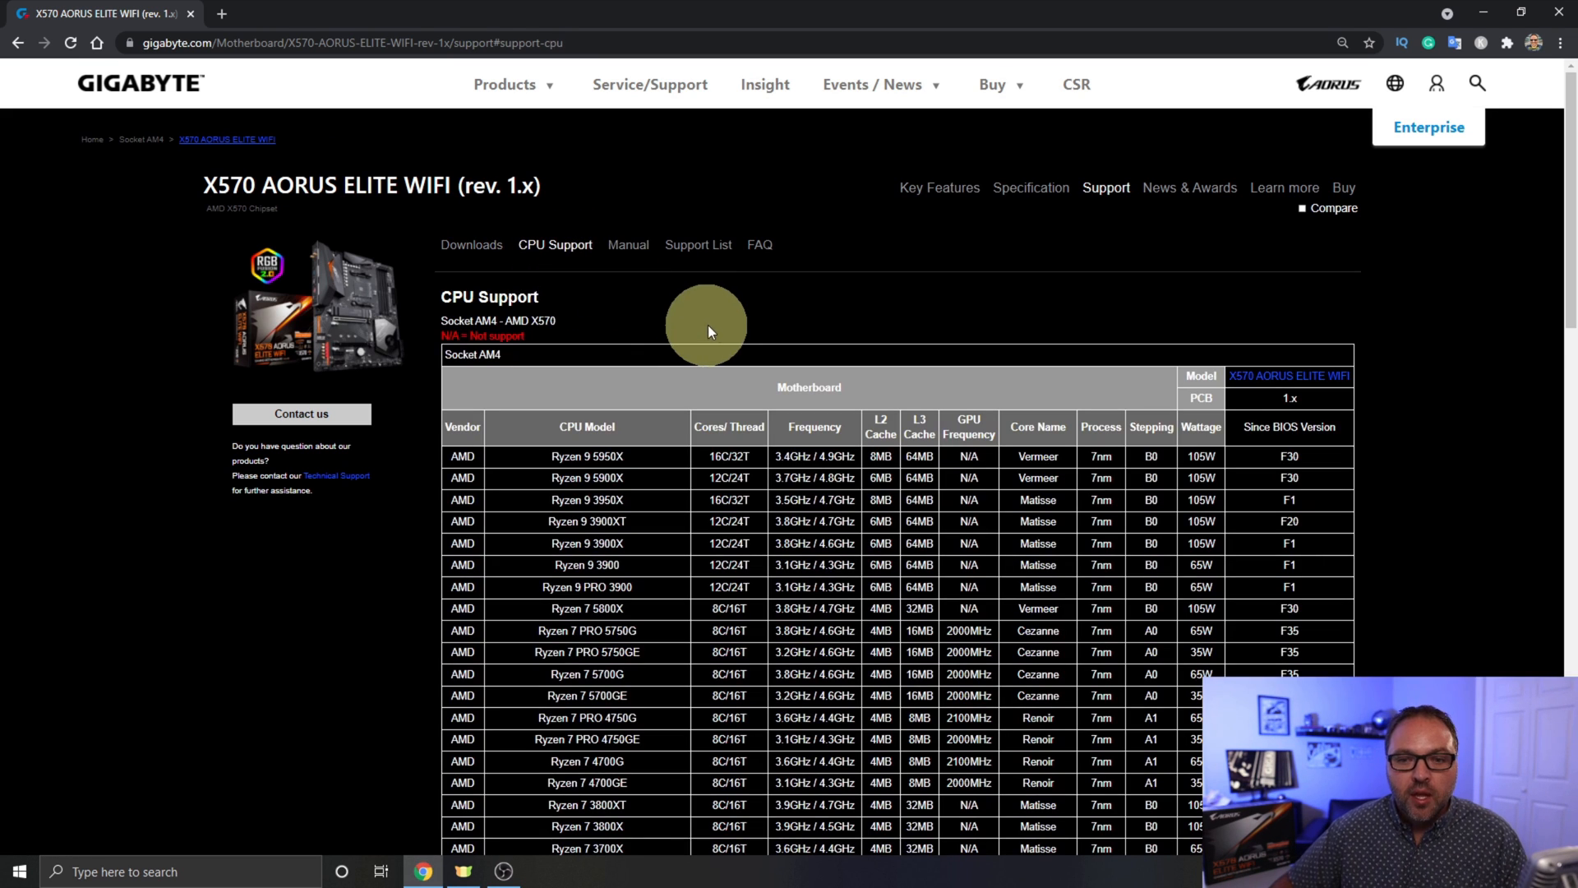
{"action": "mouse_move", "coordinate": [719, 333]}
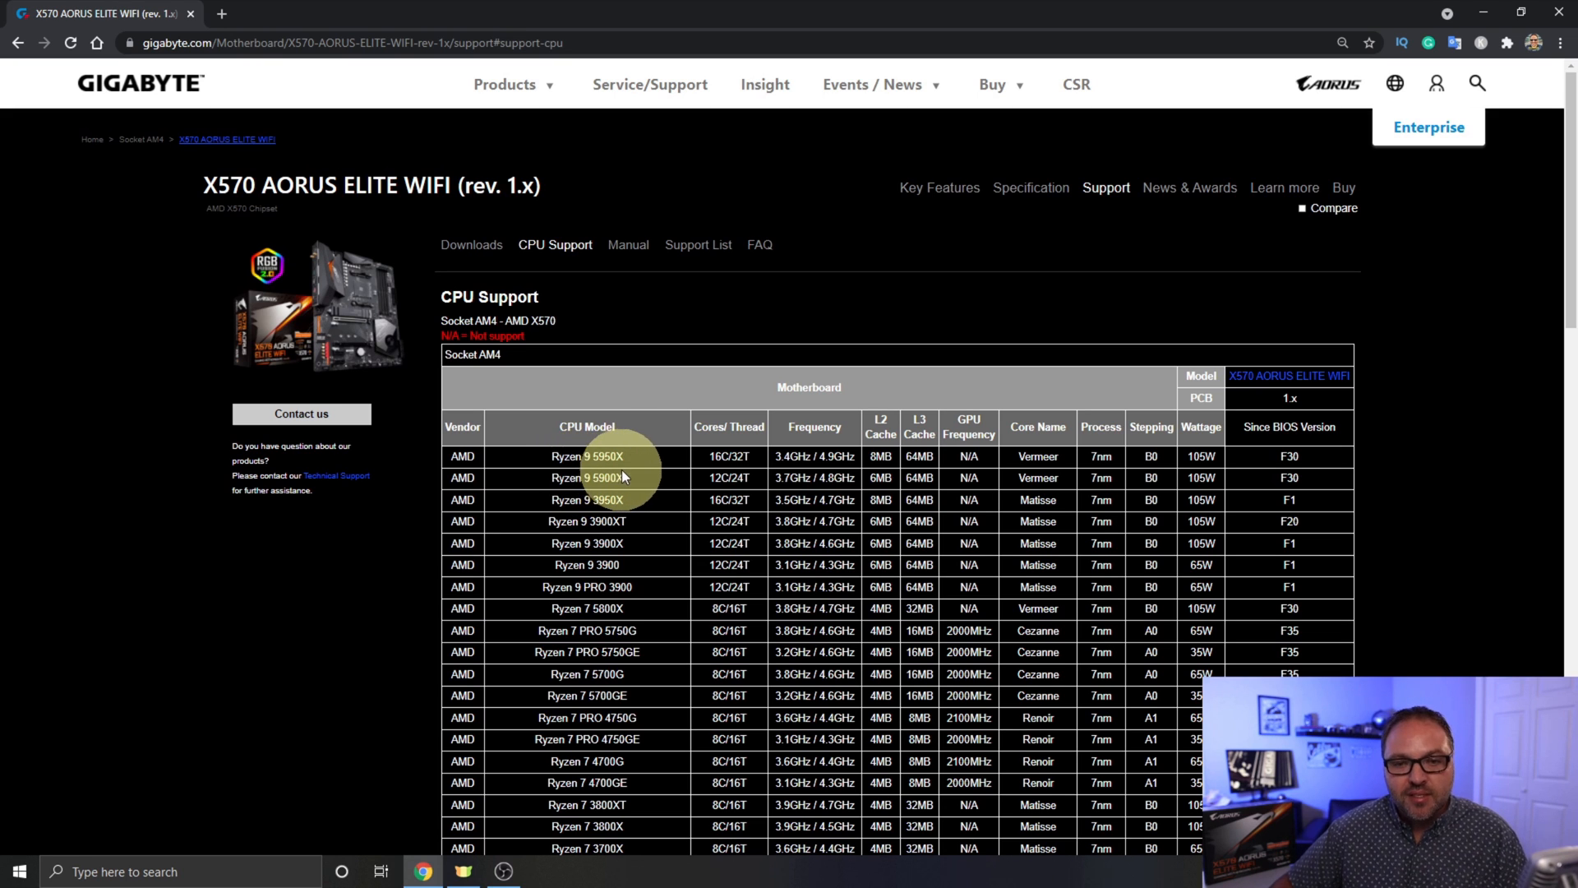
{"action": "scroll", "scroll_direction": "down", "scroll_amount": 3}
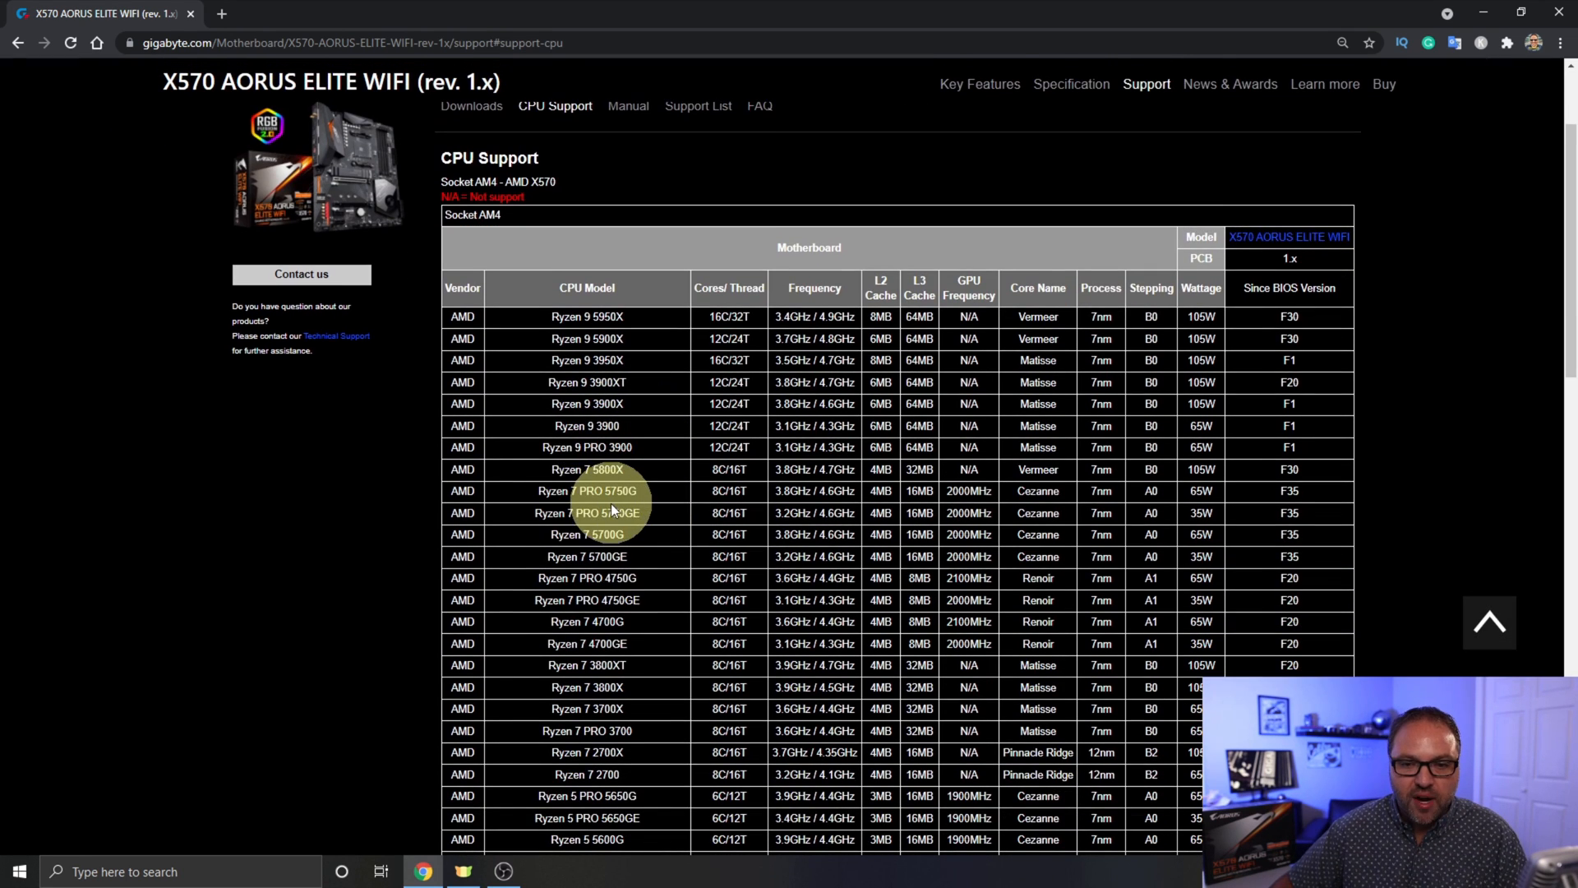
{"action": "mouse_move", "coordinate": [1226, 390]}
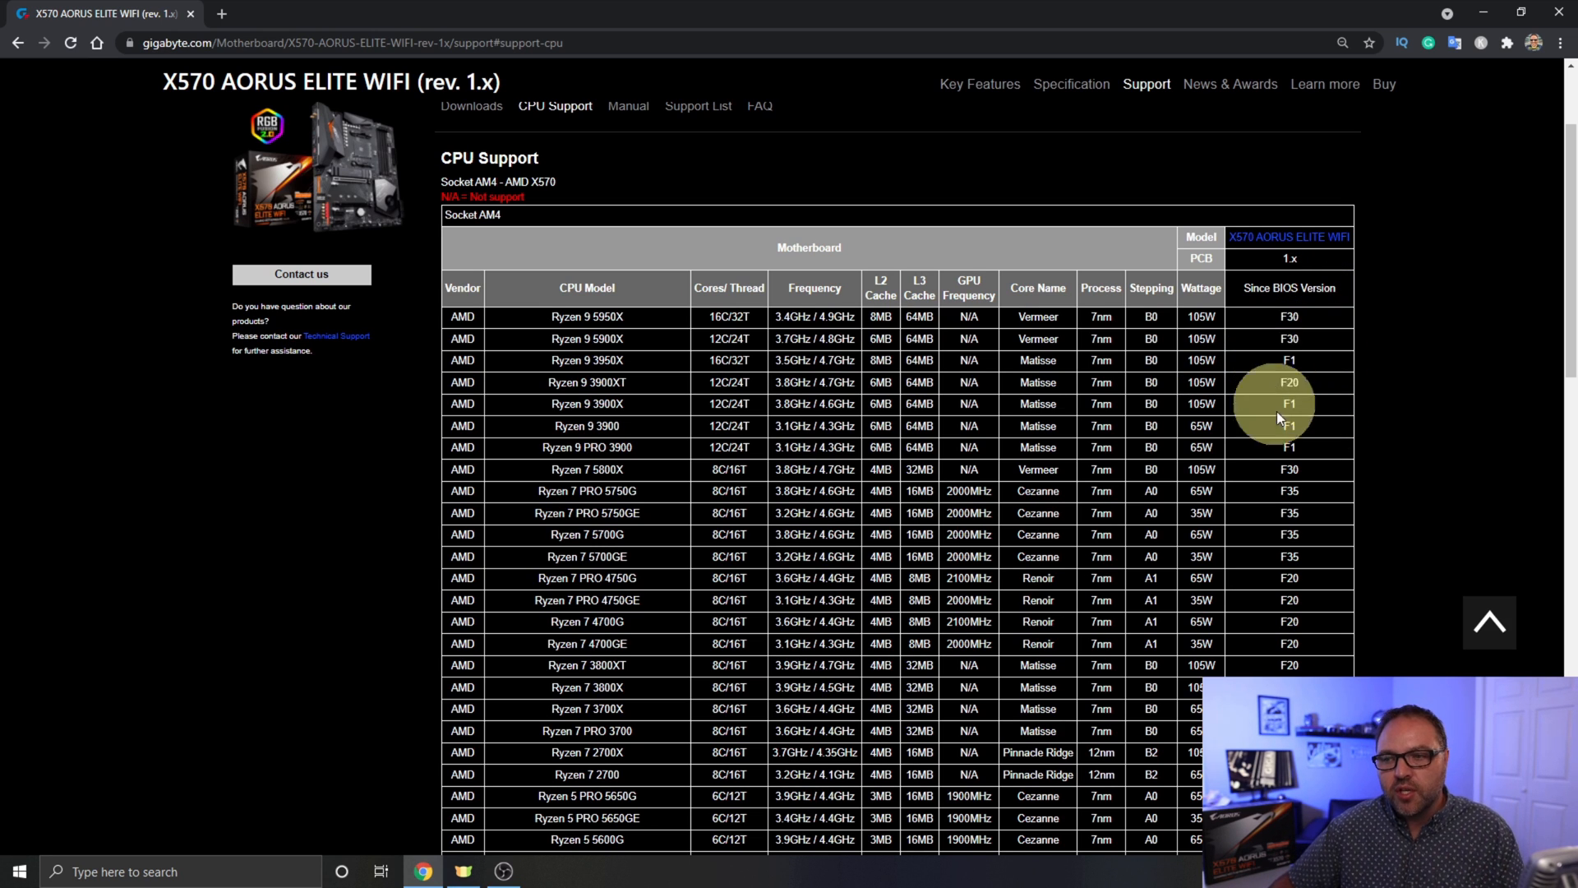
{"action": "mouse_move", "coordinate": [1328, 393]}
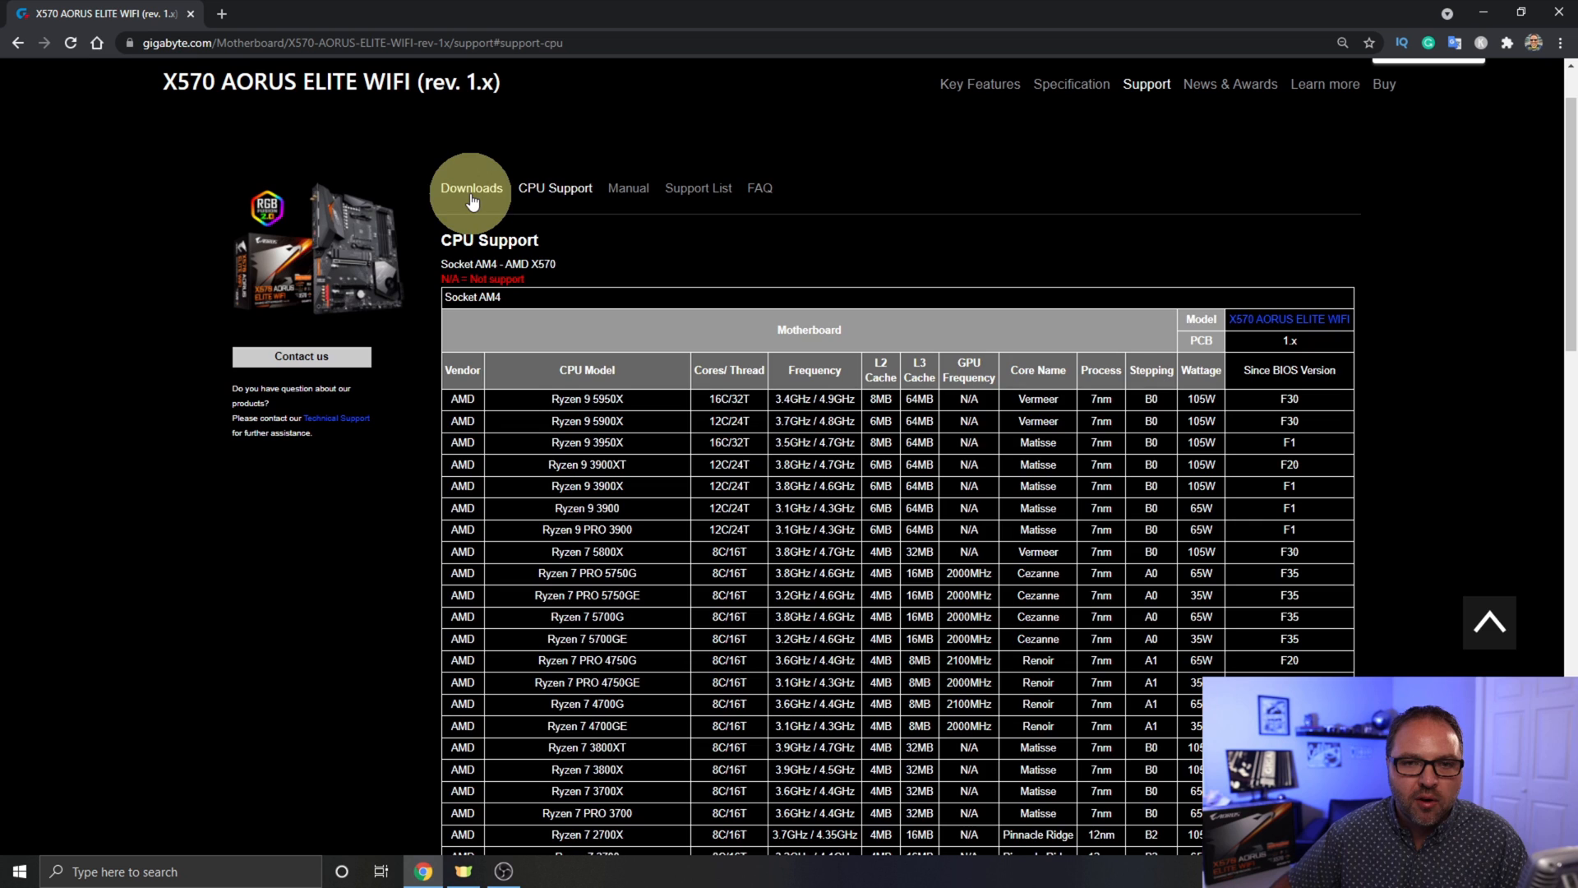
- Return to Downloads and review the BIOS list with F35 (2021/07/13) on top
{"action": "left_click", "coordinate": [472, 188]}
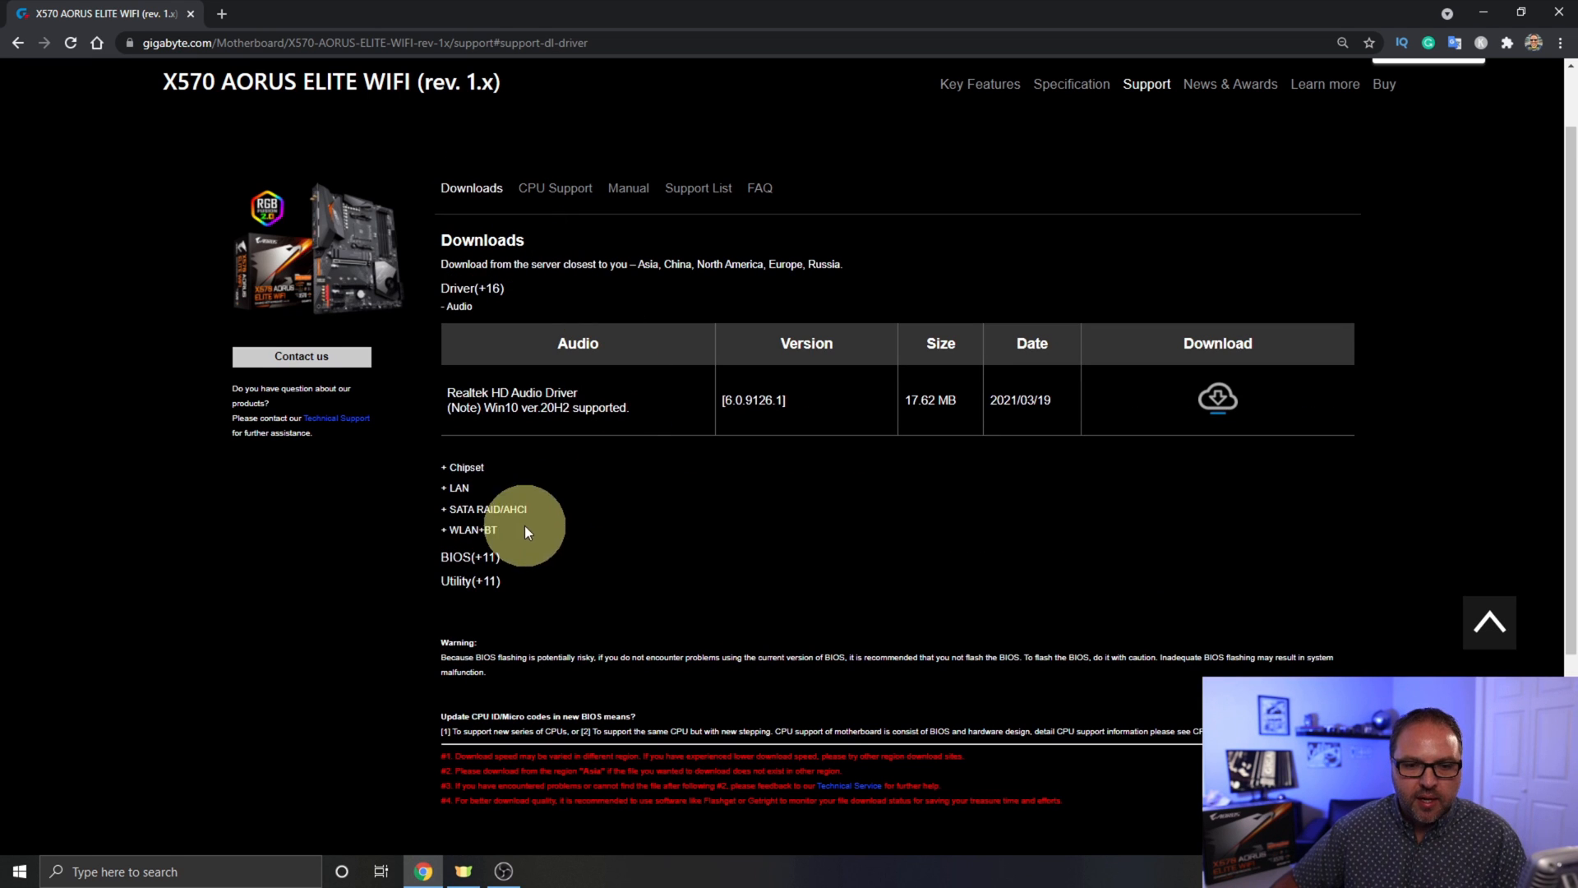
{"action": "left_click", "coordinate": [470, 557]}
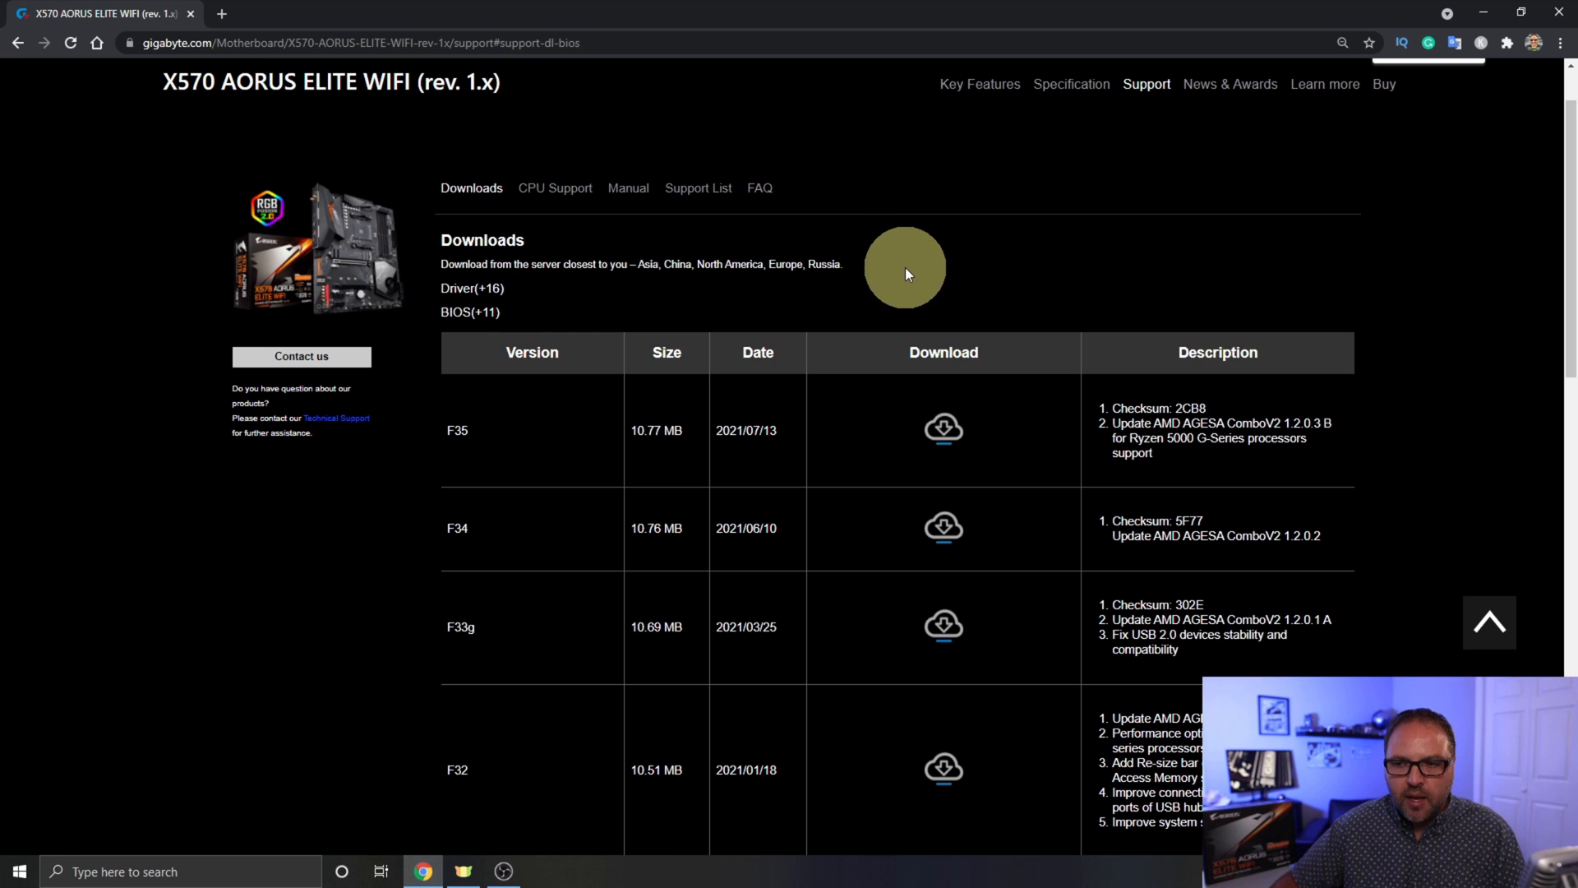
{"action": "scroll", "scroll_direction": "down", "scroll_amount": 3}
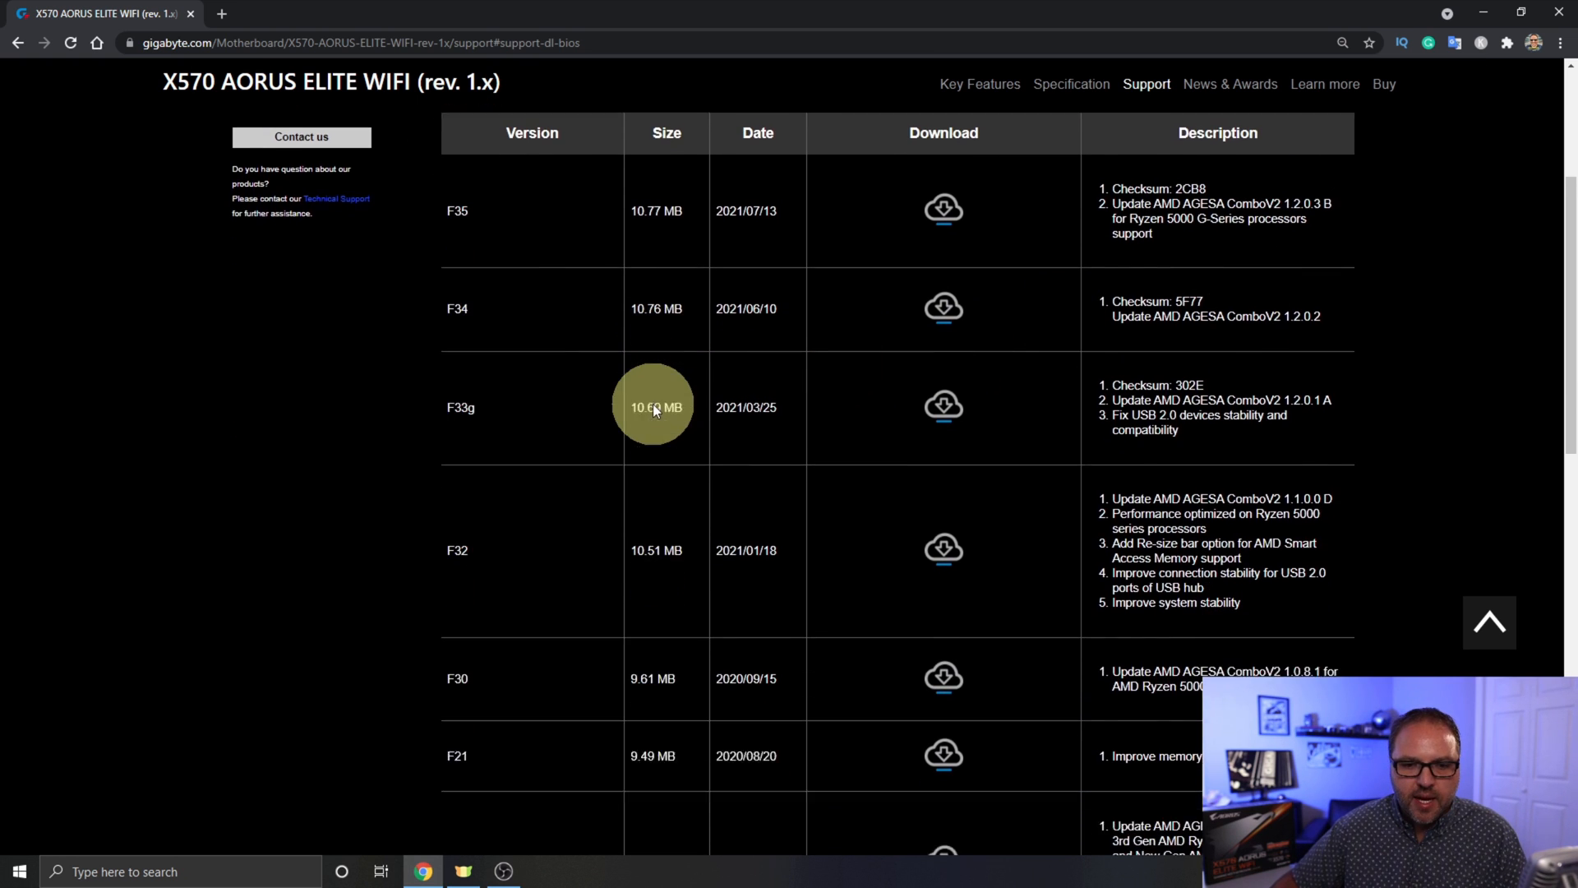
{"action": "scroll", "scroll_direction": "down", "scroll_amount": 3}
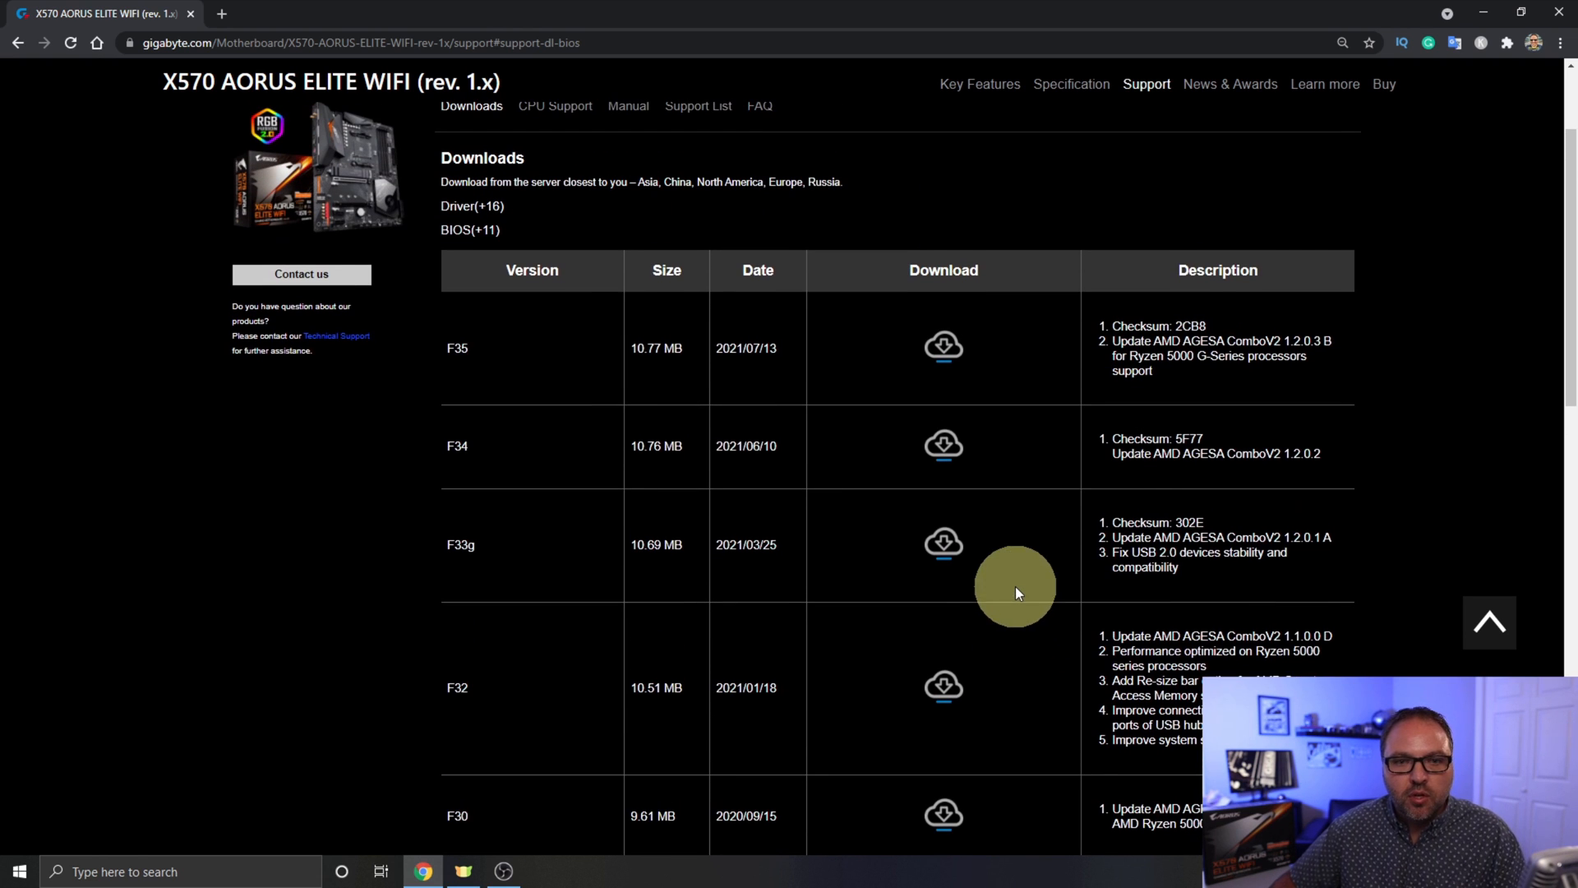
{"action": "mouse_move", "coordinate": [497, 352]}
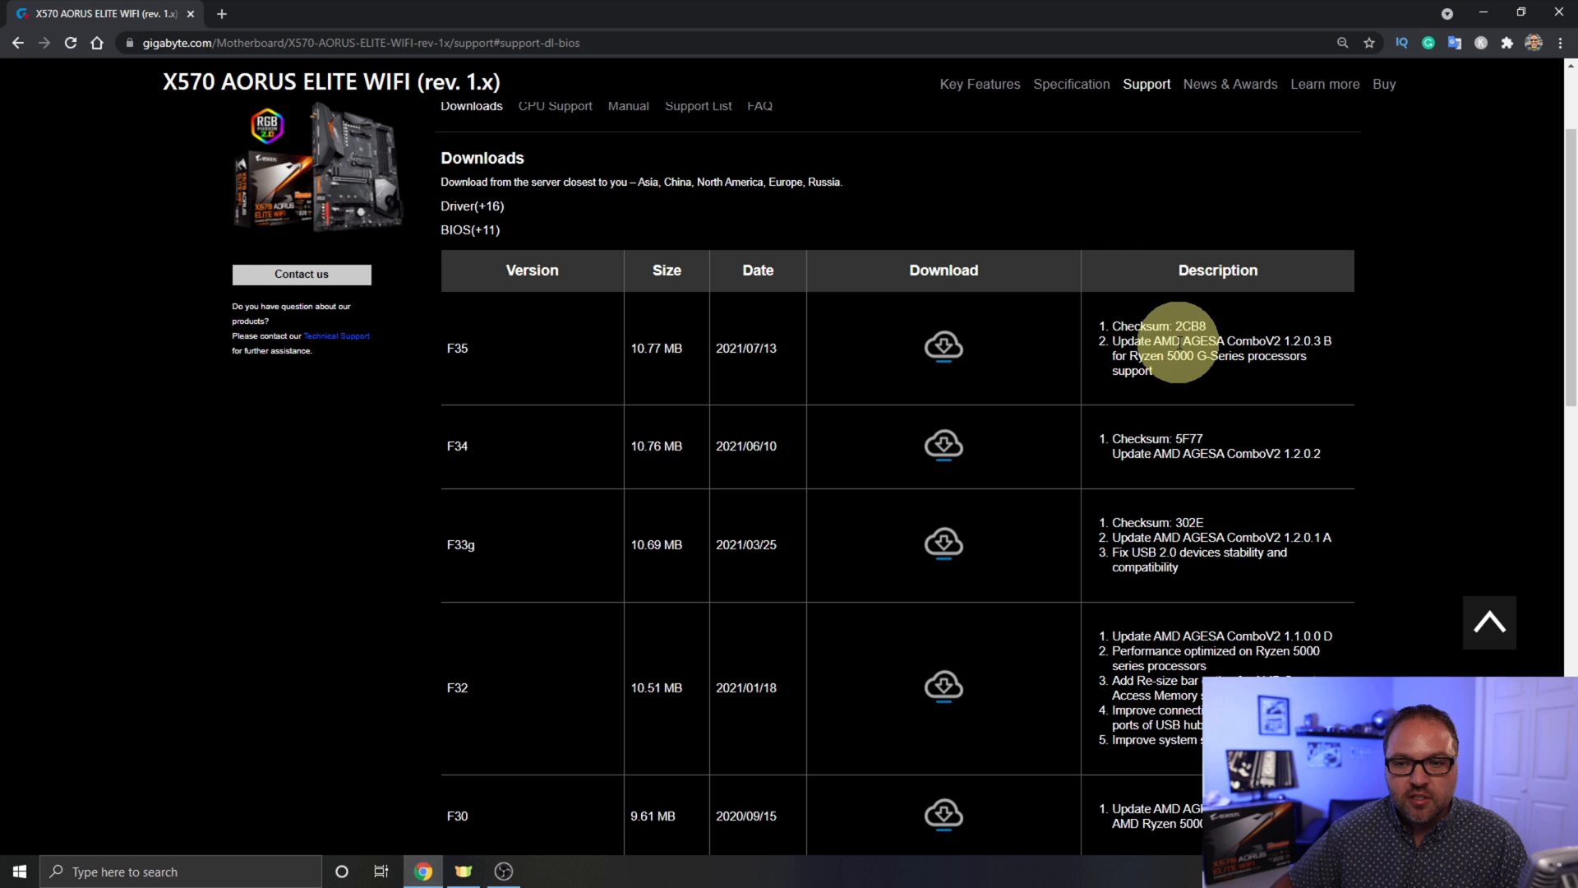
{"action": "mouse_move", "coordinate": [944, 346]}
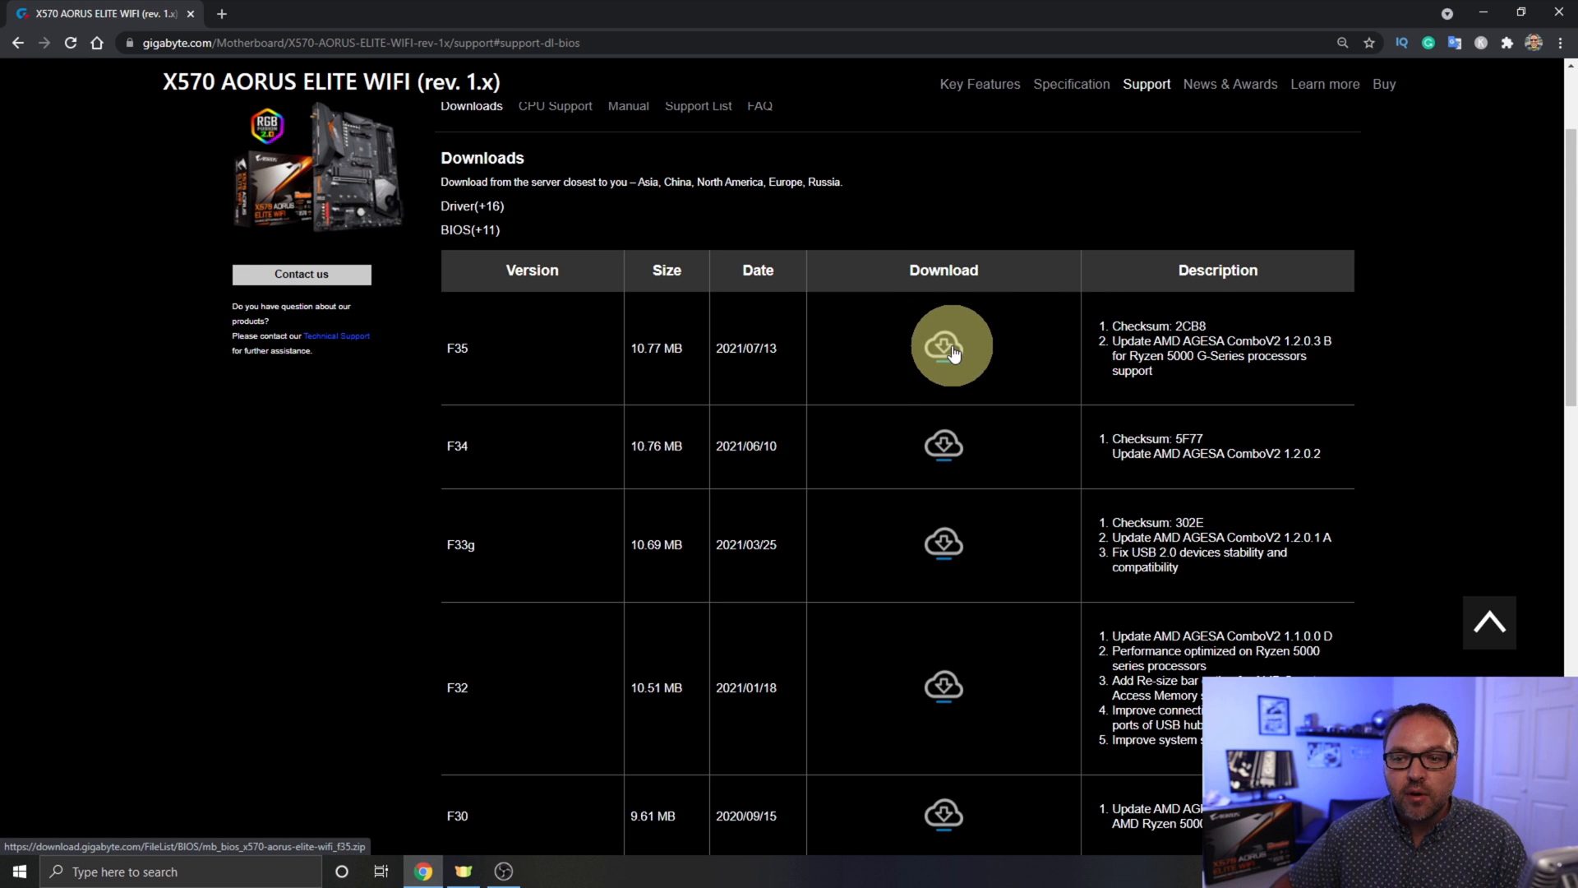
{"action": "mouse_move", "coordinate": [944, 347]}
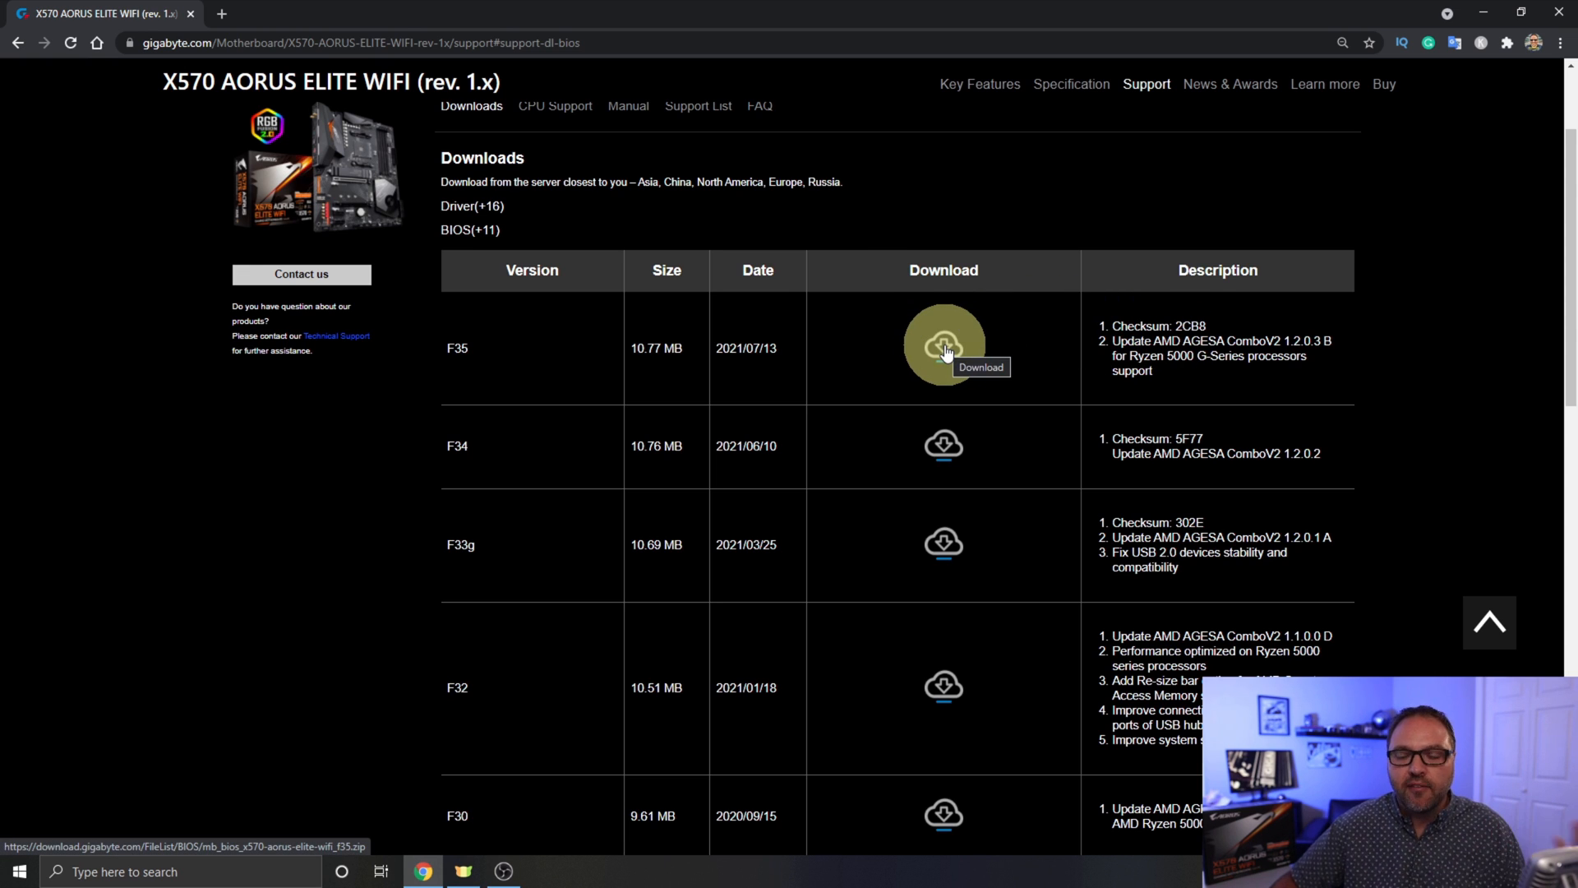
- Download the F35 BIOS zip and bring up the Windows Start menu
{"action": "left_click", "coordinate": [944, 347]}
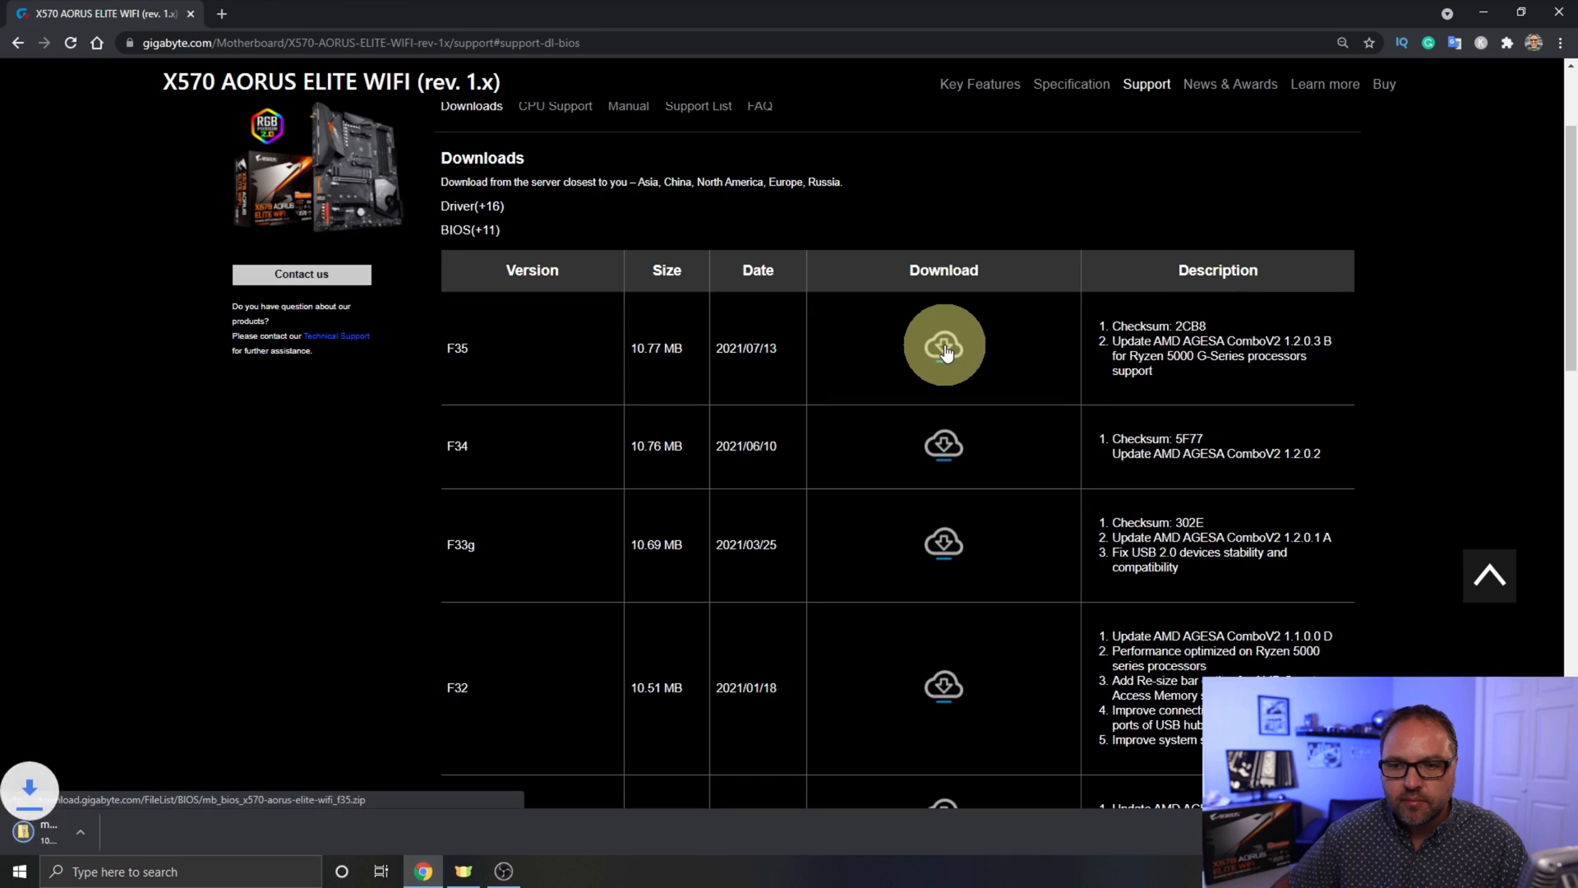
{"action": "left_click", "coordinate": [944, 347]}
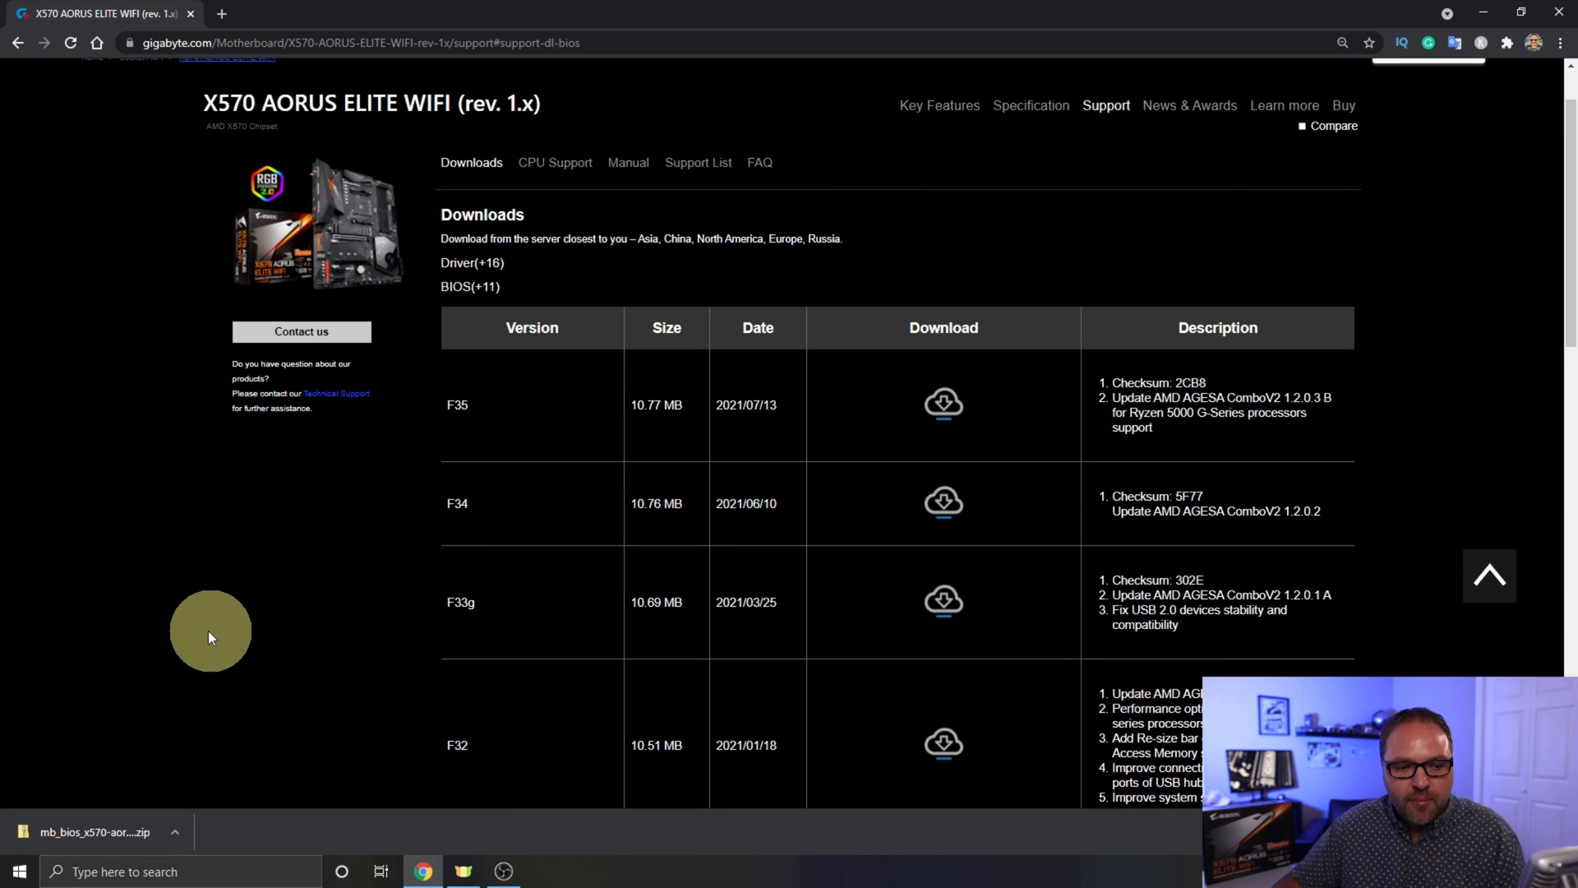
{"action": "mouse_move", "coordinate": [87, 795]}
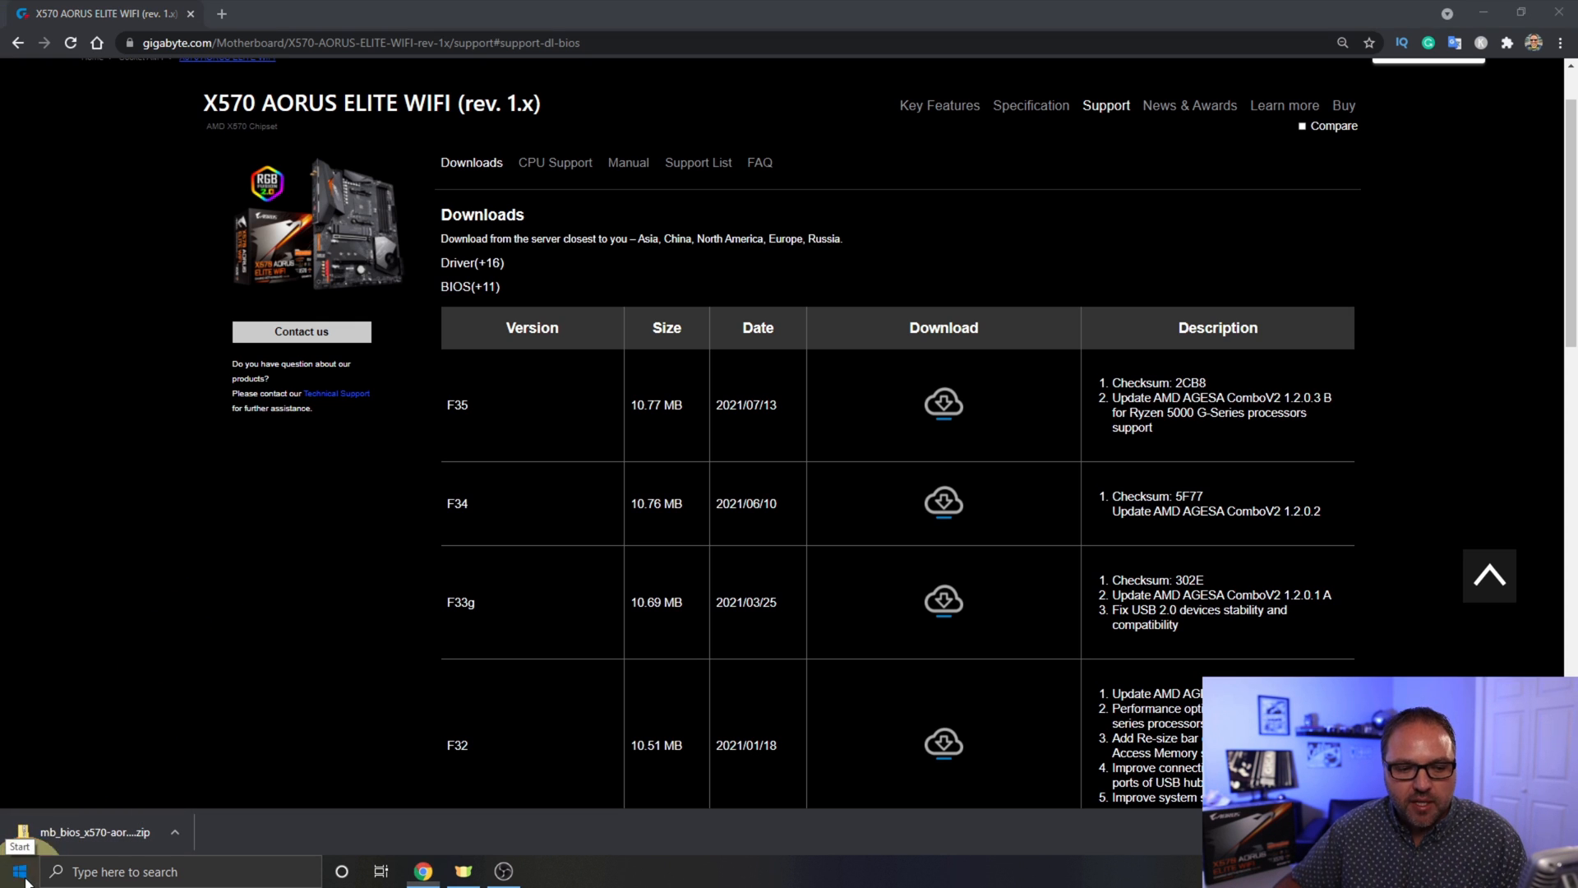
{"action": "left_click", "coordinate": [16, 872]}
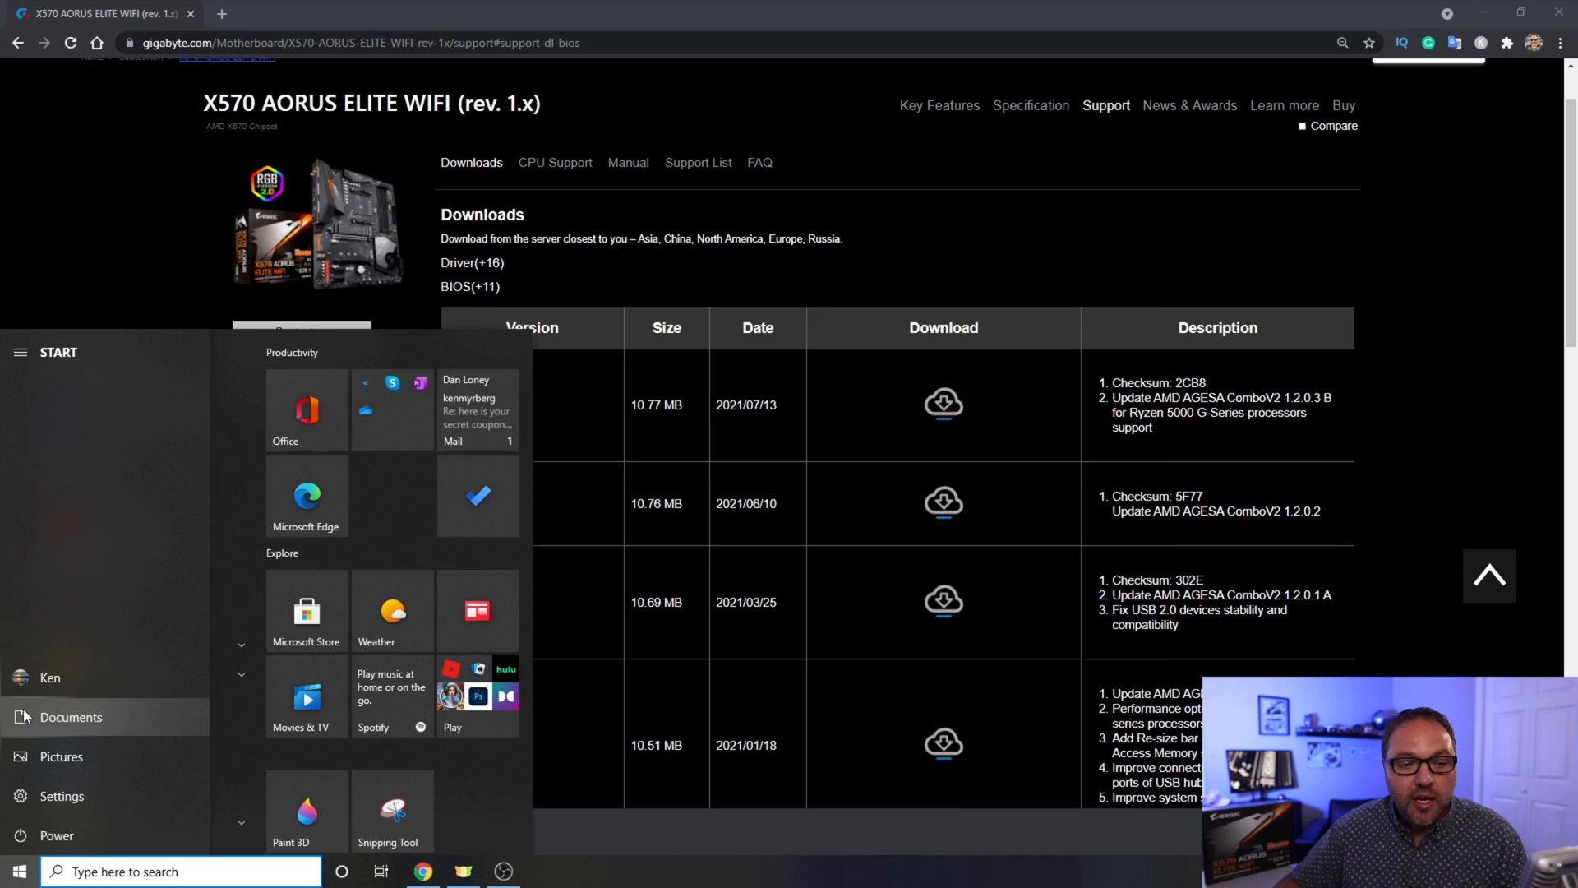
- Reach the Downloads folder showing the mb_bios_x570-aorus-elite-wifi_f35 zip
{"action": "left_click", "coordinate": [71, 717]}
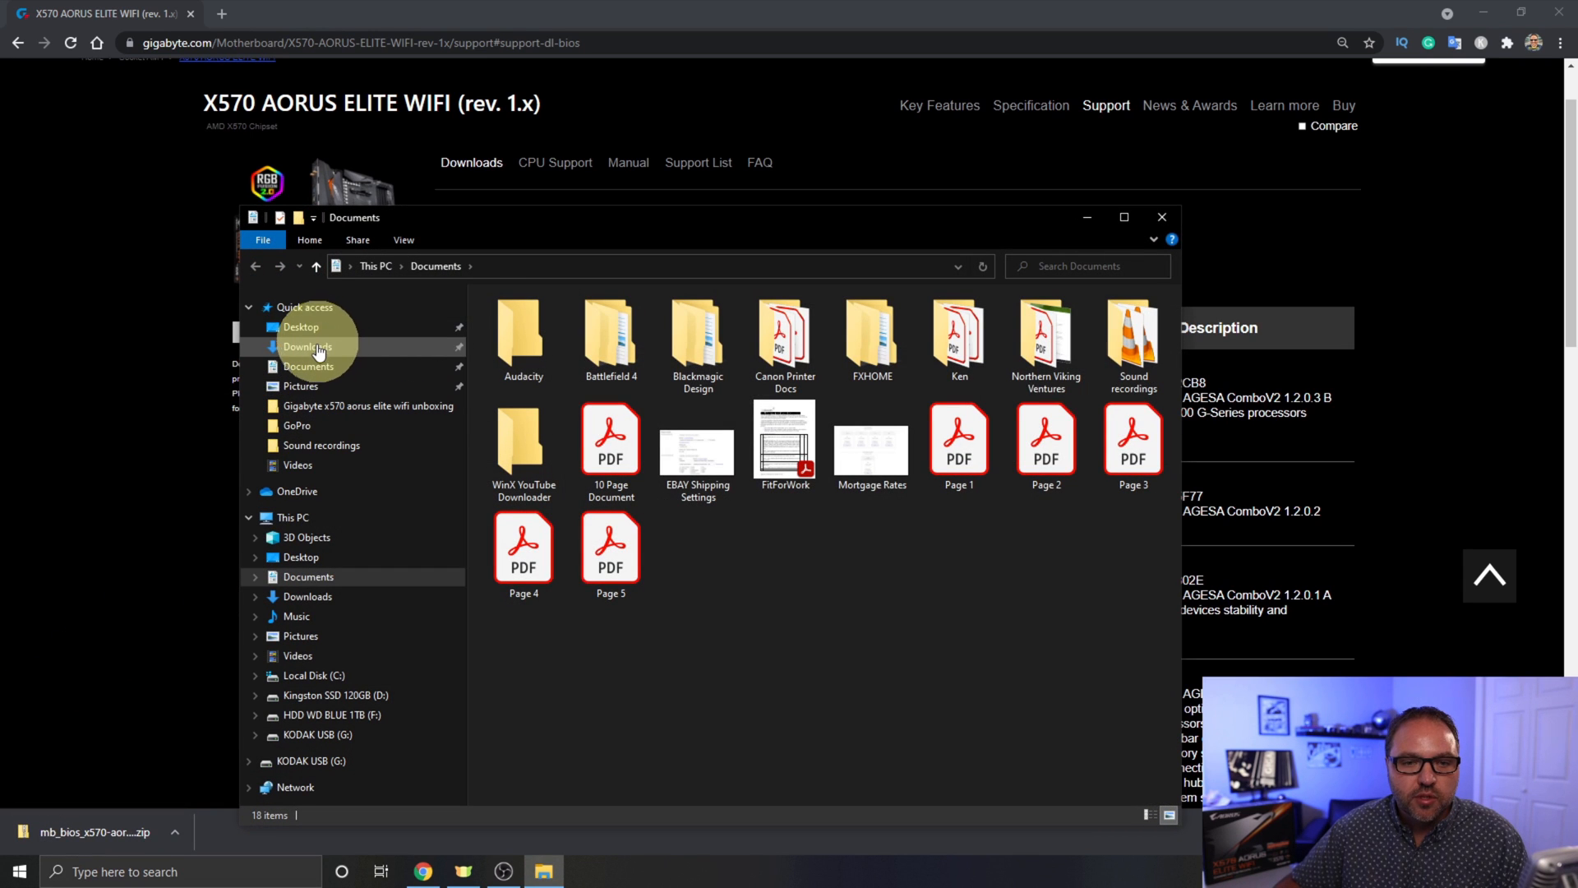
{"action": "left_click", "coordinate": [308, 346]}
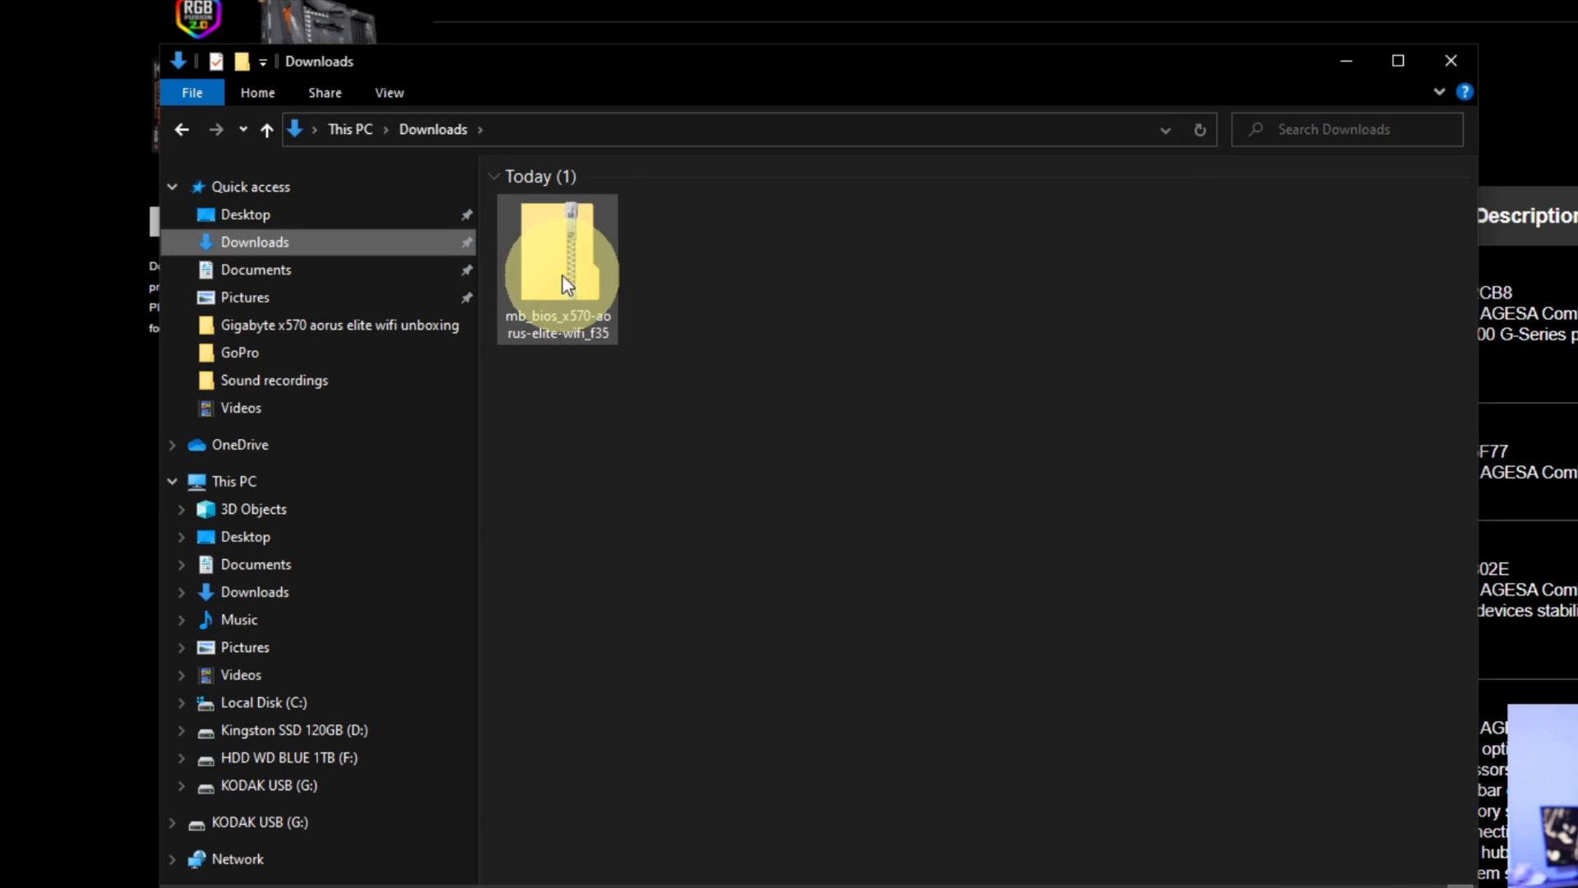
- Extract all files from the BIOS zip into the default matching folder in Downloads
{"action": "right_click", "coordinate": [558, 266]}
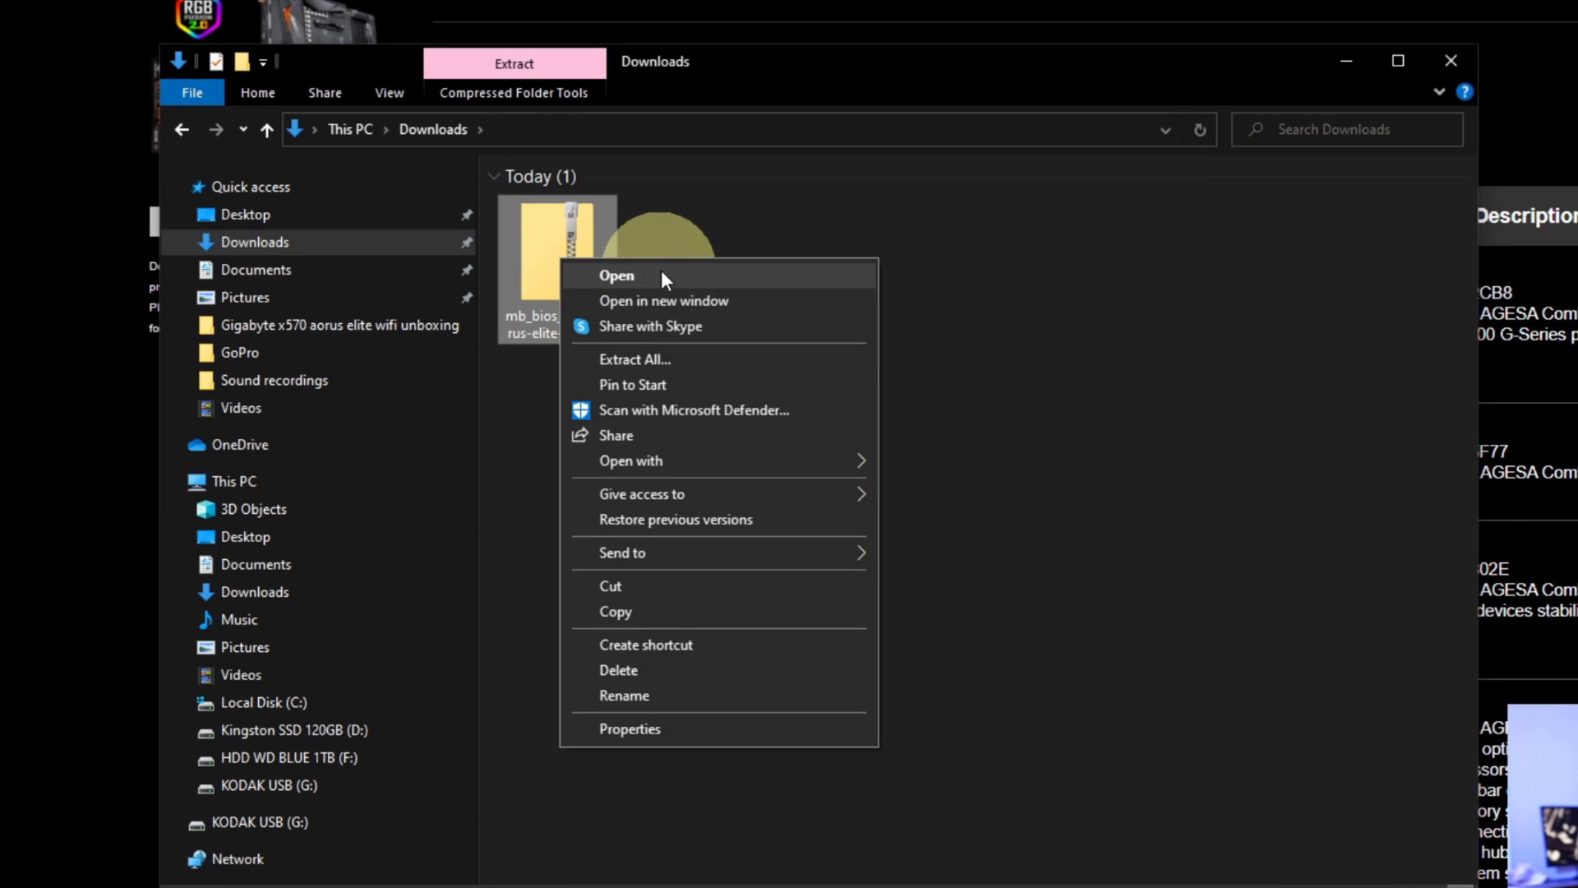
{"action": "mouse_move", "coordinate": [657, 362]}
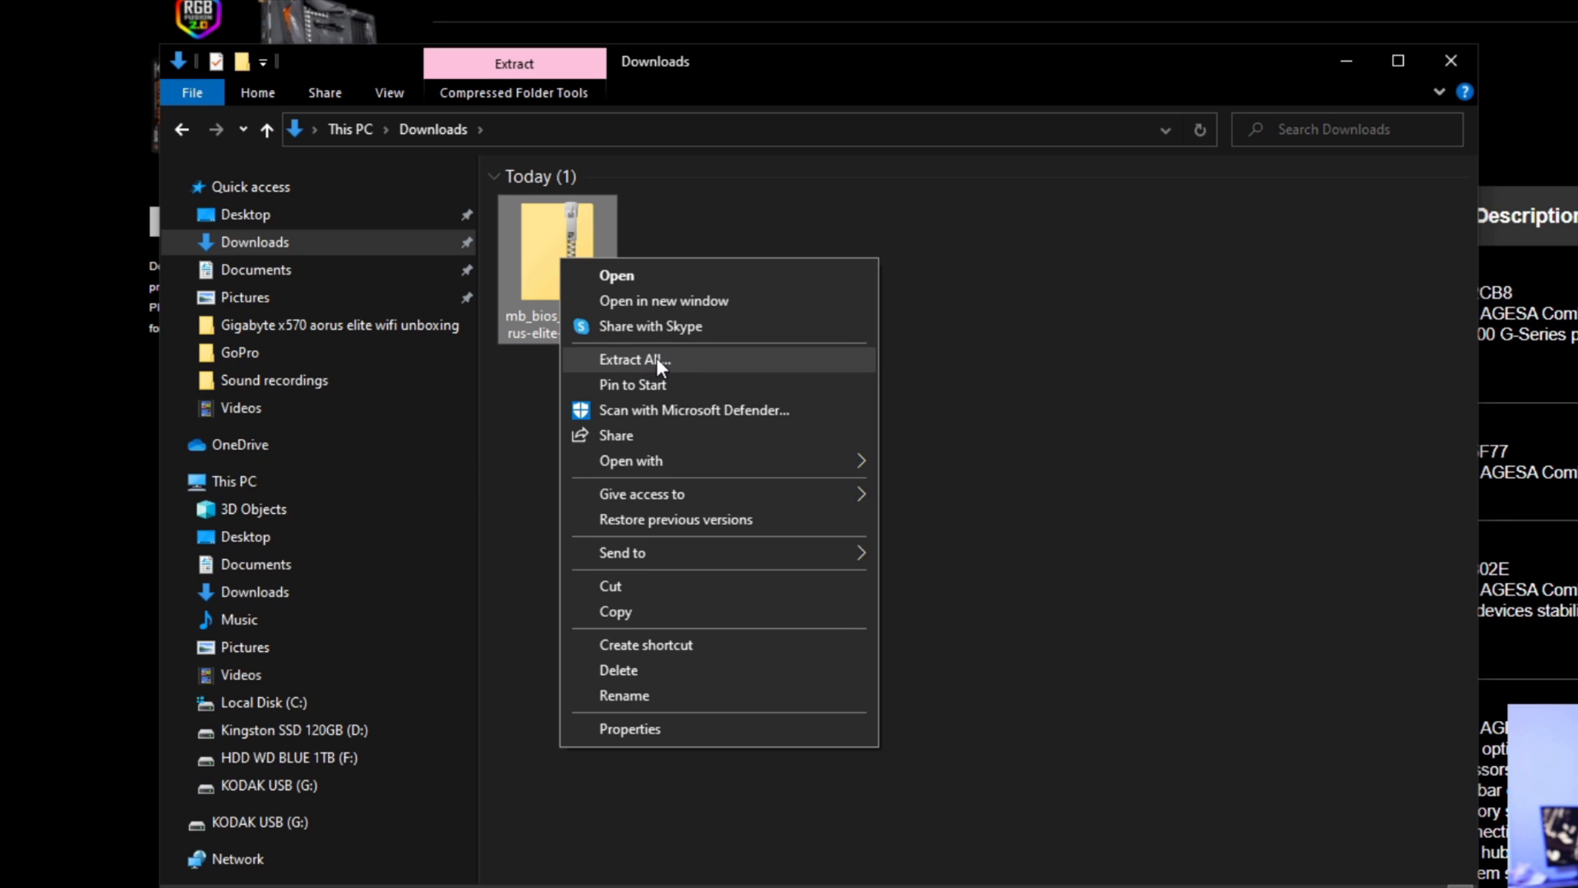
{"action": "left_click", "coordinate": [633, 360]}
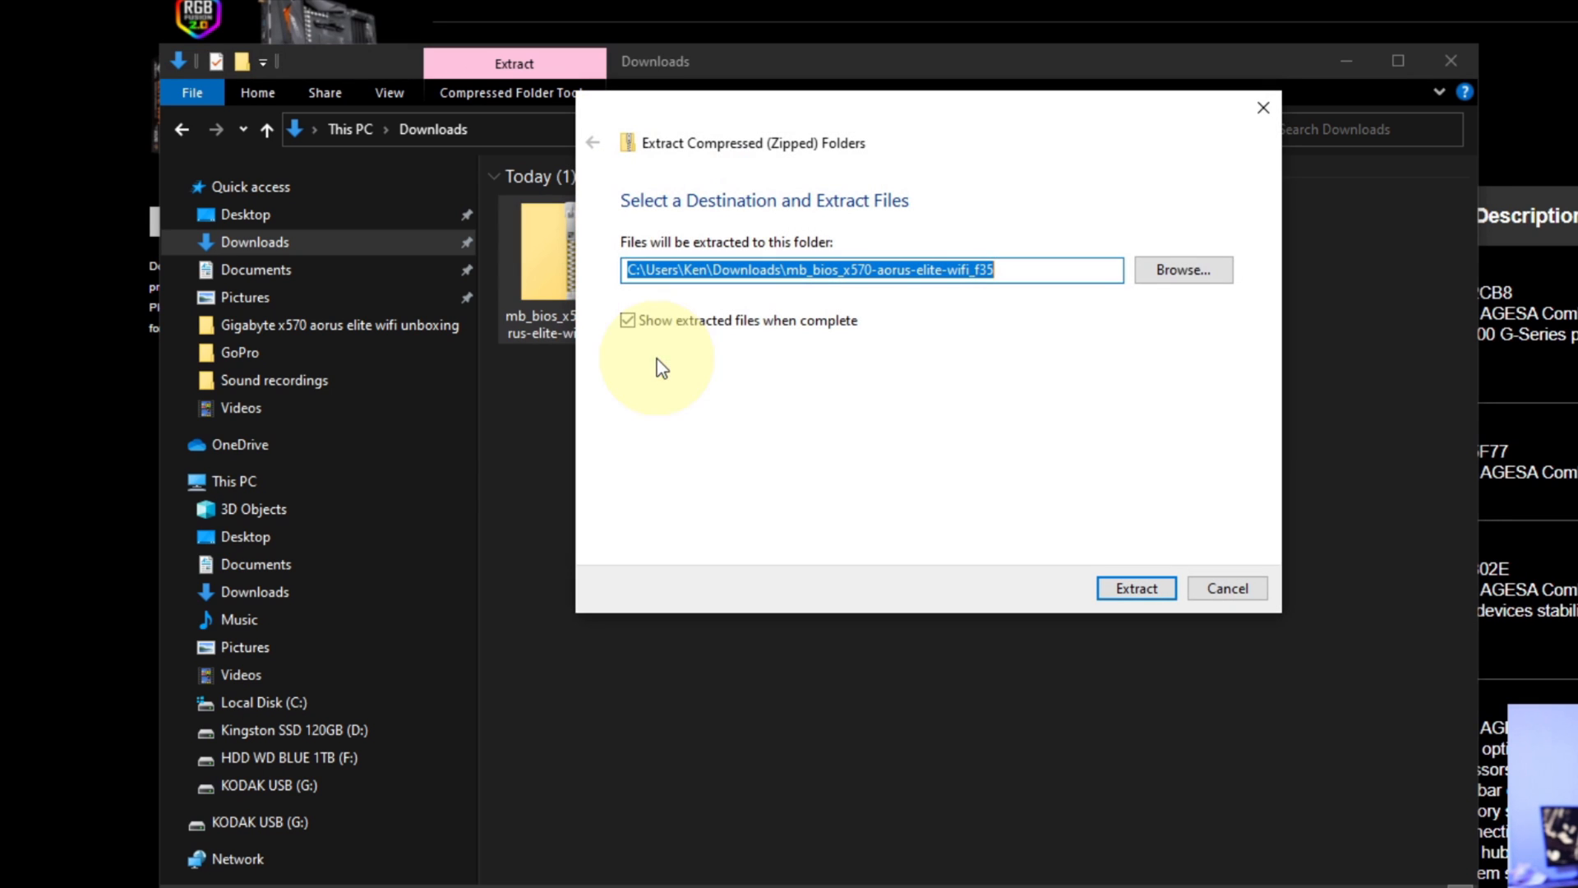
{"action": "mouse_move", "coordinate": [684, 421]}
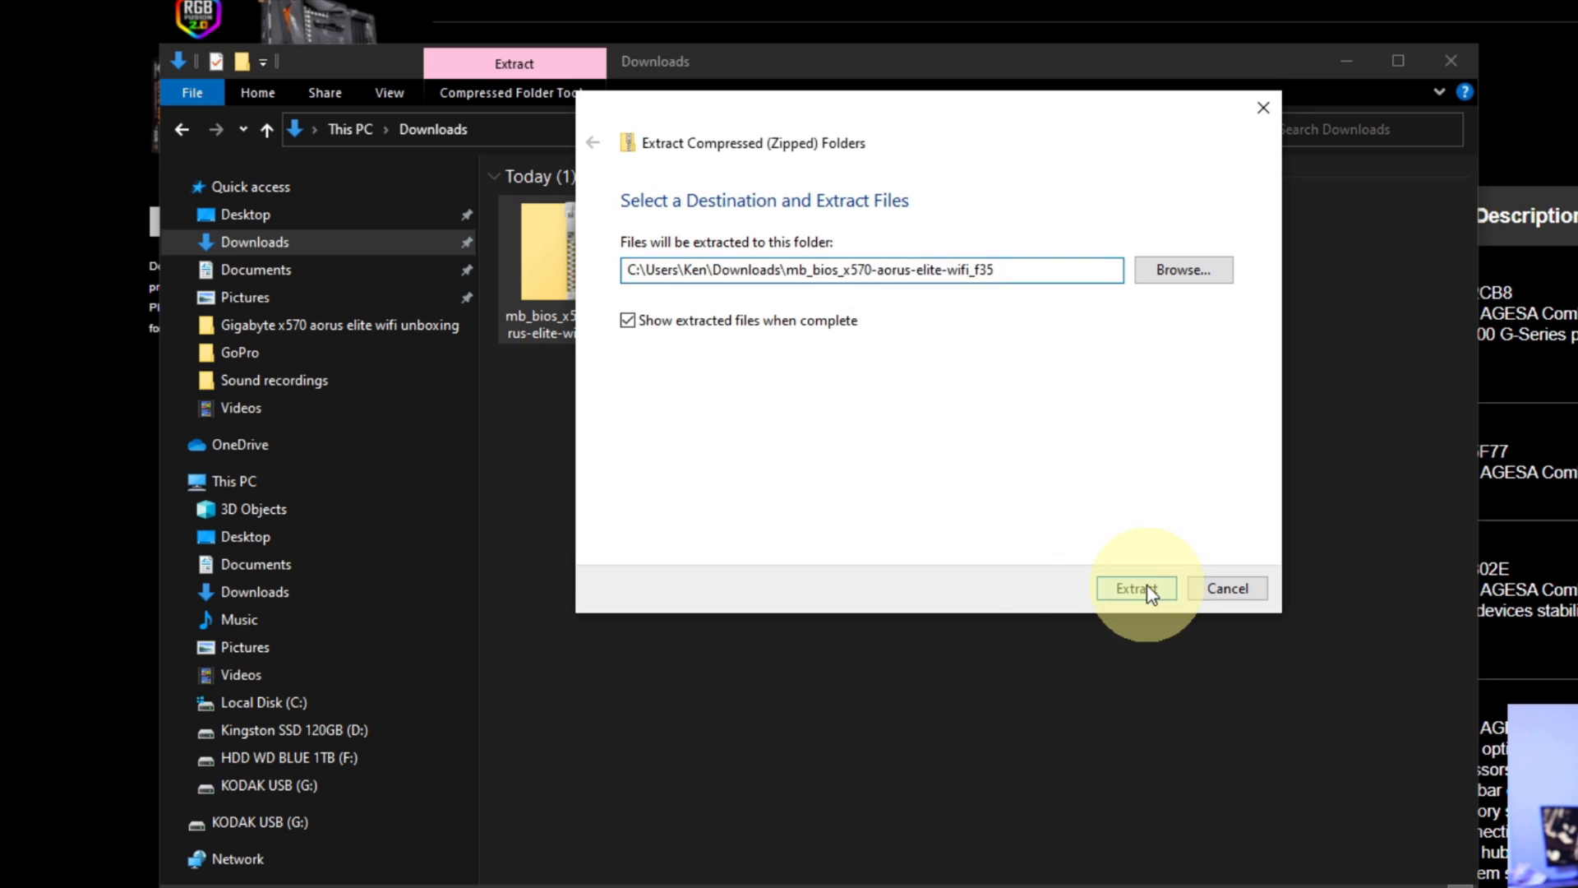
{"action": "left_click", "coordinate": [1136, 589]}
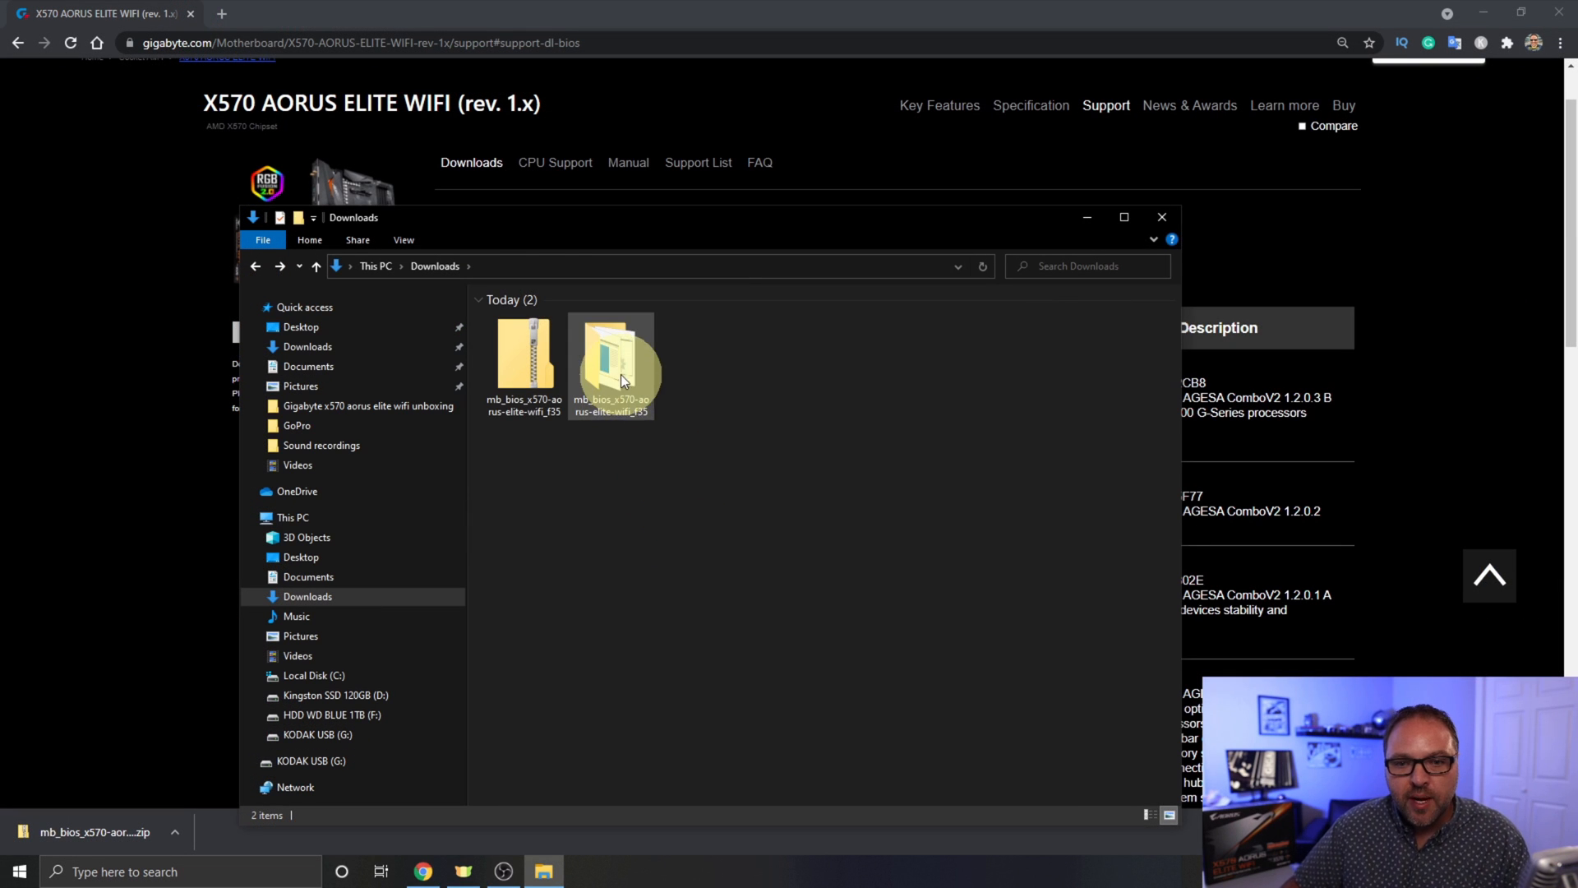
- Enter the extracted F35 folder listing autoexec, Efiflash, readme and X570AEW.F35
{"action": "double_click", "coordinate": [612, 356]}
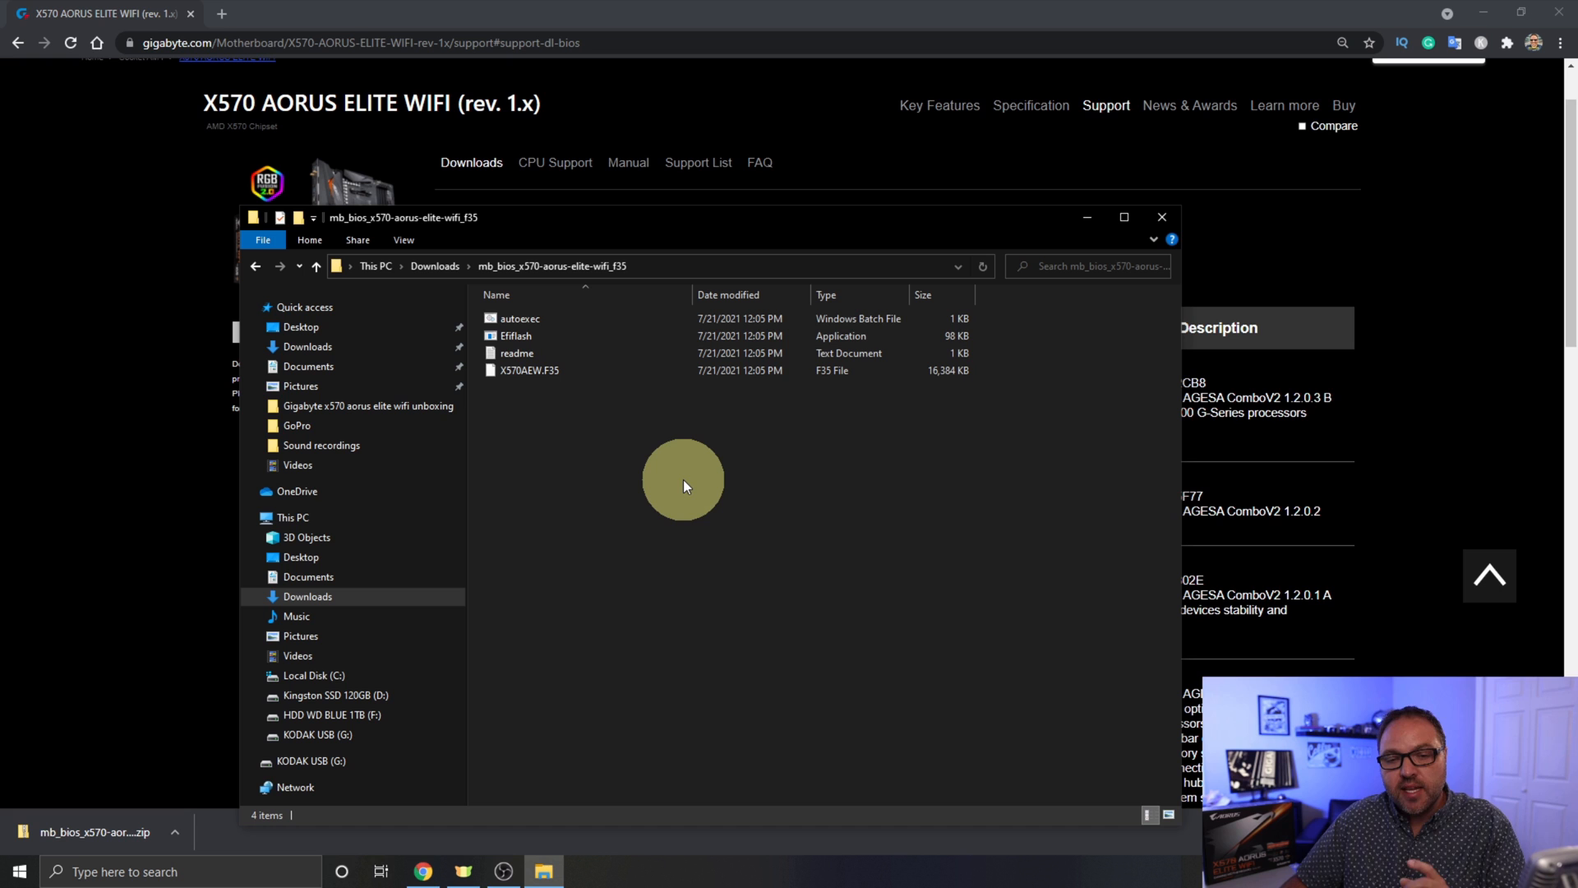
{"action": "left_click", "coordinate": [518, 318]}
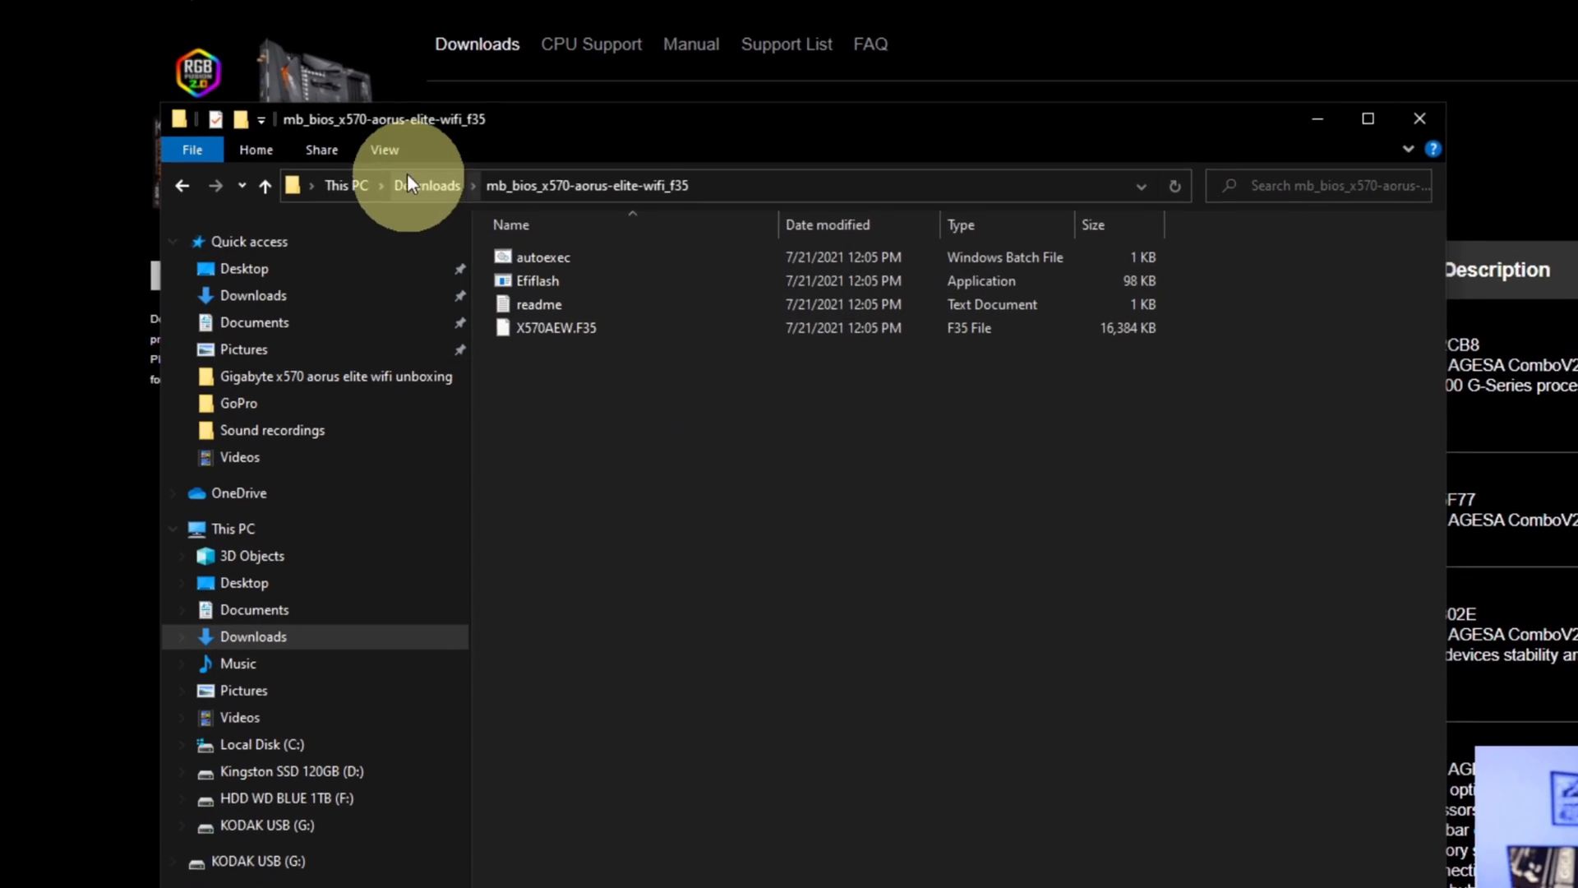
- Show file name extensions and select the 16,384 KB X570AEW.F35 file
{"action": "left_click", "coordinate": [383, 149]}
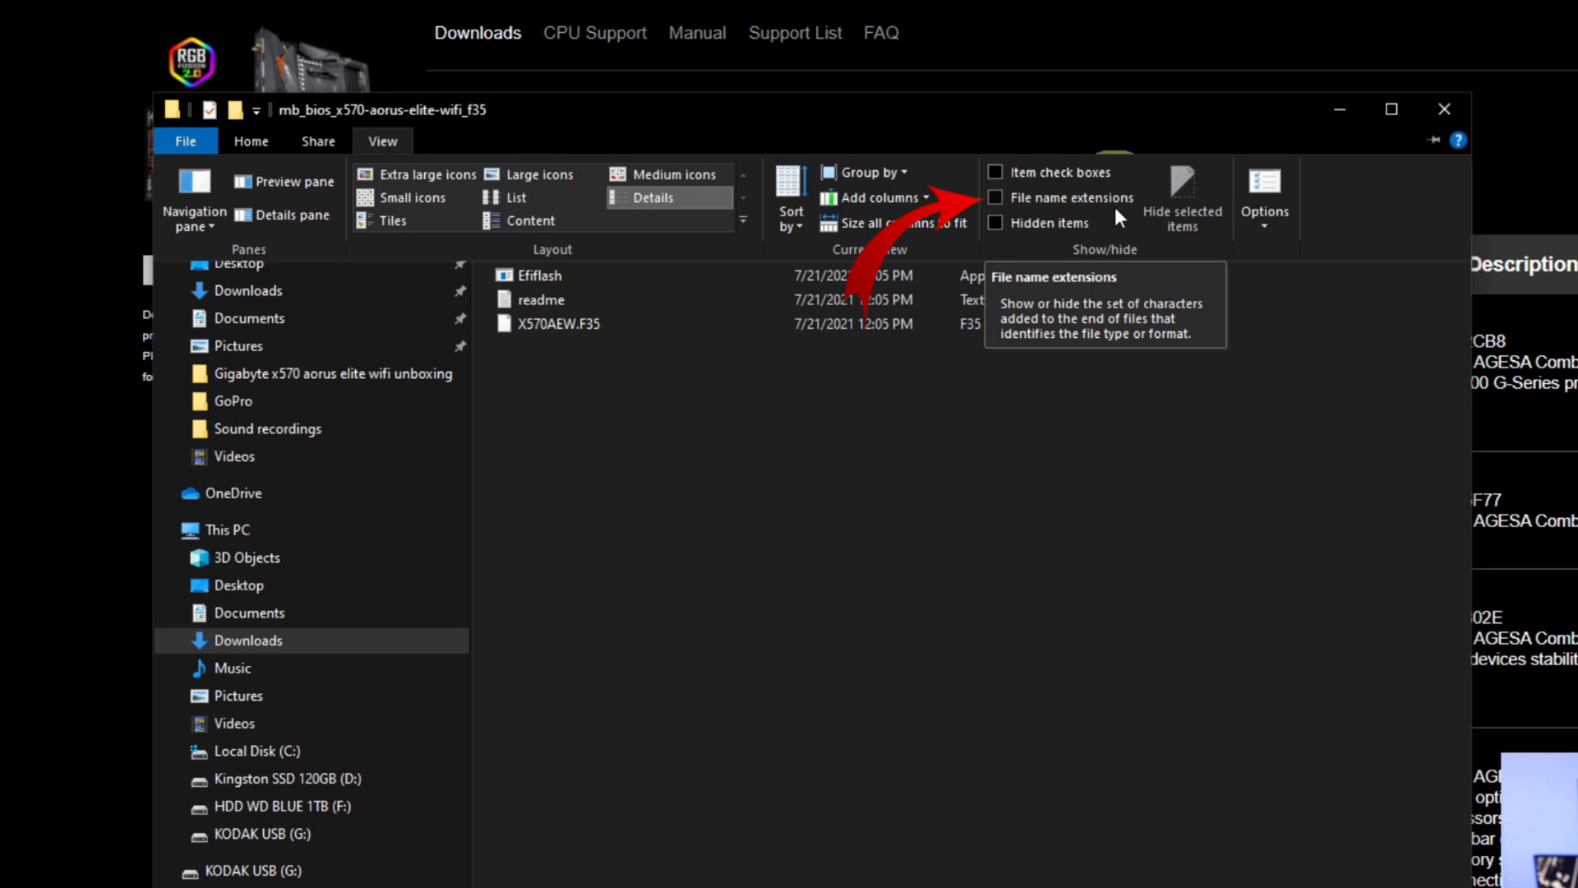
{"action": "left_click", "coordinate": [997, 197]}
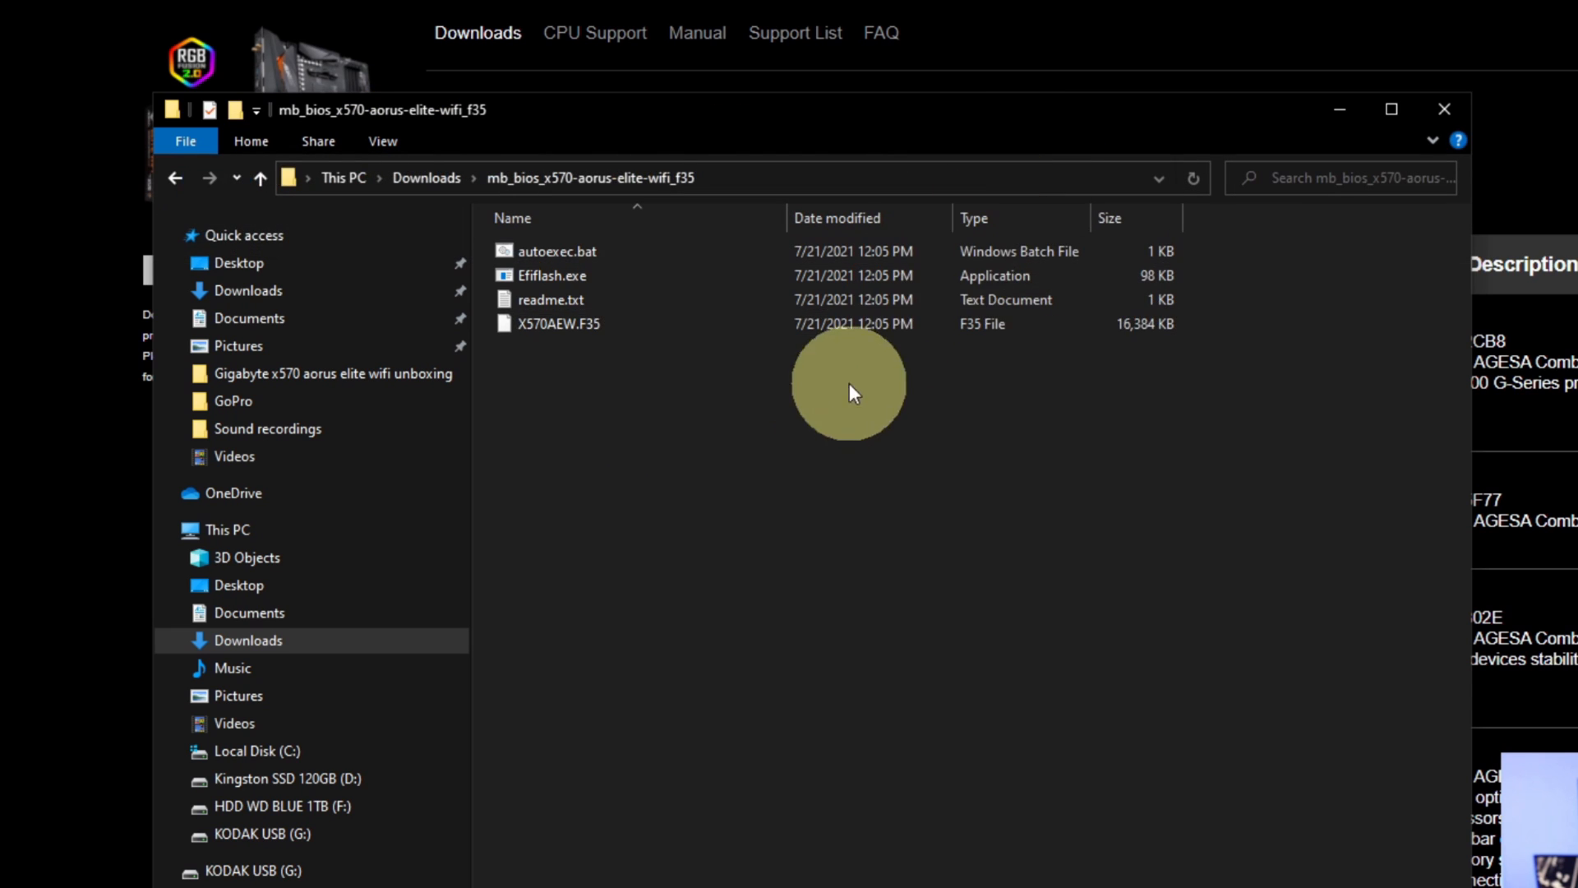
{"action": "mouse_move", "coordinate": [549, 299]}
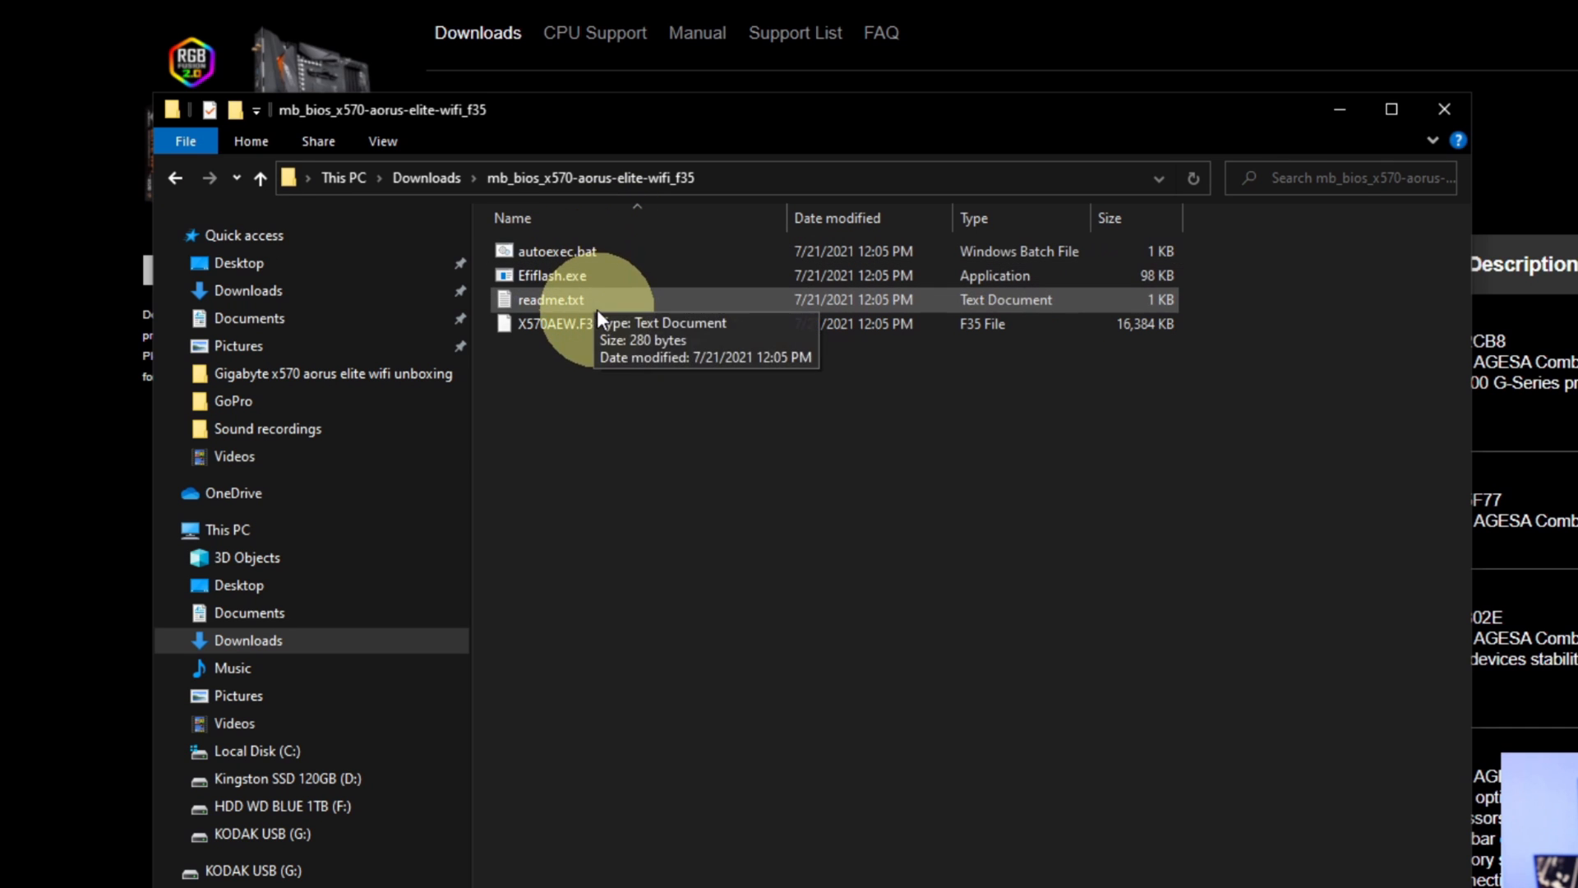
{"action": "mouse_move", "coordinate": [699, 588]}
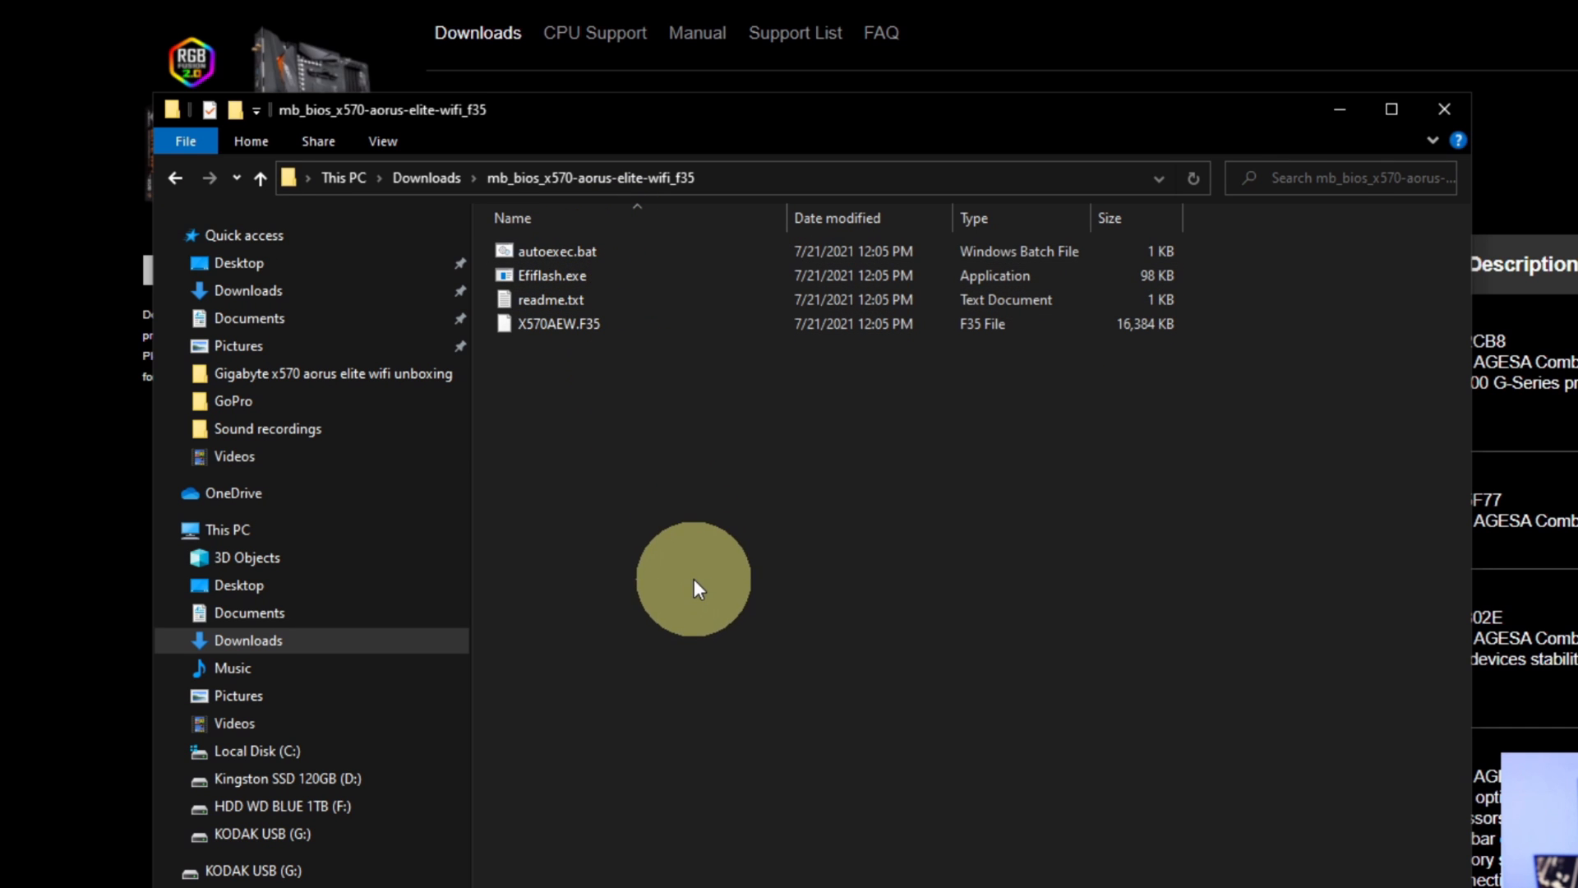
{"action": "mouse_move", "coordinate": [684, 570]}
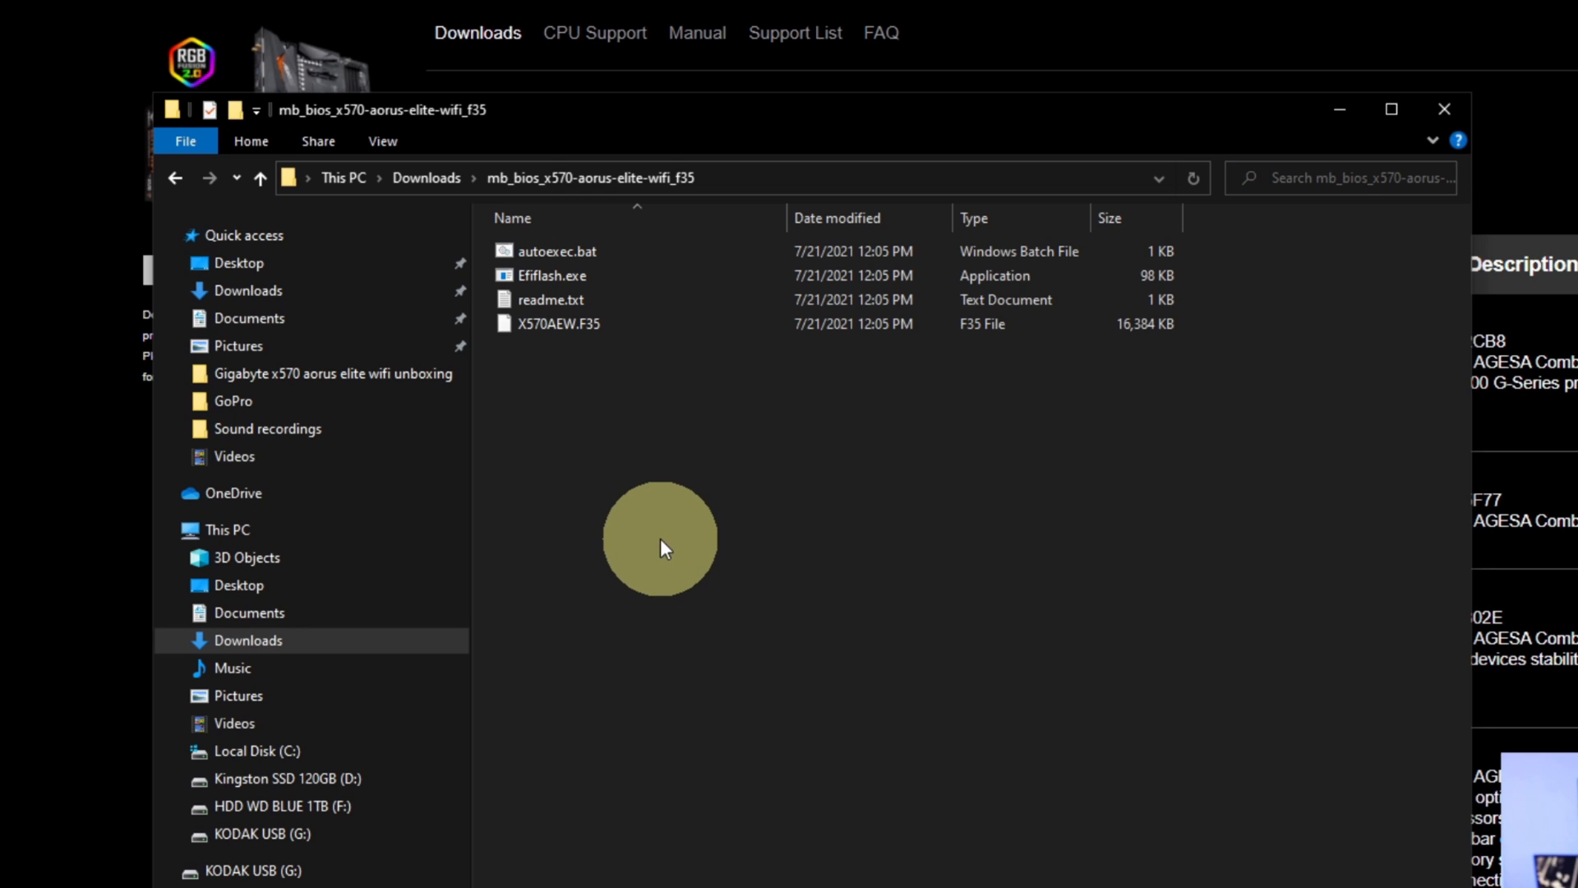
{"action": "left_click", "coordinate": [559, 324]}
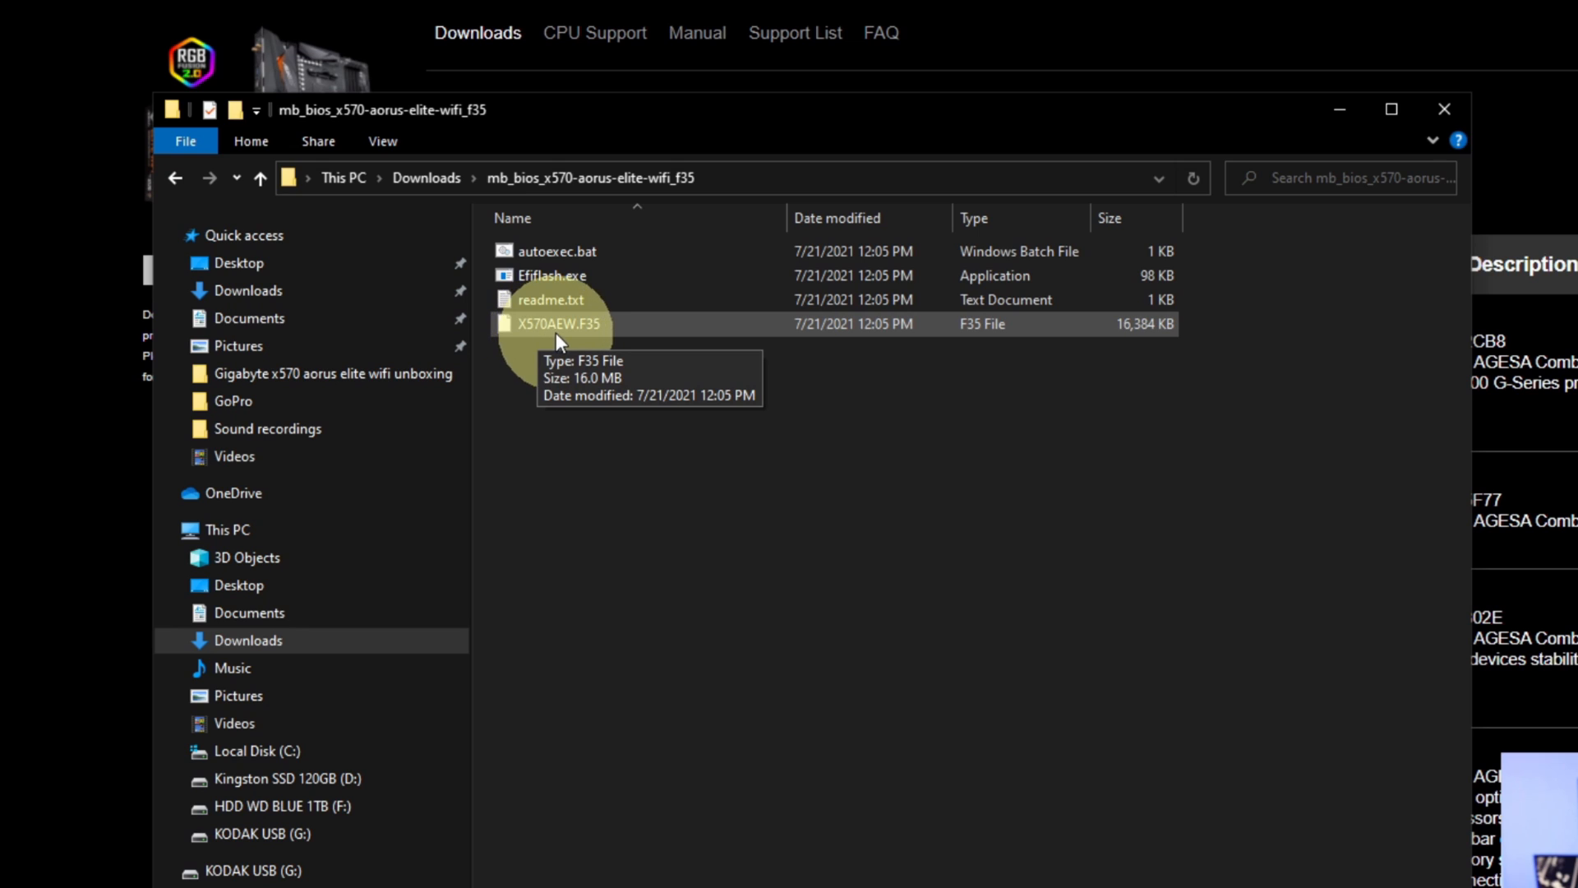
{"action": "mouse_move", "coordinate": [603, 362]}
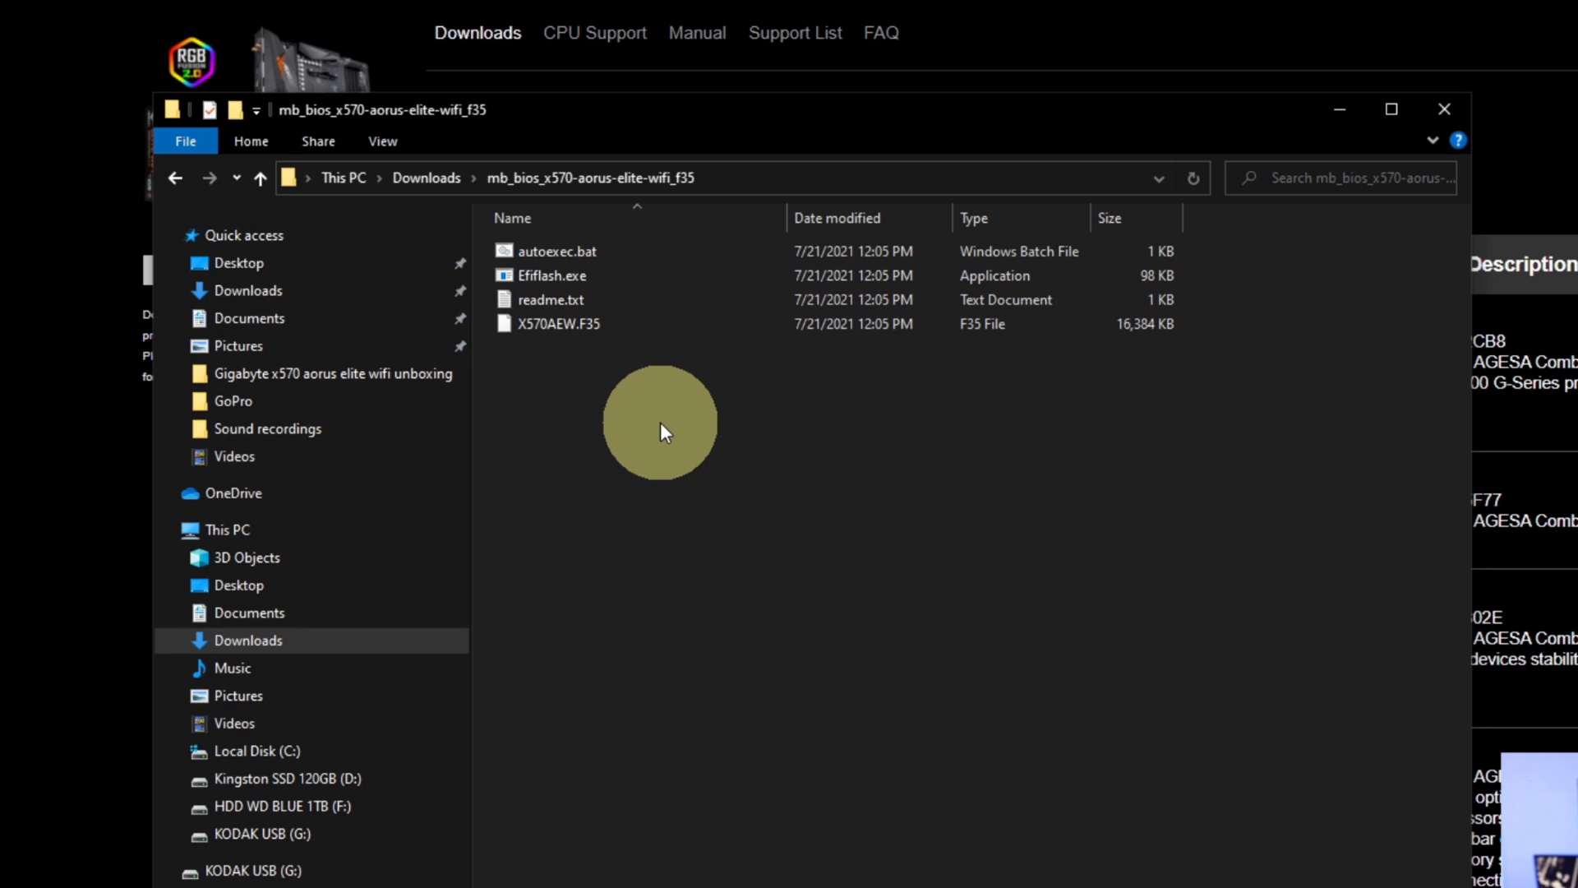
{"action": "left_click", "coordinate": [559, 323]}
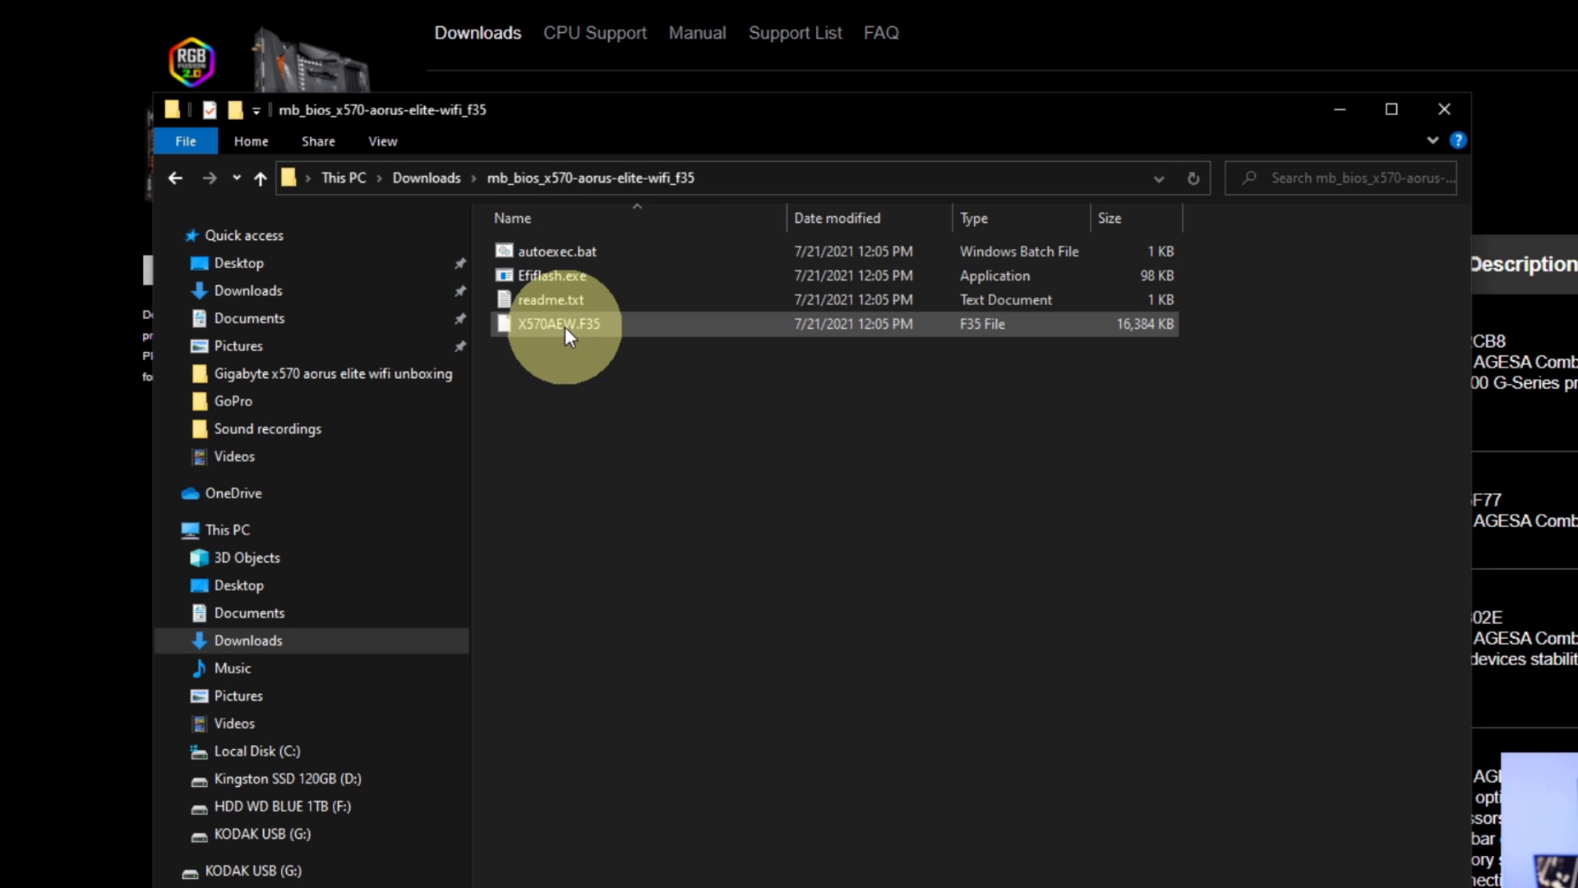
- Rename X570AEW.F35 to gigabyte.bin, confirming the extension change warning
{"action": "right_click", "coordinate": [559, 324]}
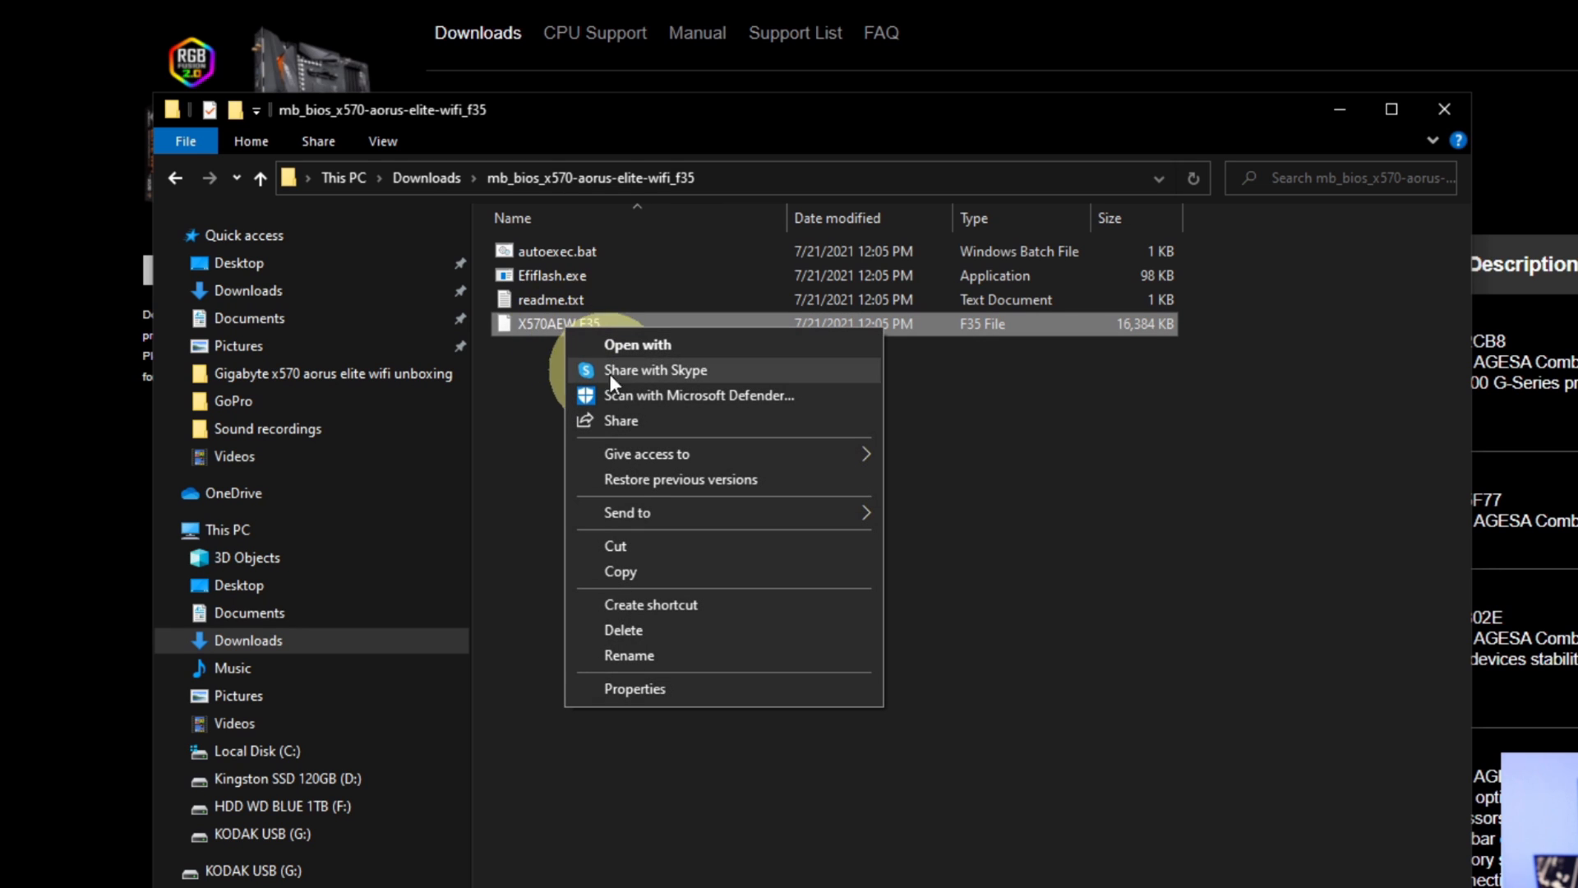
{"action": "left_click", "coordinate": [628, 656]}
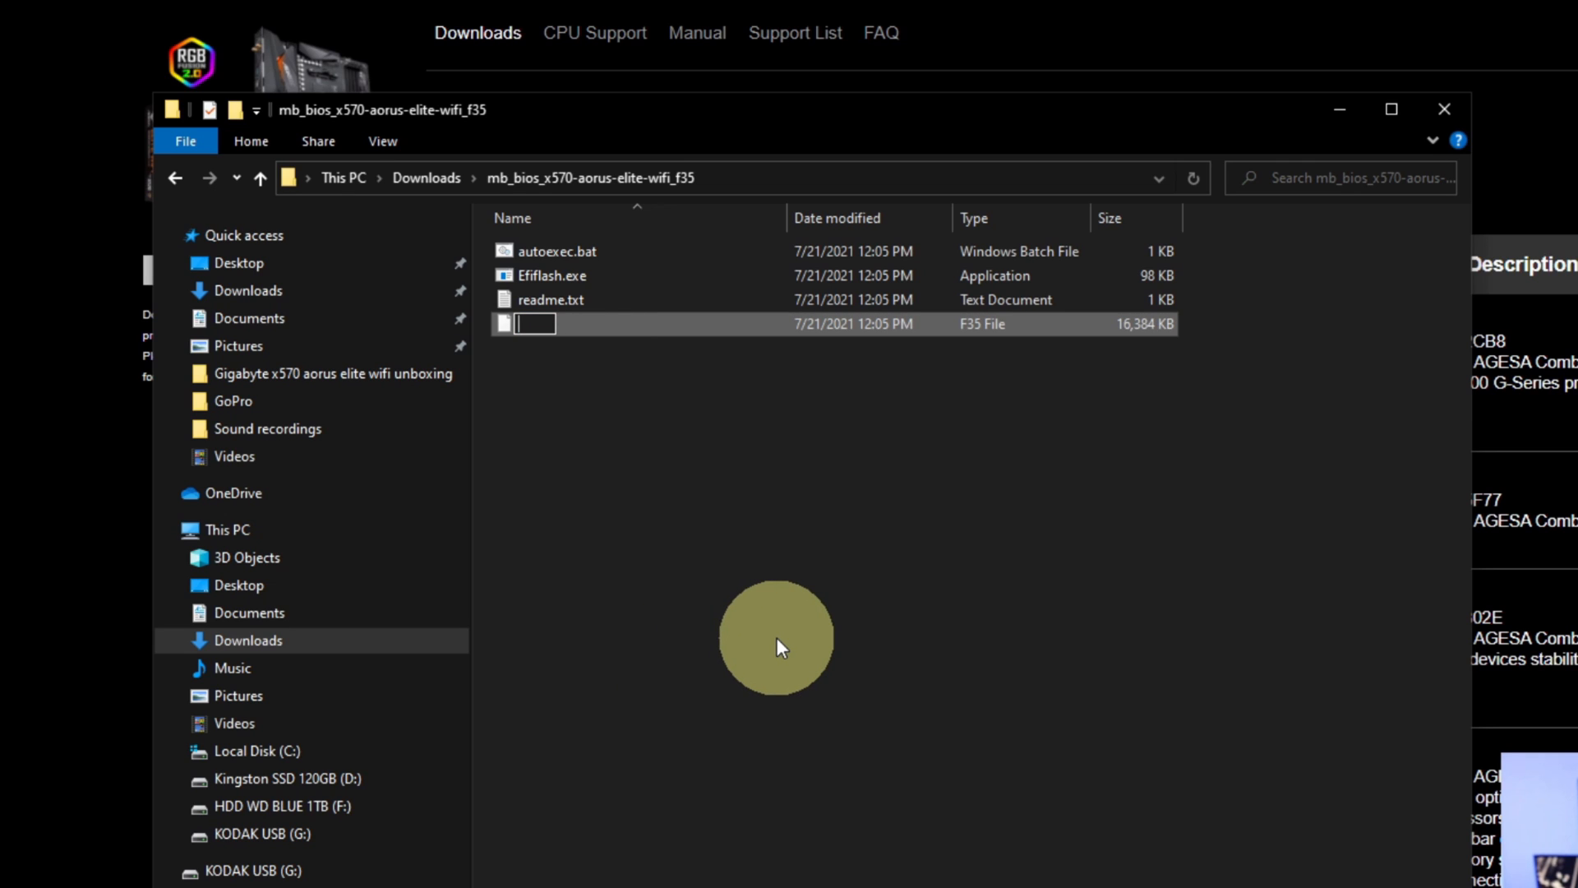
{"action": "type", "text": "gig"}
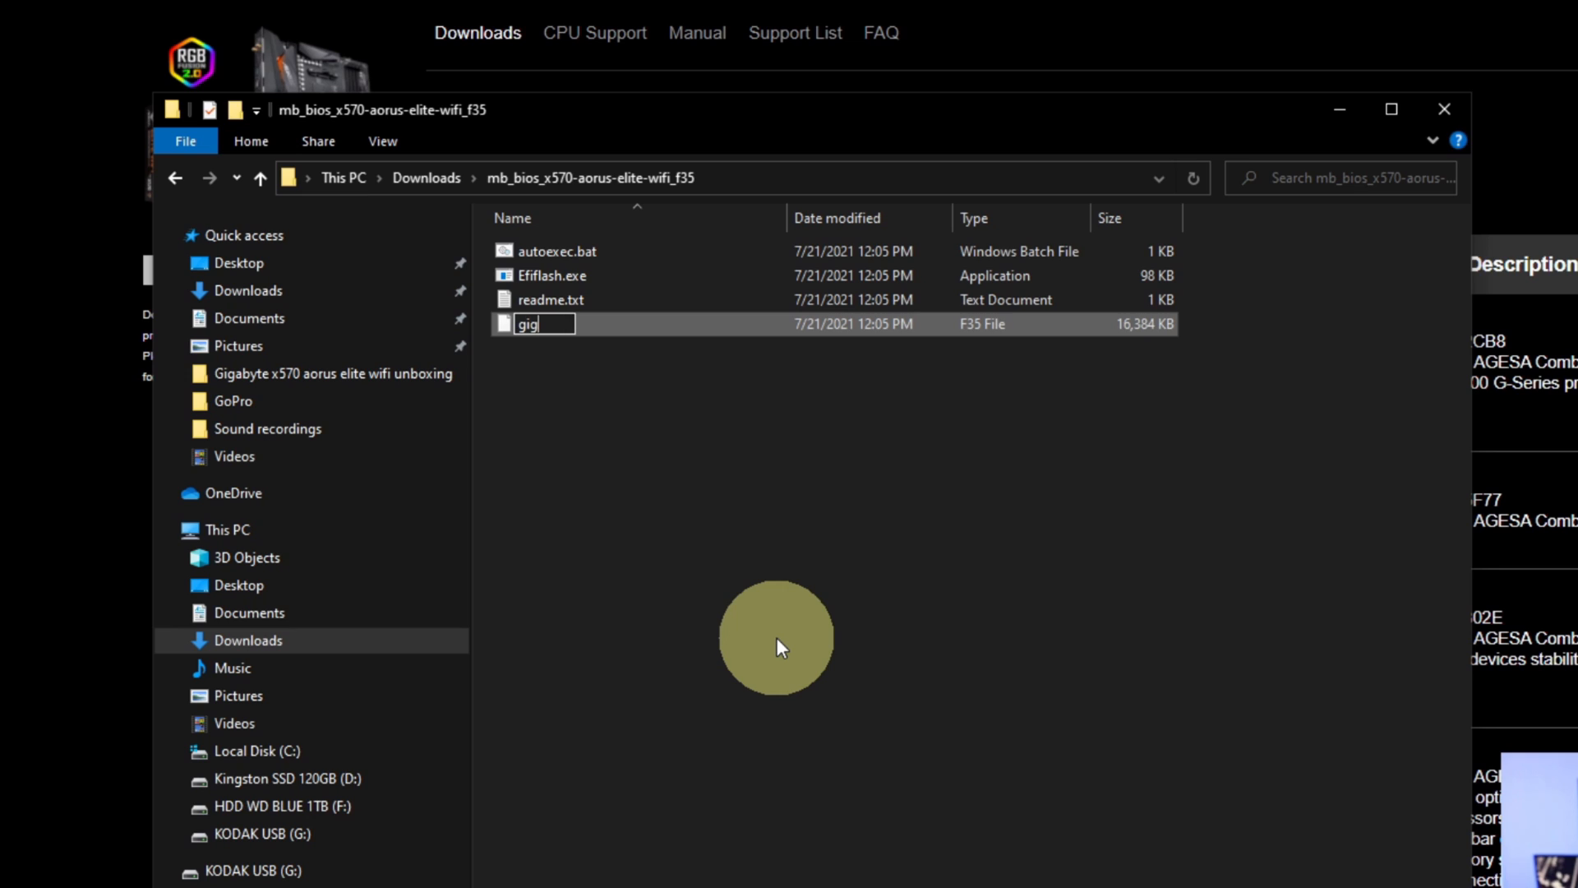
{"action": "type", "text": "abyte"}
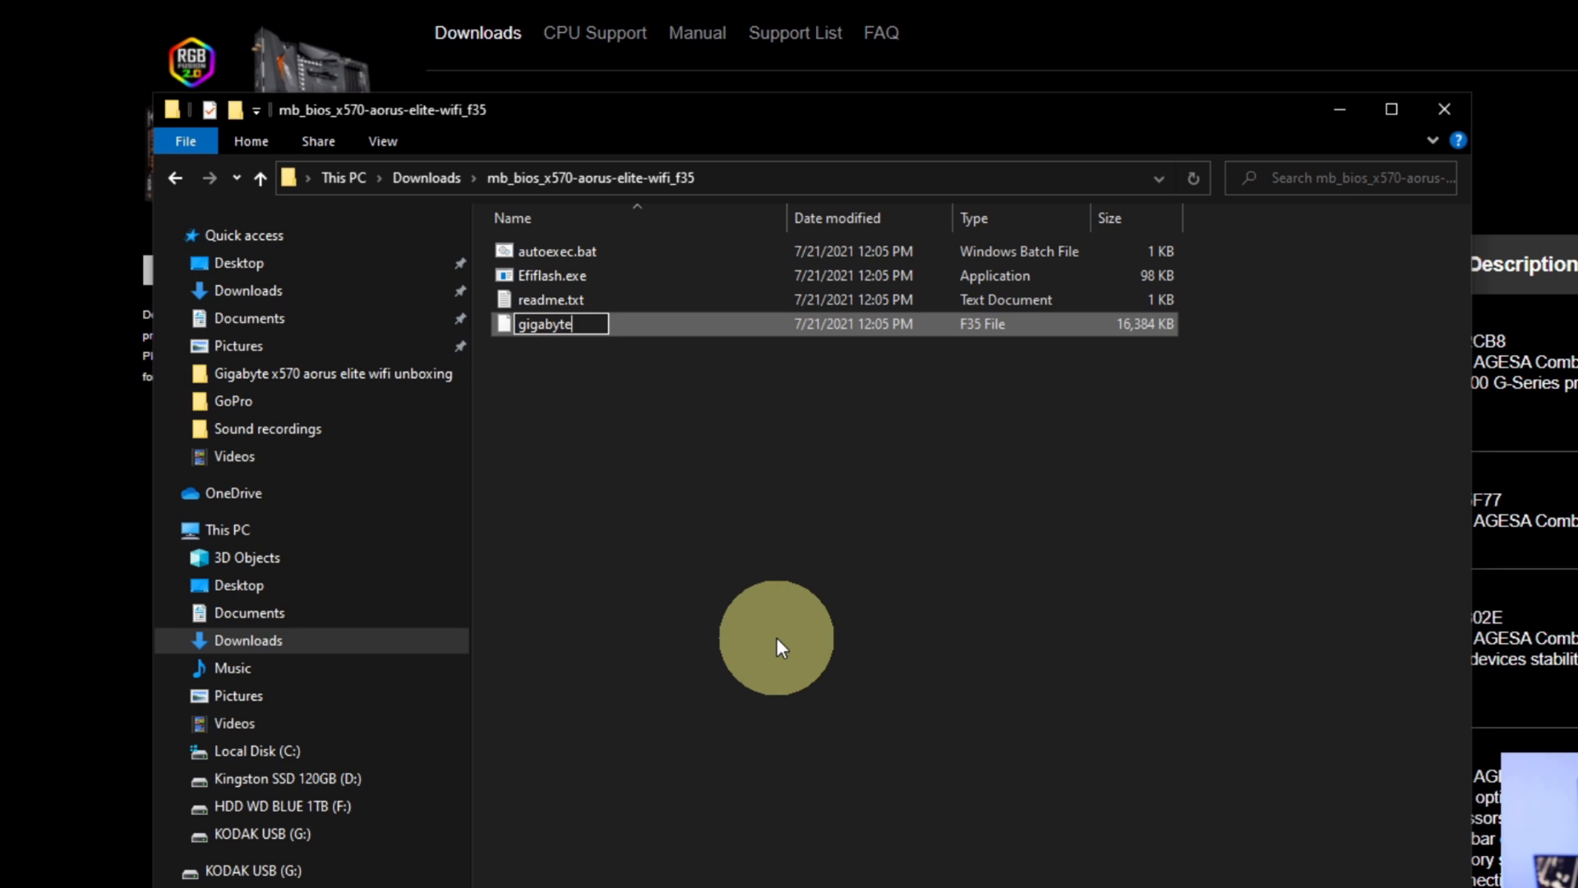
{"action": "type", "text": ".bi"}
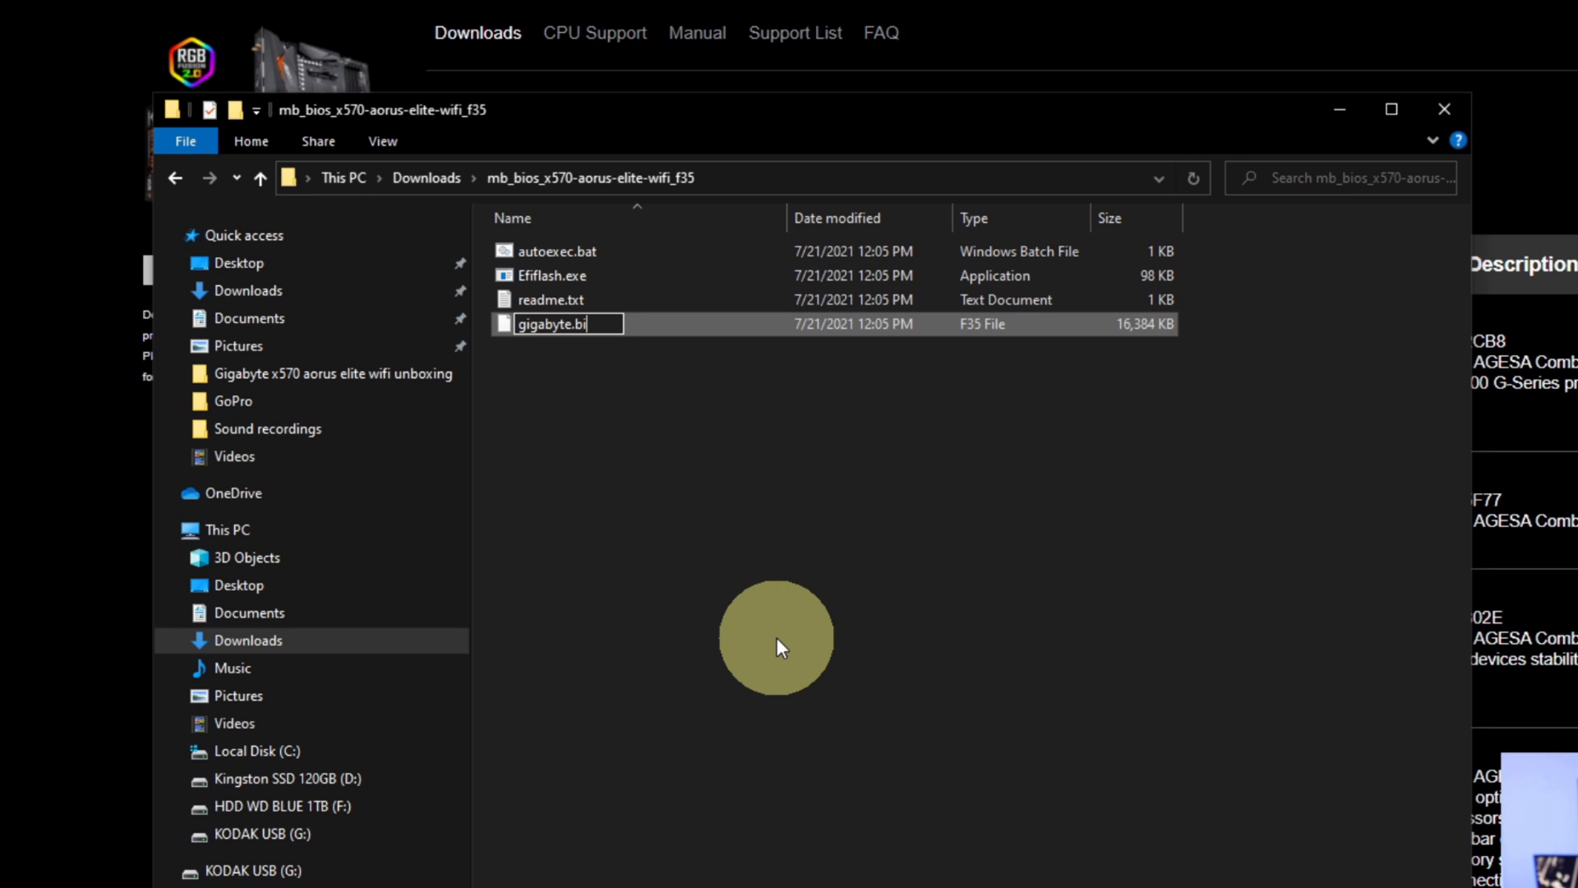
{"action": "type", "text": "n"}
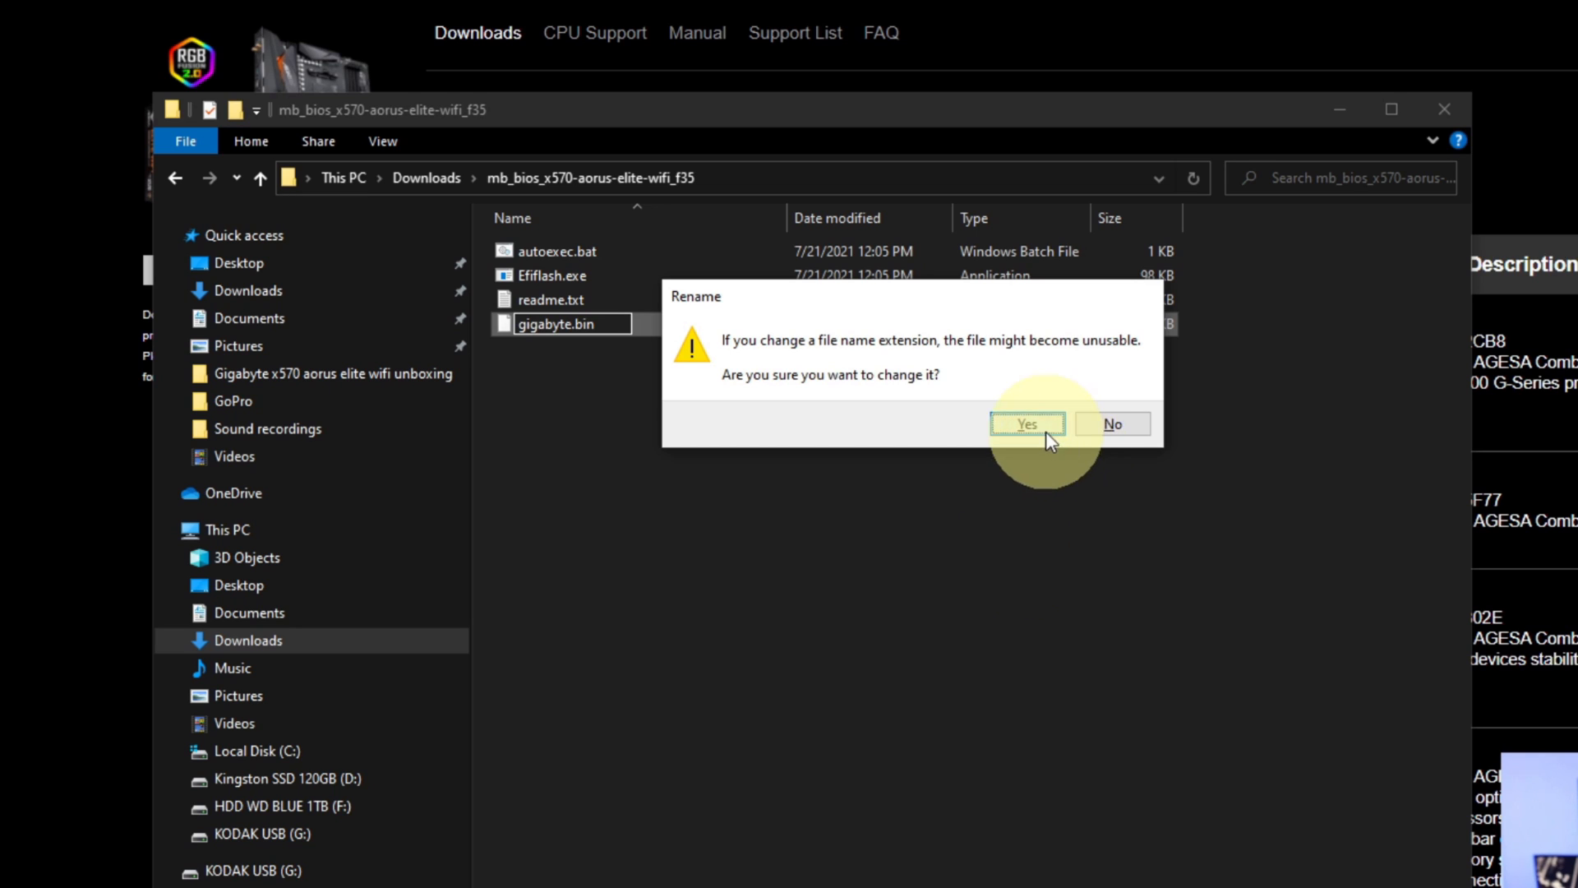
{"action": "left_click", "coordinate": [1024, 422]}
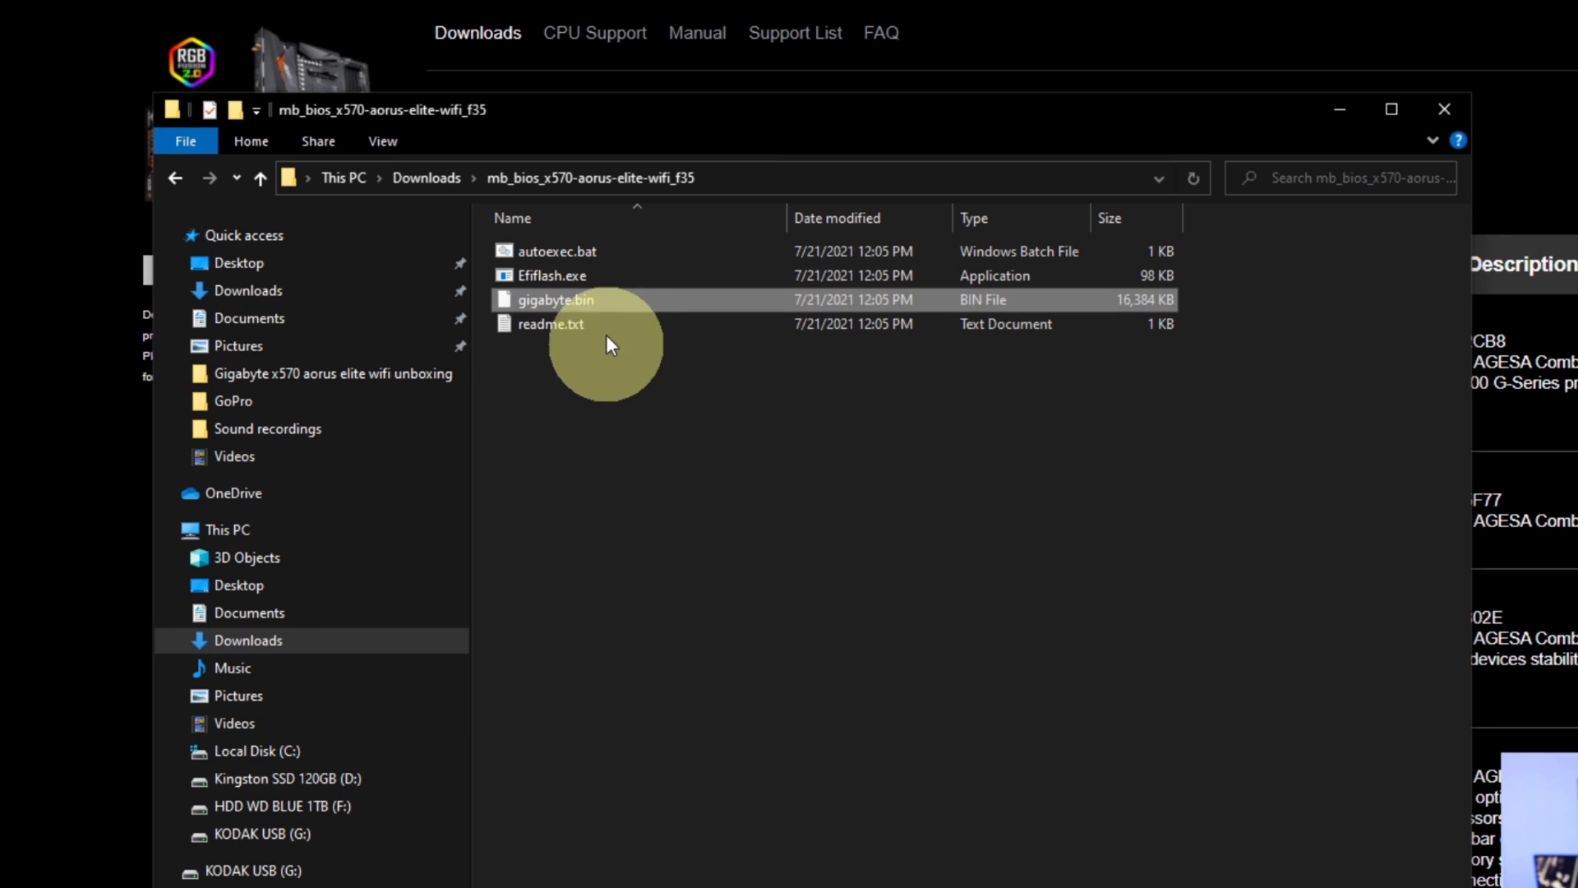
{"action": "mouse_move", "coordinate": [702, 411]}
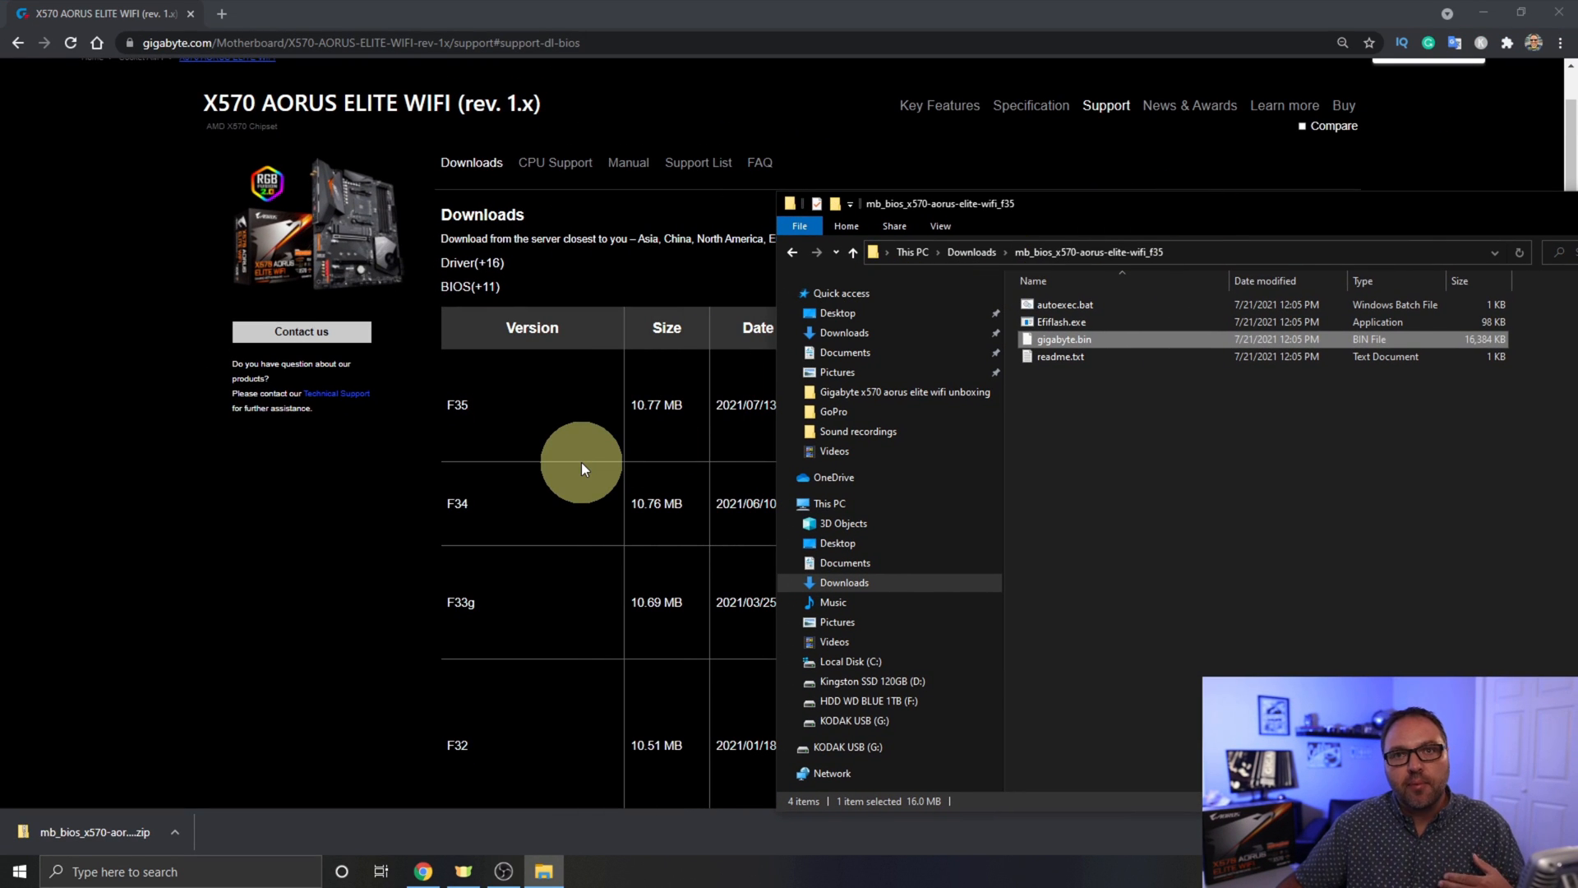
{"action": "mouse_move", "coordinate": [423, 598]}
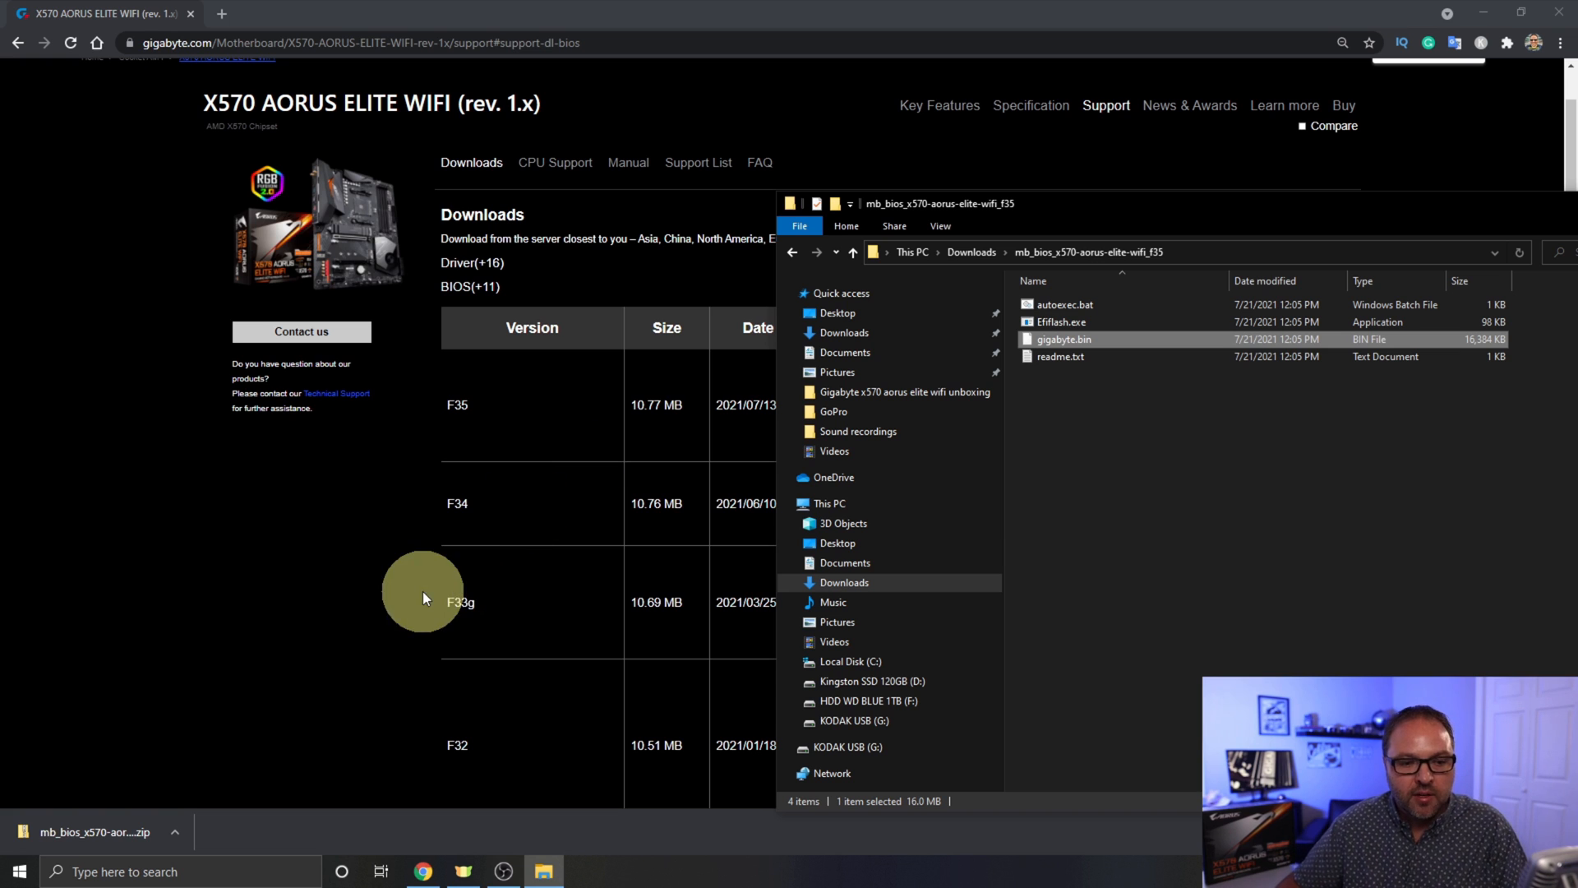
- Start a second File Explorer window beside the BIOS folder, listing KODAK USB (G:)
{"action": "left_click", "coordinate": [18, 871]}
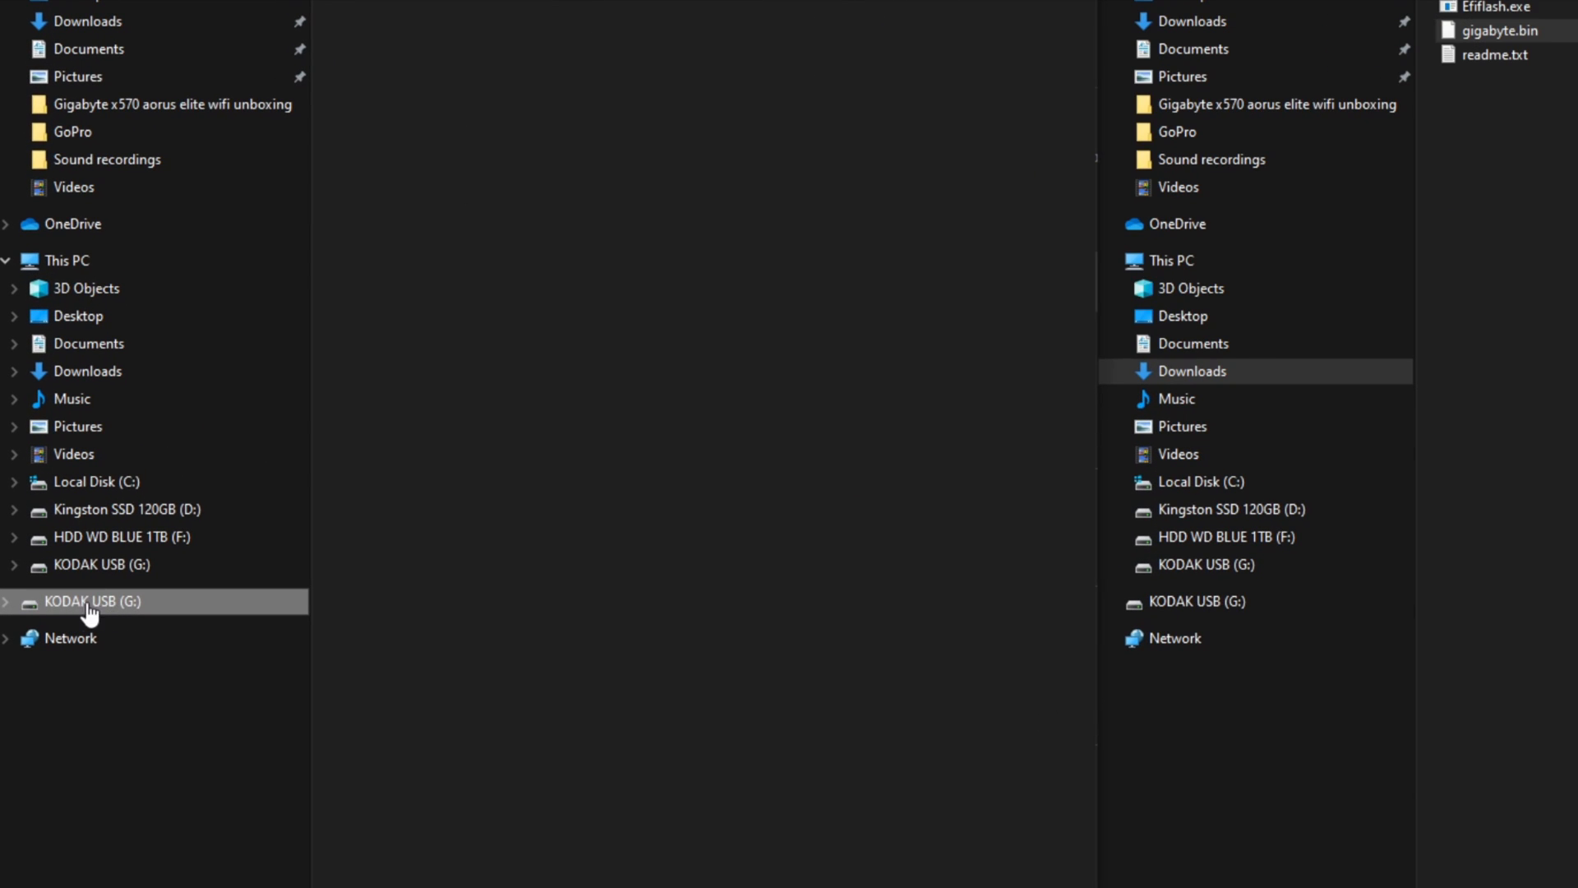
{"action": "mouse_move", "coordinate": [100, 613]}
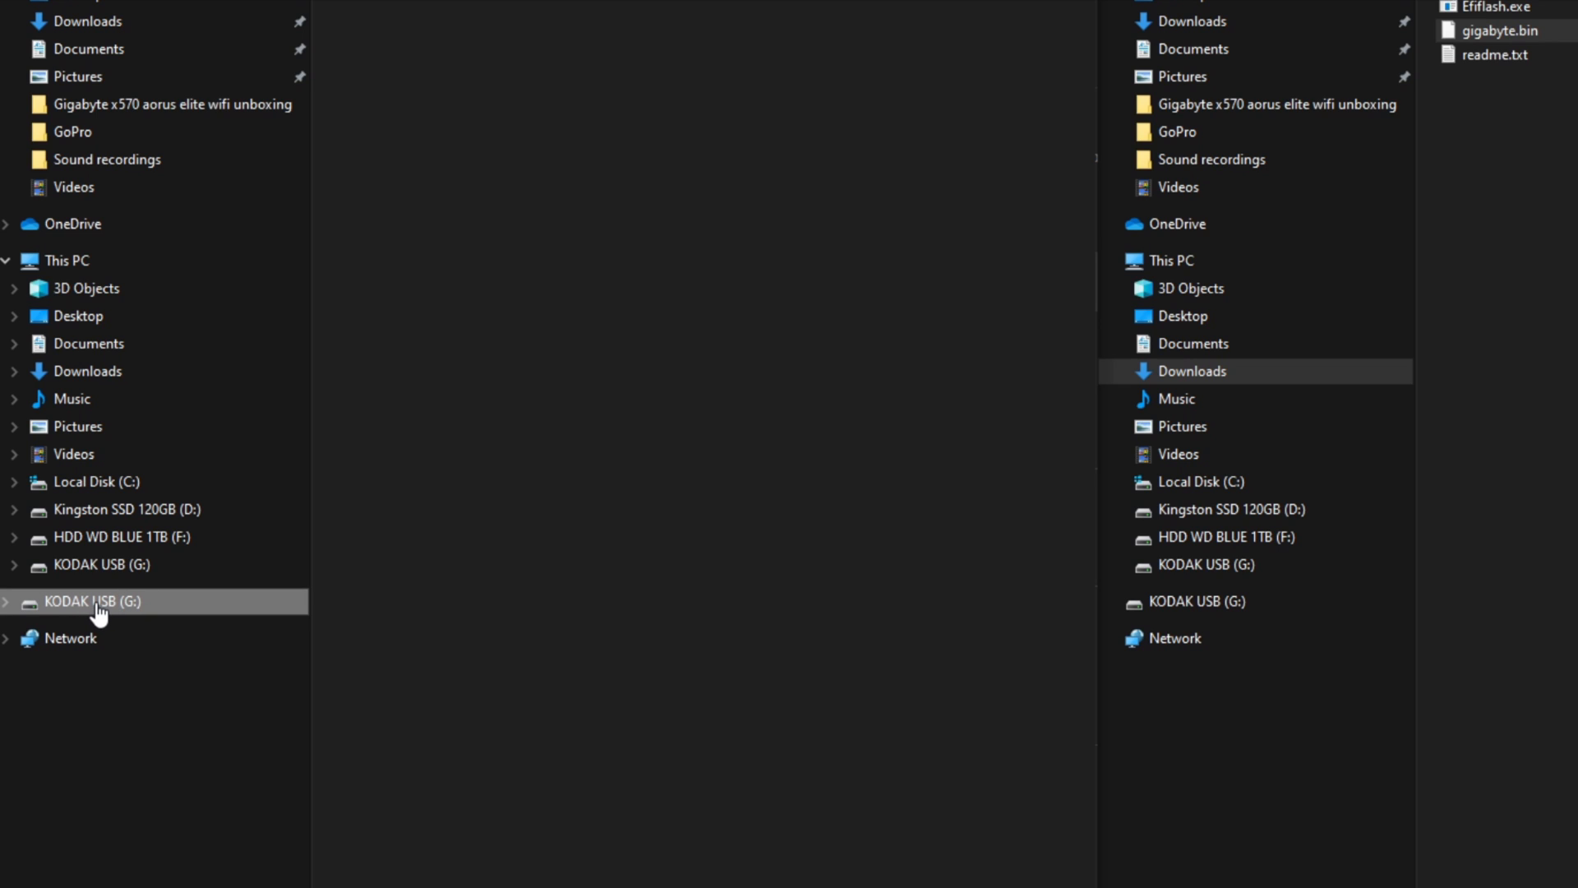
- Quick-format the KODAK USB (G:) drive as FAT32 and confirm the format completes
{"action": "right_click", "coordinate": [95, 602]}
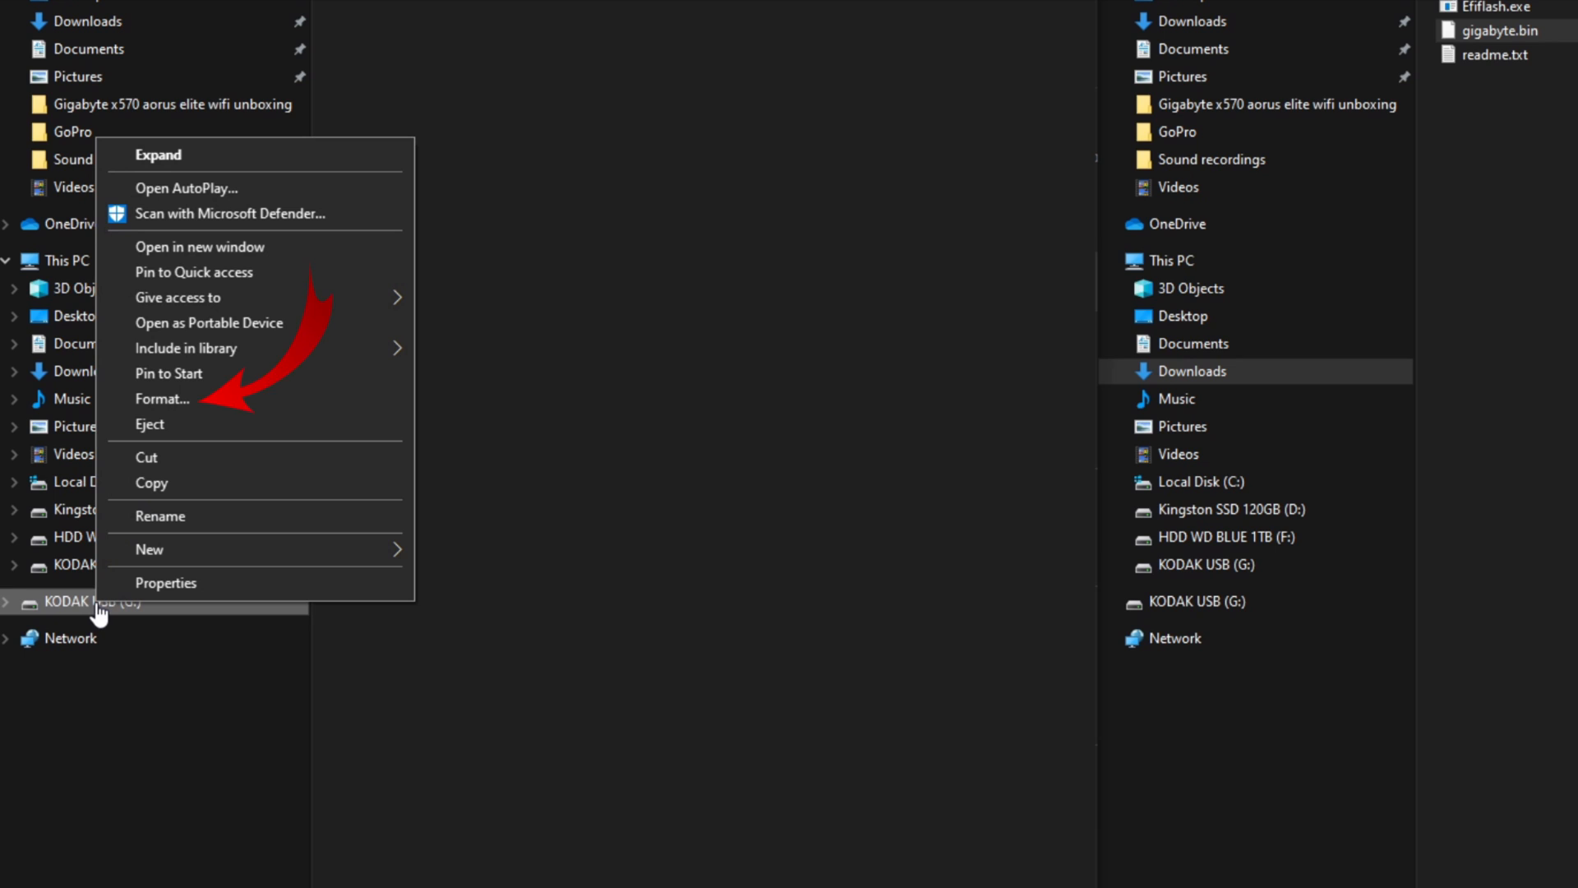
{"action": "mouse_move", "coordinate": [191, 398]}
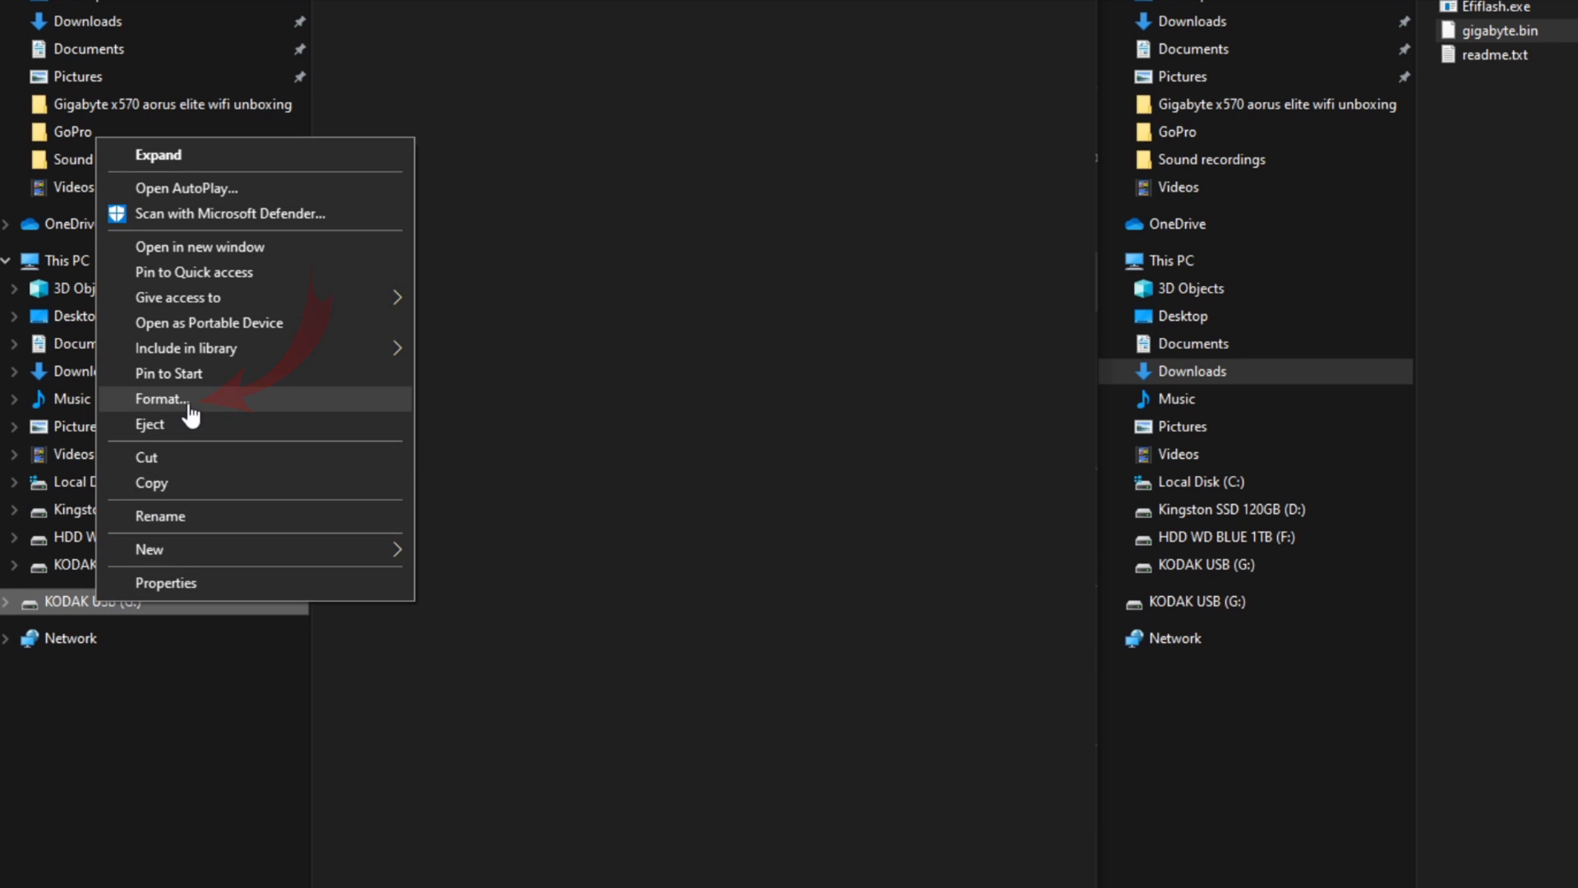
{"action": "left_click", "coordinate": [163, 398]}
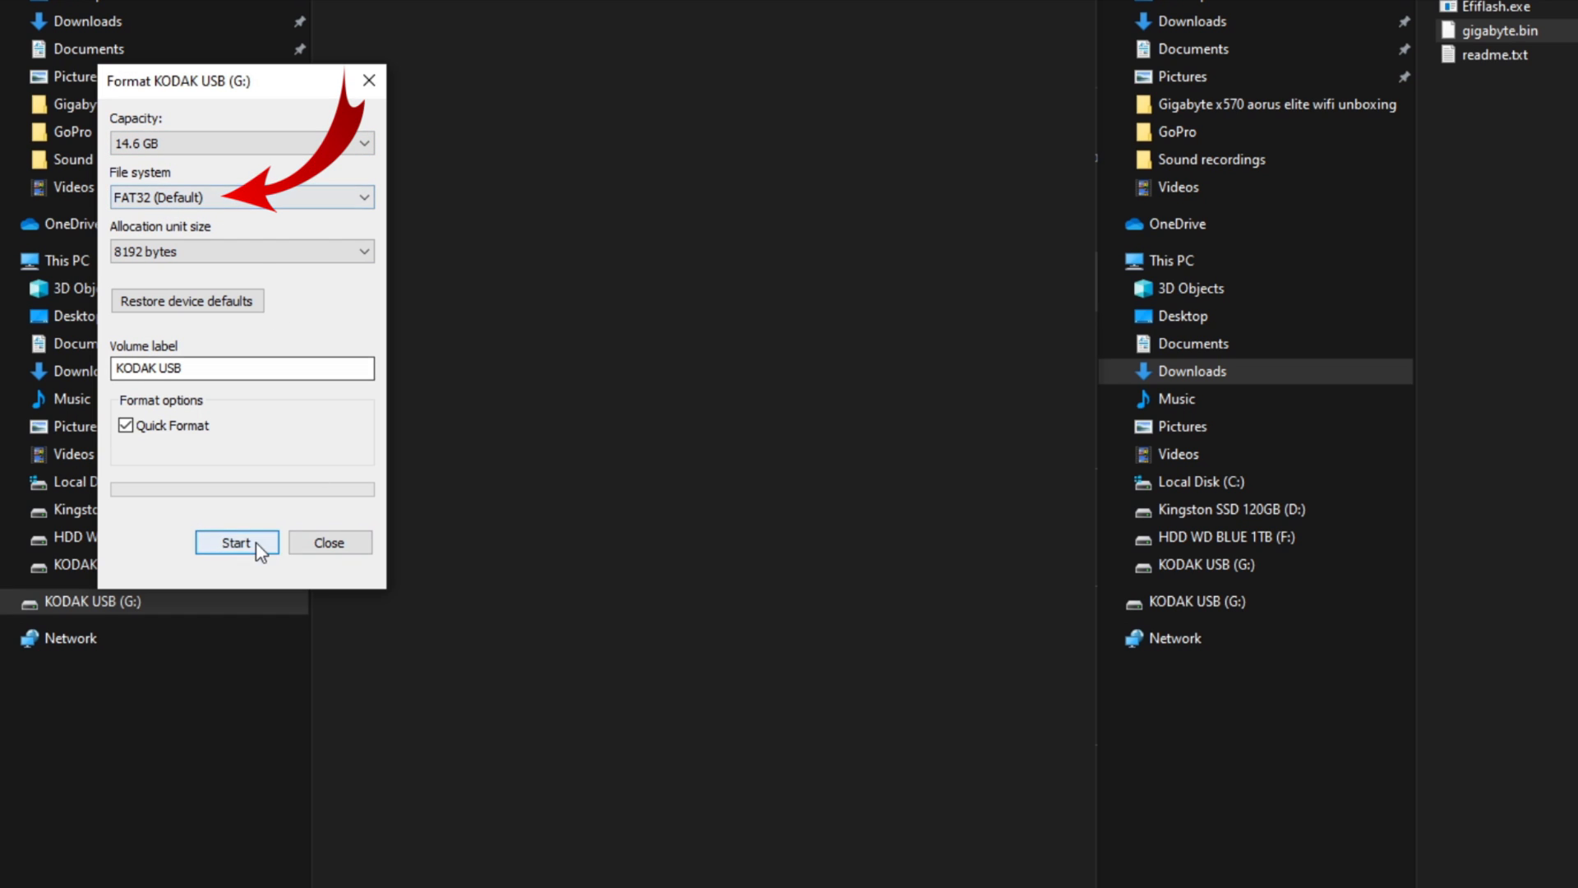
{"action": "left_click", "coordinate": [237, 542]}
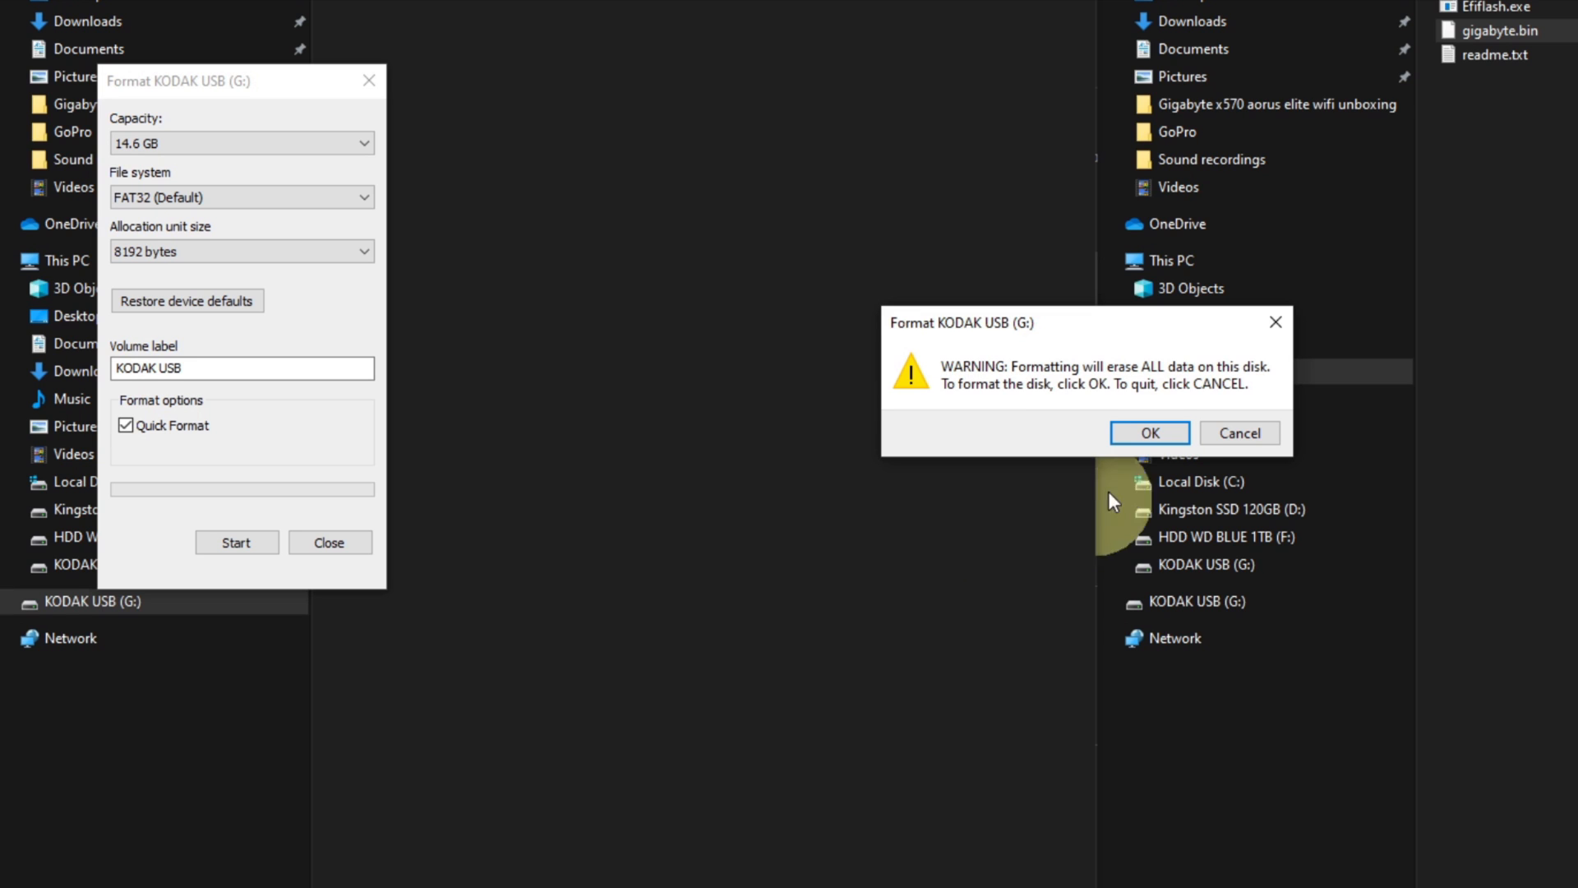
{"action": "left_click", "coordinate": [1149, 432]}
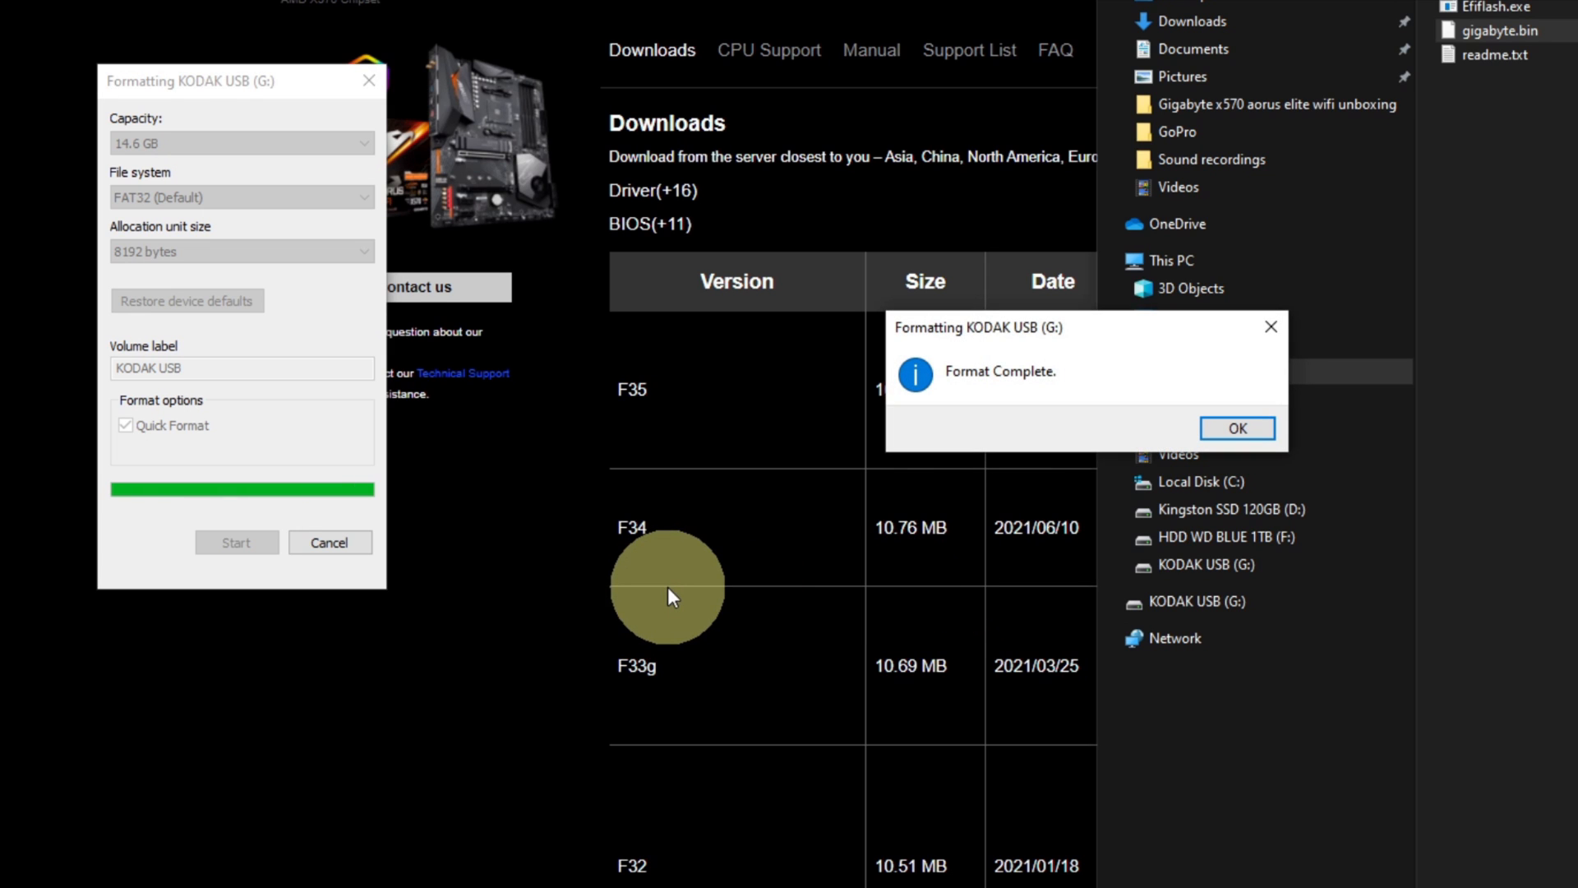
{"action": "left_click", "coordinate": [1236, 428]}
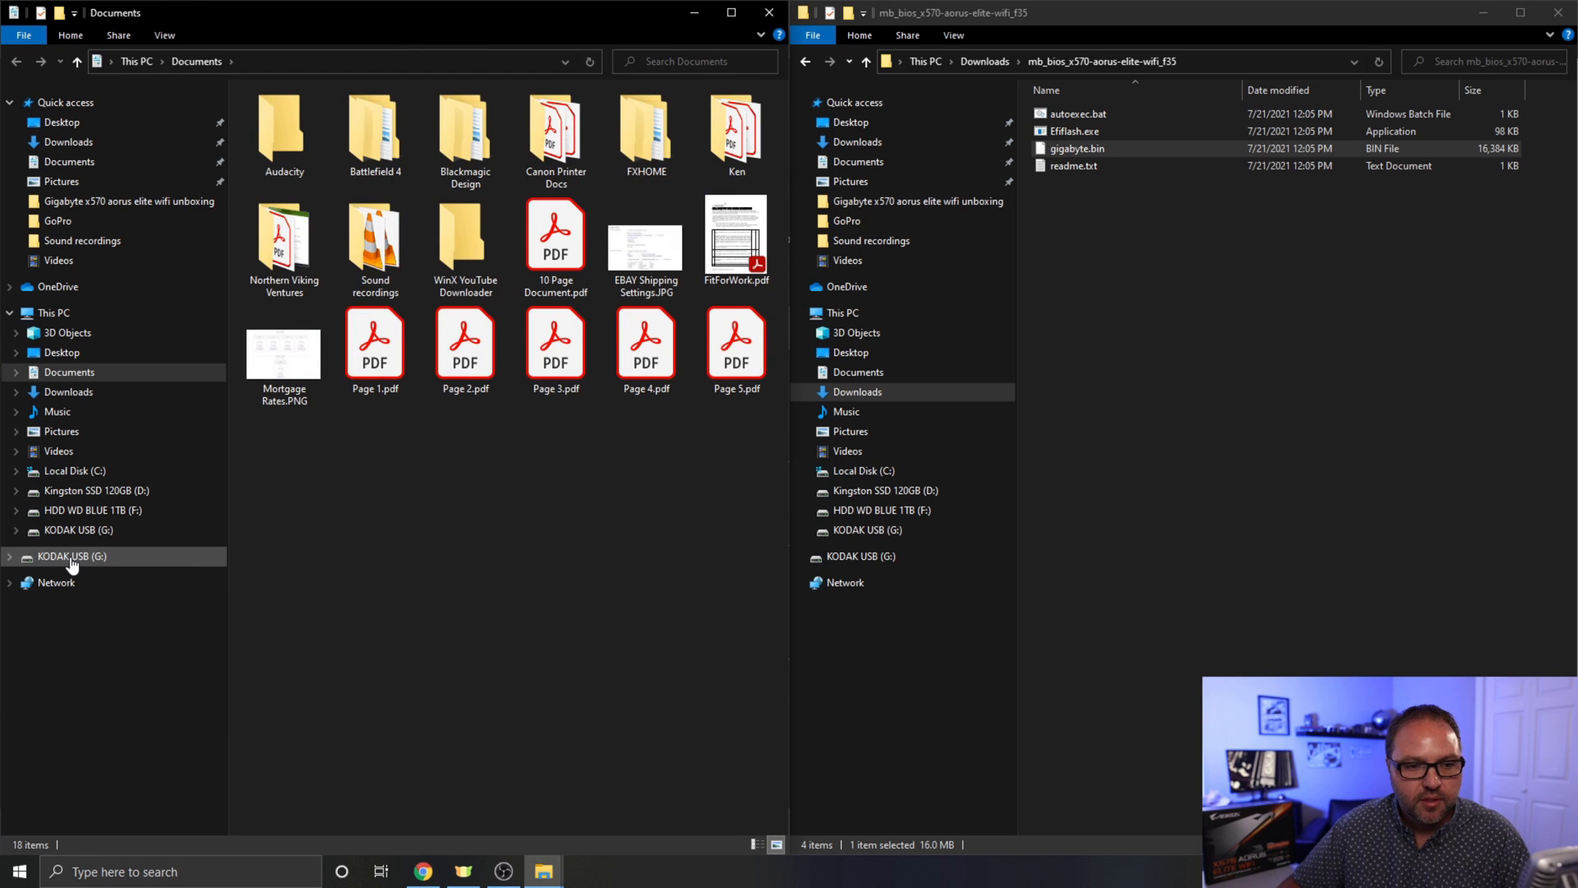
- Copy gigabyte.bin onto the empty, freshly formatted KODAK USB (G:) drive
{"action": "left_click", "coordinate": [70, 555]}
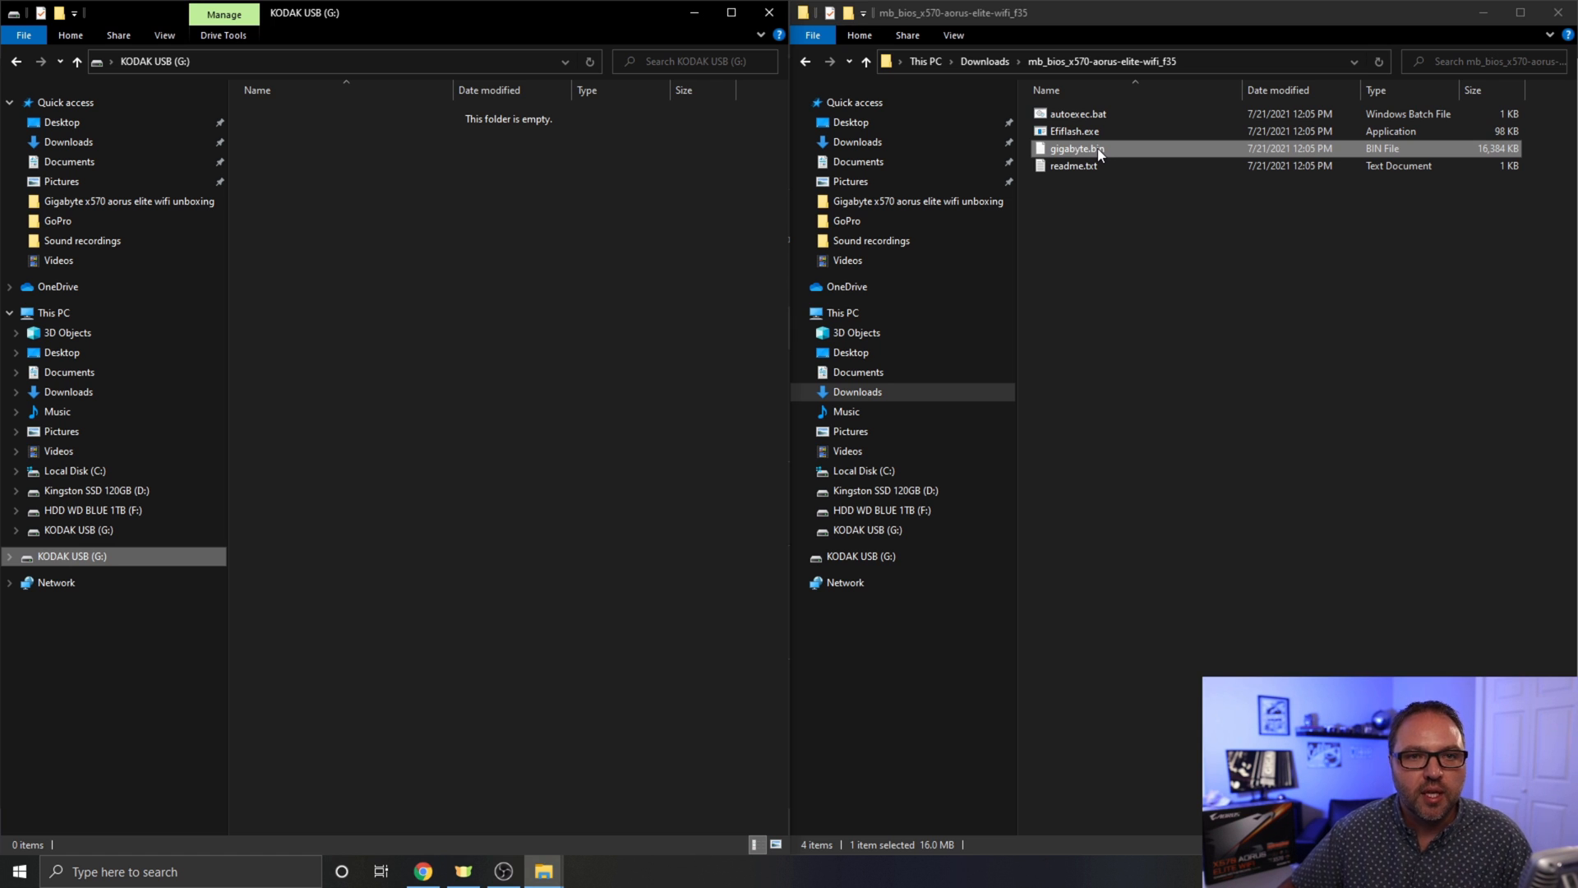
{"action": "left_click_drag", "start_coordinate": [1077, 147], "coordinate": [740, 181]}
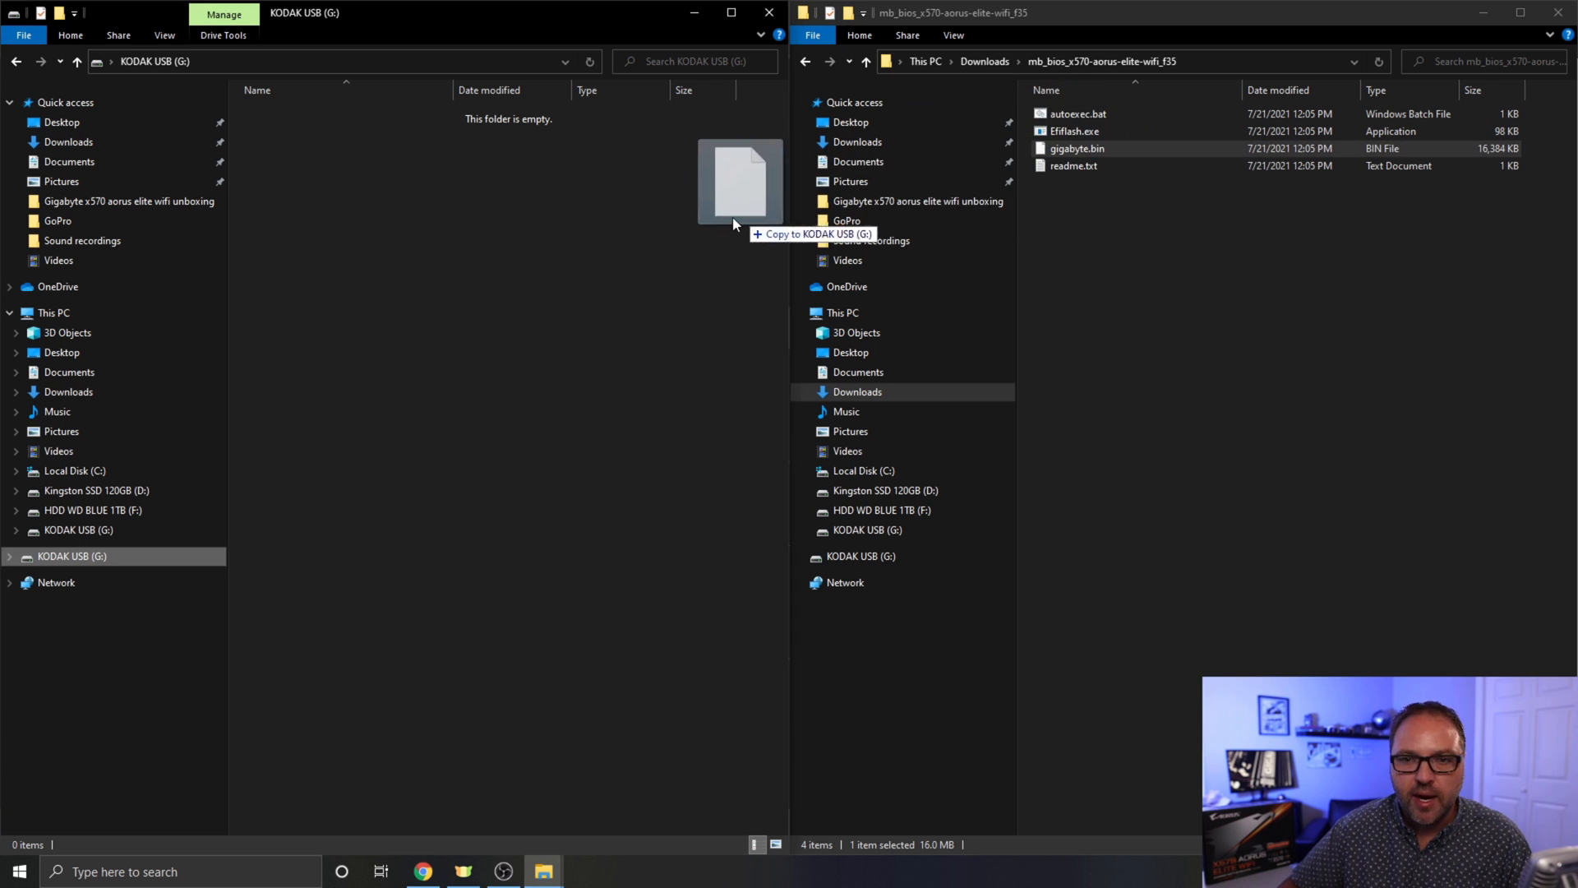